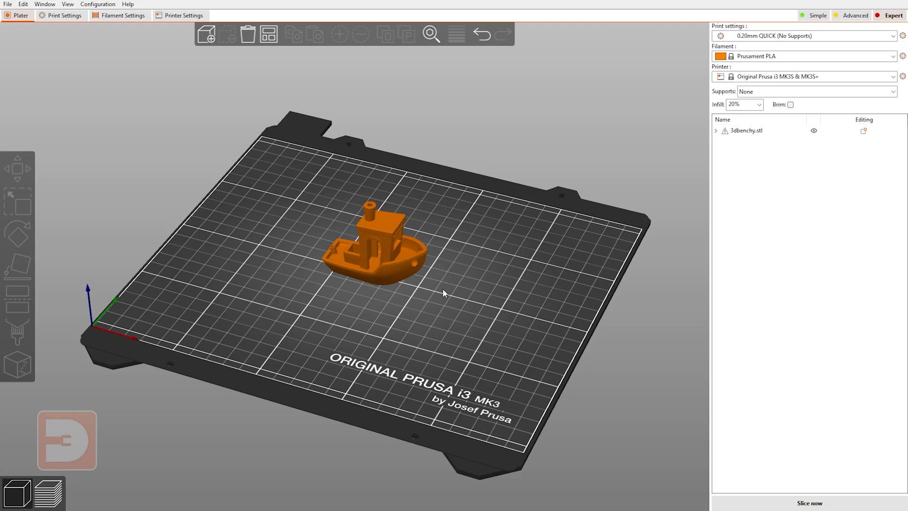
pyautogui.moveTo(474, 301)
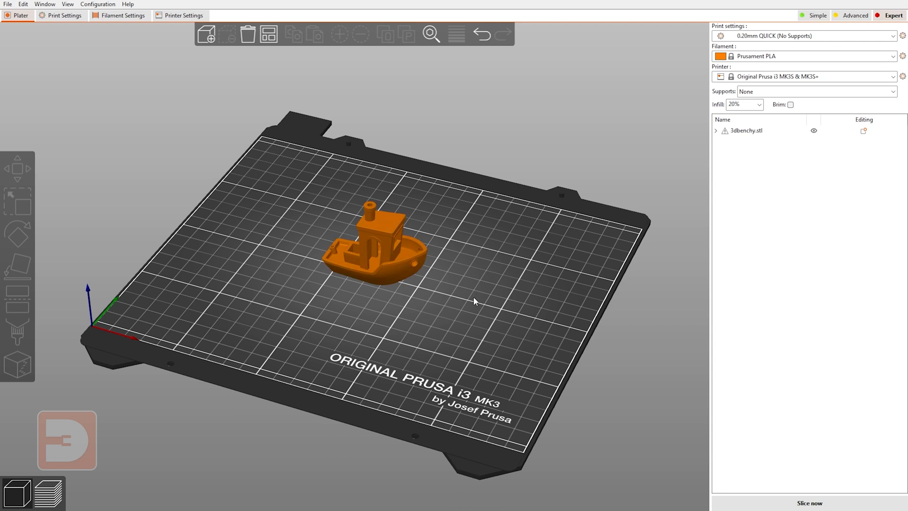
# - Add a second instance of the benchy from its context menu
pyautogui.click(381, 268)
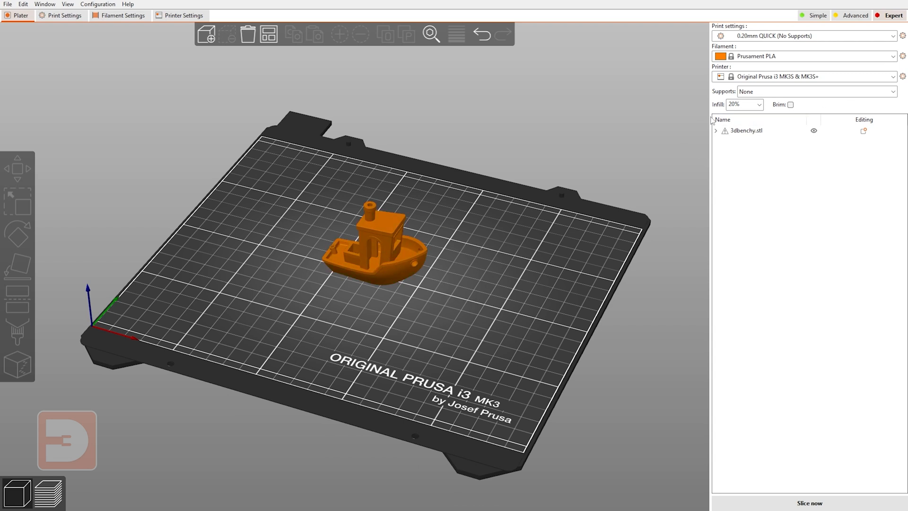
pyautogui.rightClick(373, 241)
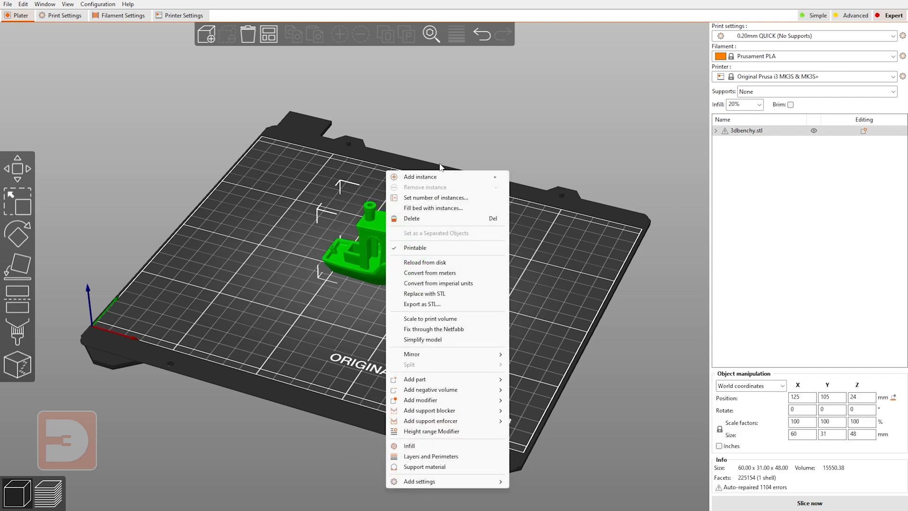
pyautogui.moveTo(433, 202)
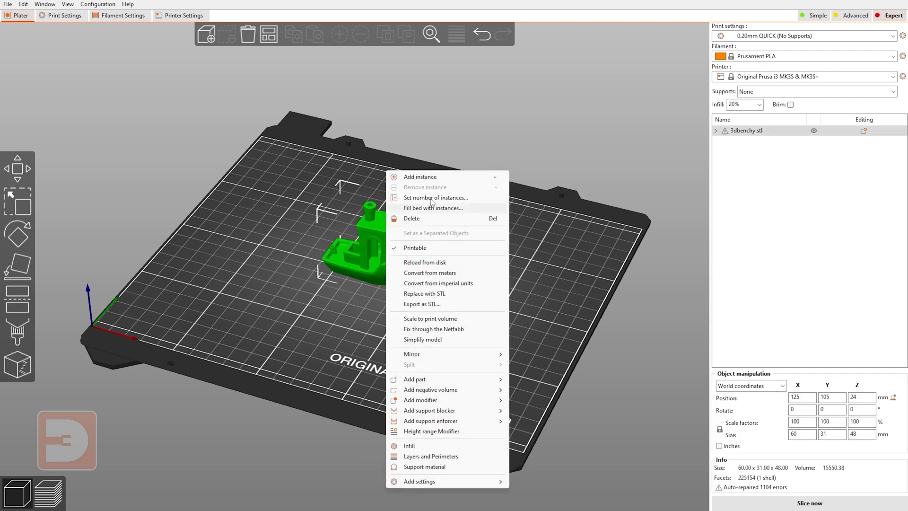
pyautogui.moveTo(420, 180)
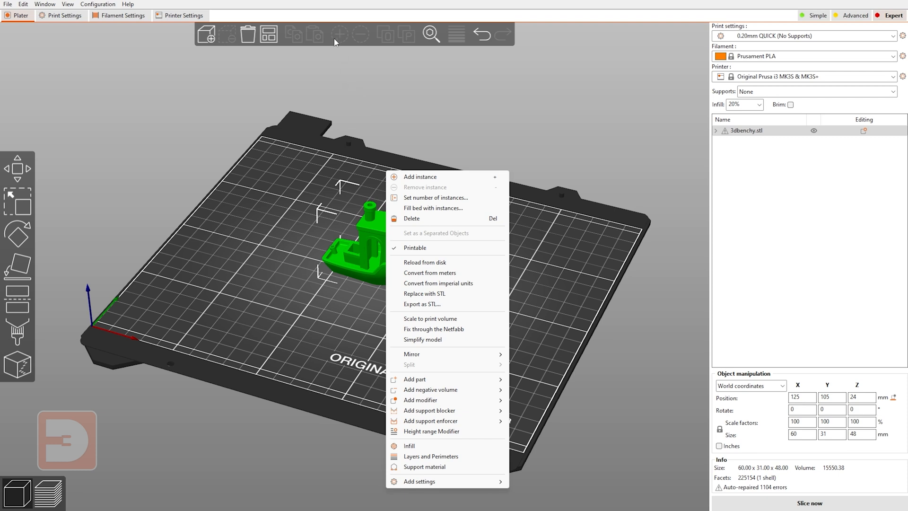
pyautogui.moveTo(338, 39)
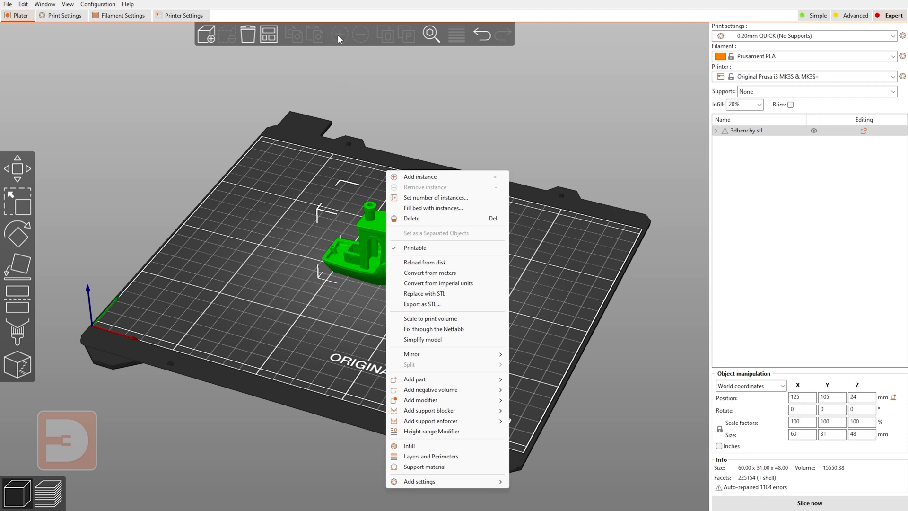
pyautogui.moveTo(437, 181)
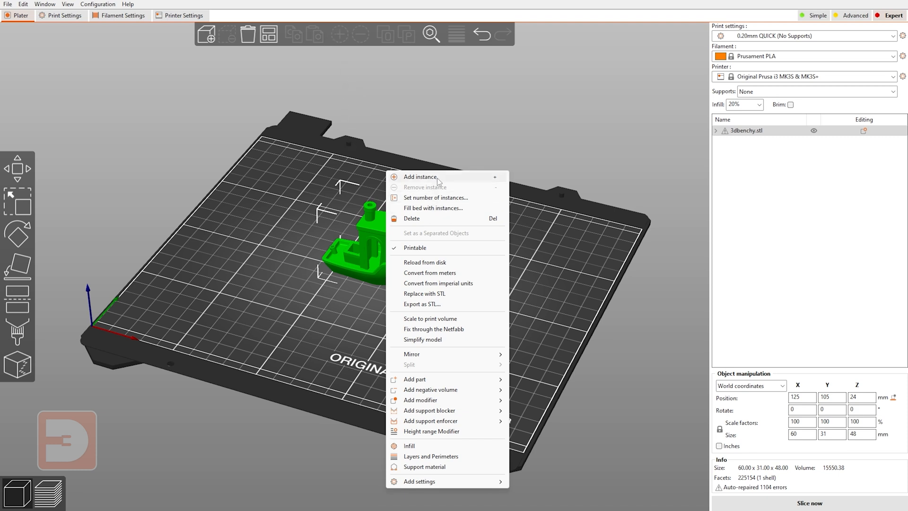
pyautogui.click(420, 176)
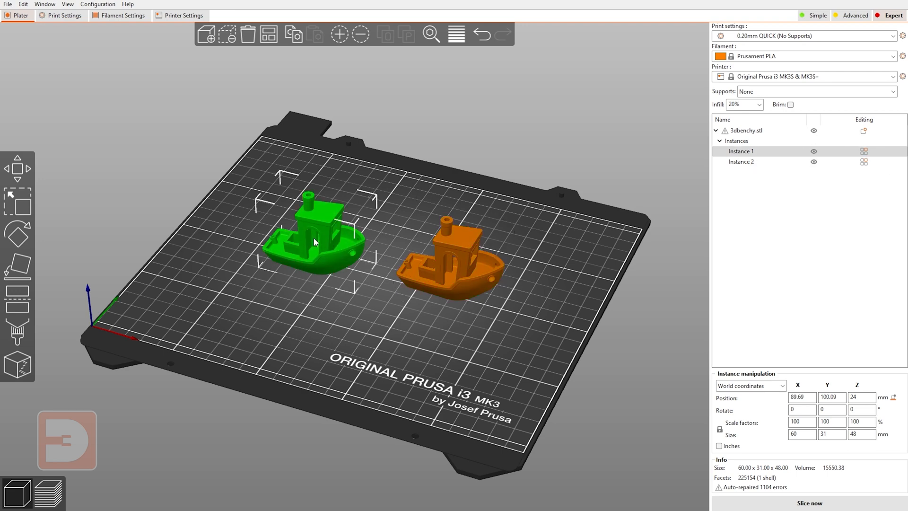
# - Select Instance 2 and remove it so one benchy remains
pyautogui.click(18, 201)
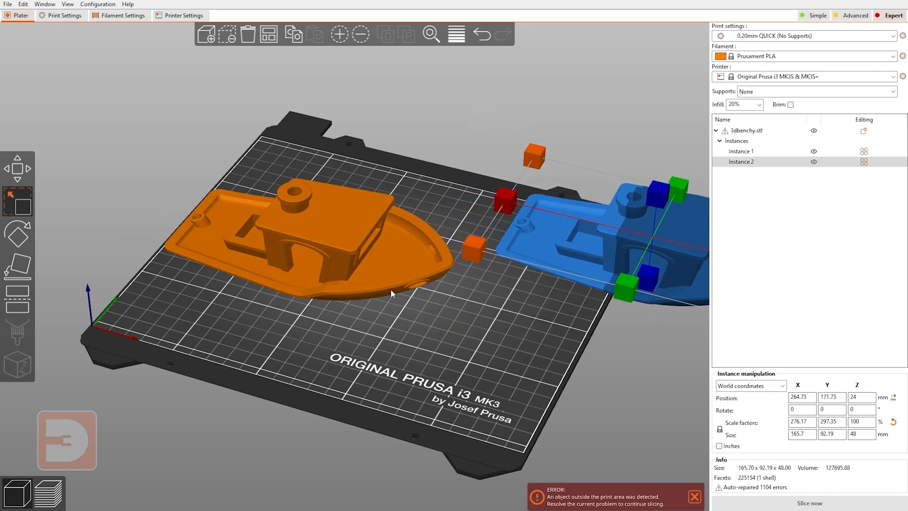
pyautogui.moveTo(283, 49)
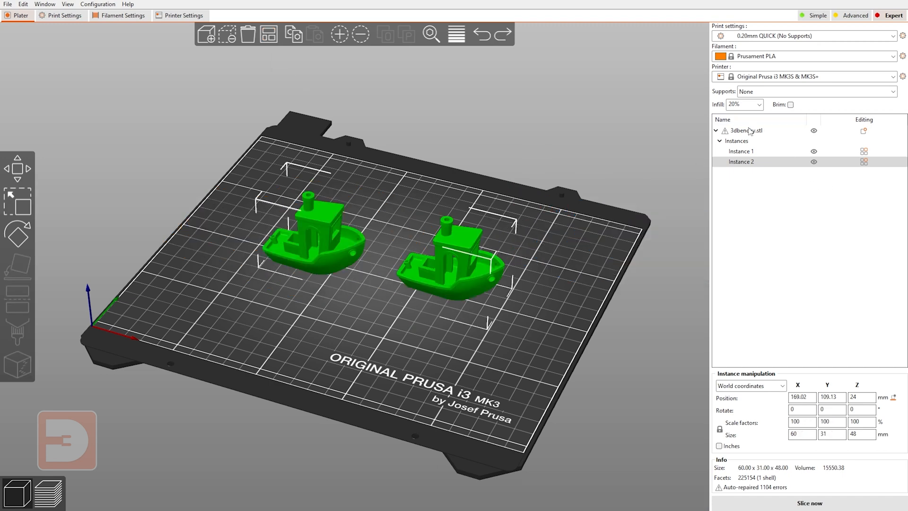
pyautogui.rightClick(744, 131)
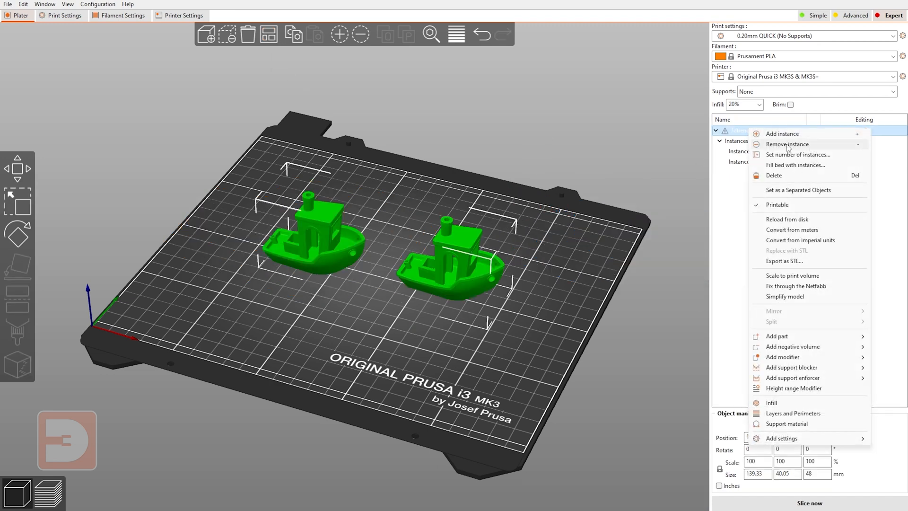
pyautogui.click(787, 143)
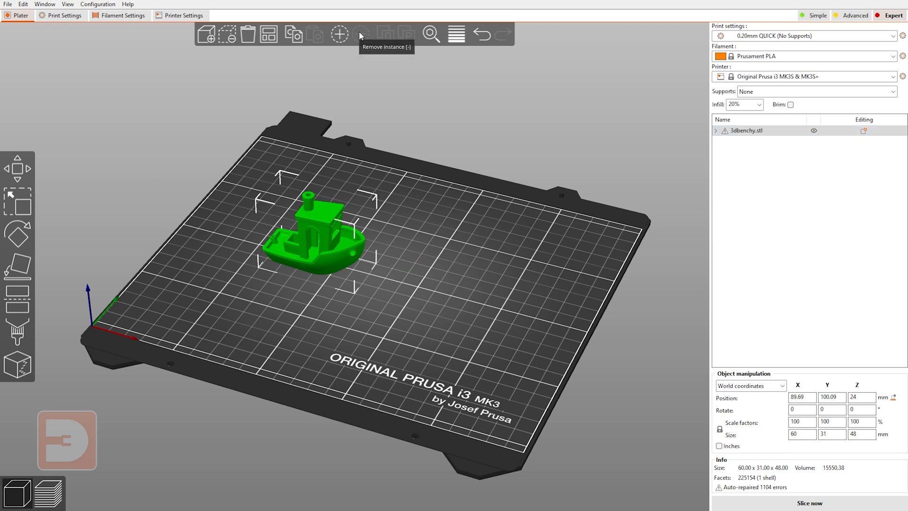
pyautogui.moveTo(392, 160)
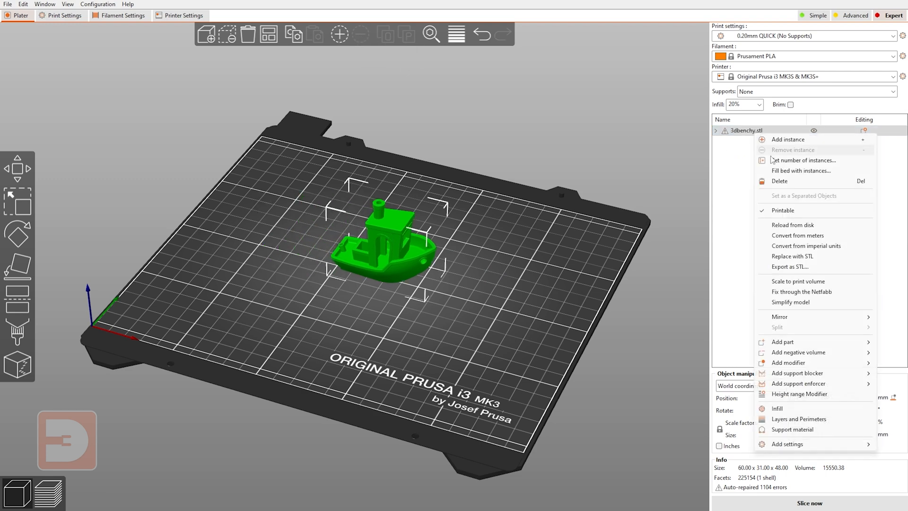
pyautogui.moveTo(804, 160)
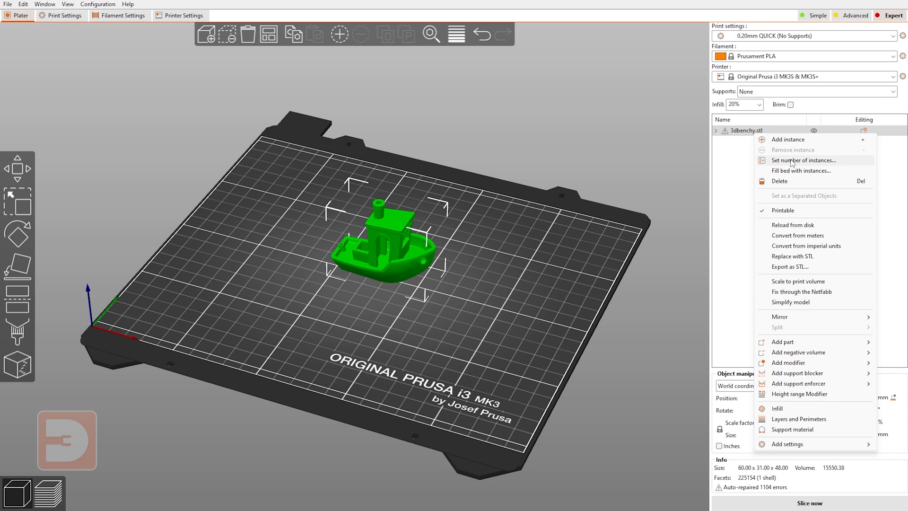
# - Set the benchy to 5 instances, tilt the view, and bring up its context menu
pyautogui.click(804, 160)
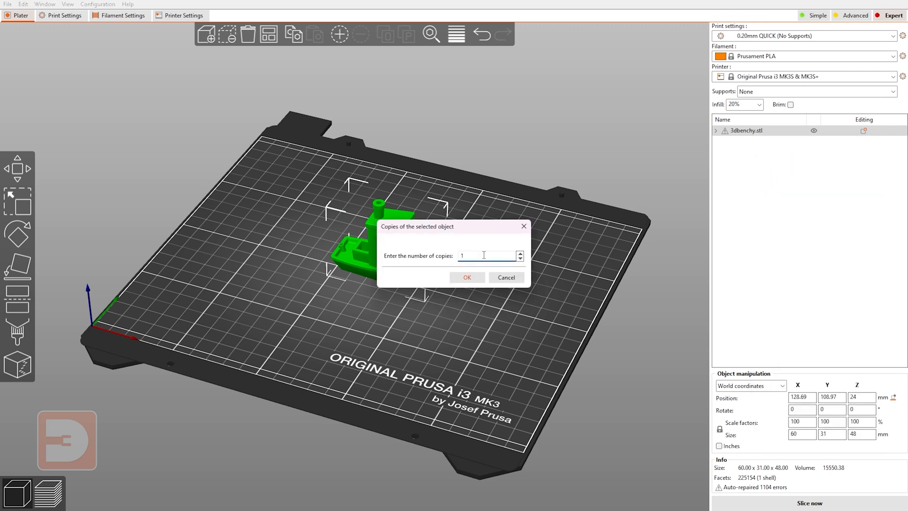
pyautogui.write('5')
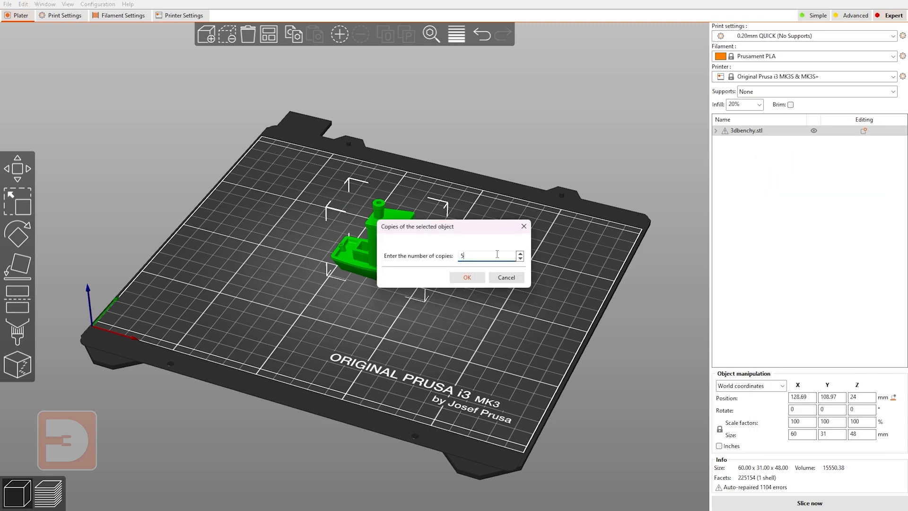
pyautogui.click(466, 278)
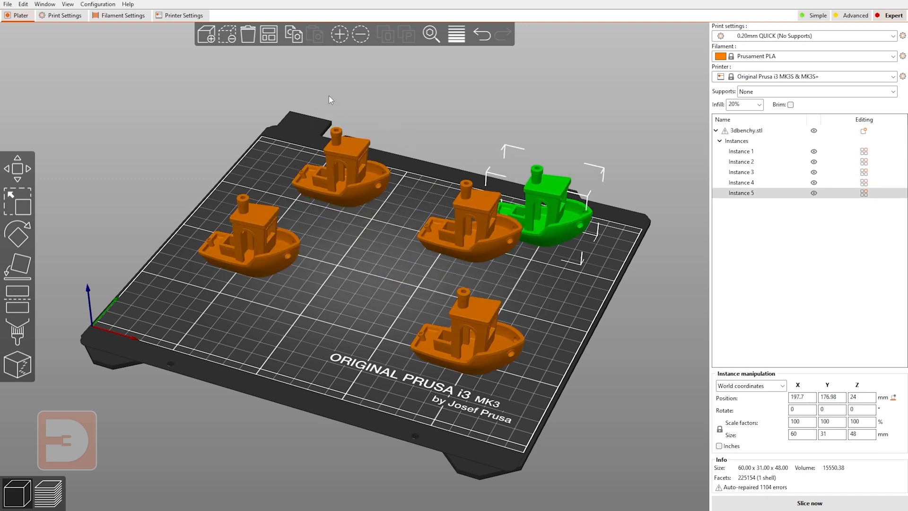
pyautogui.moveTo(550, 209); pyautogui.dragTo(347, 278)
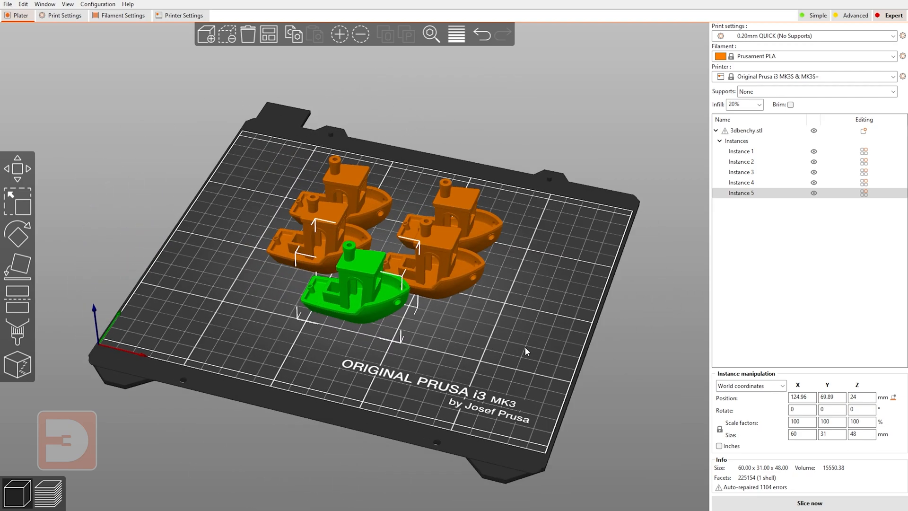
pyautogui.rightClick(746, 131)
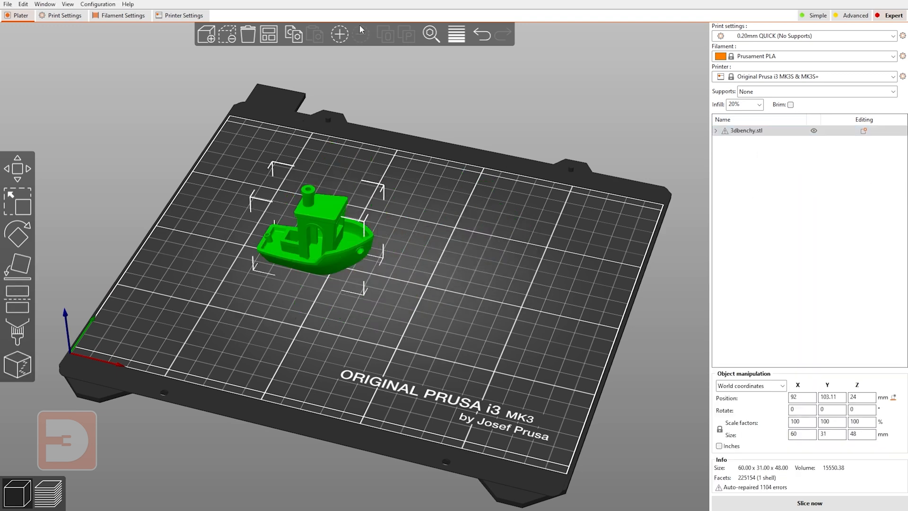
pyautogui.rightClick(745, 131)
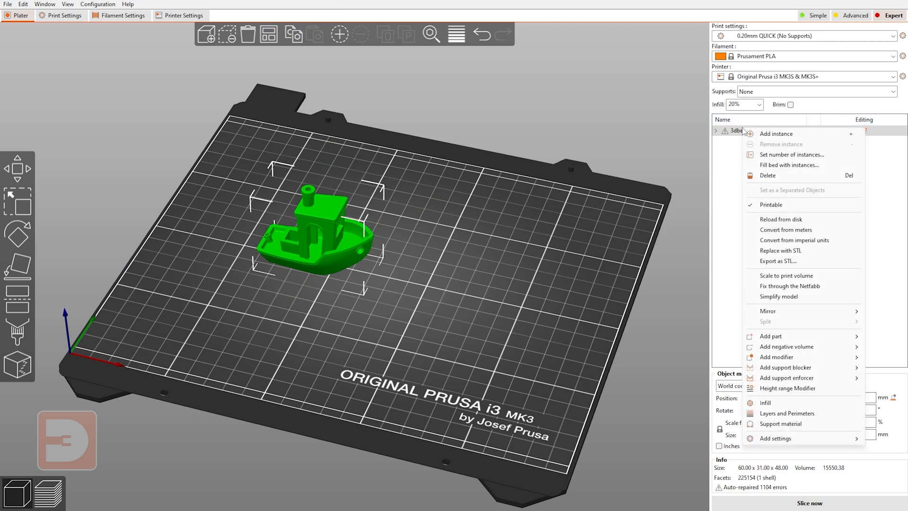
pyautogui.moveTo(781, 168)
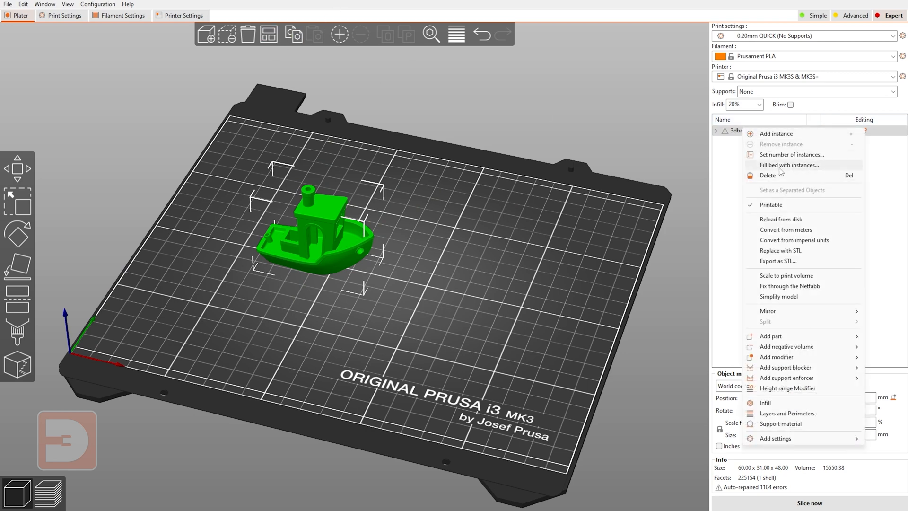
pyautogui.moveTo(790, 173)
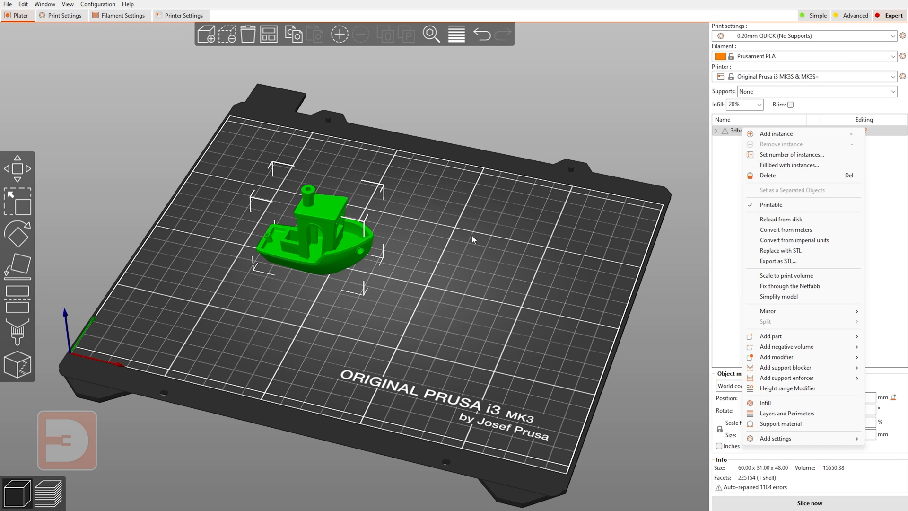
pyautogui.moveTo(416, 276)
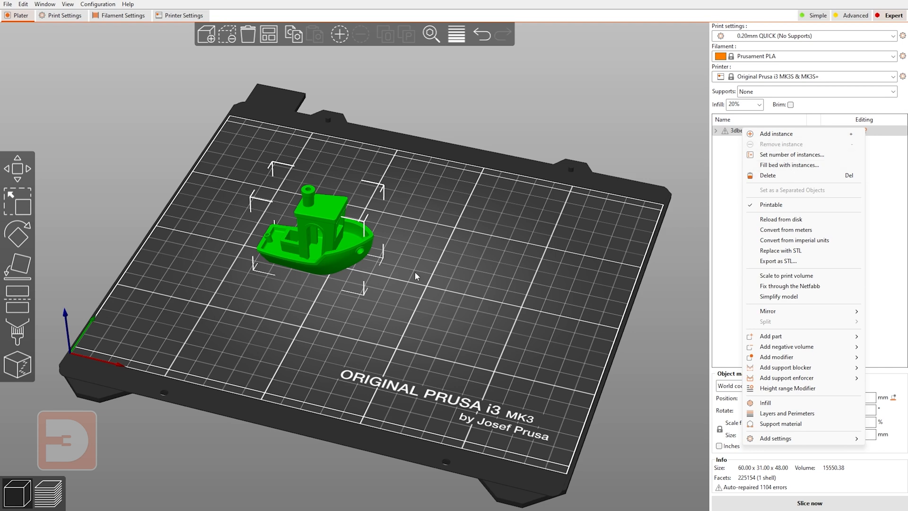
pyautogui.moveTo(805, 165)
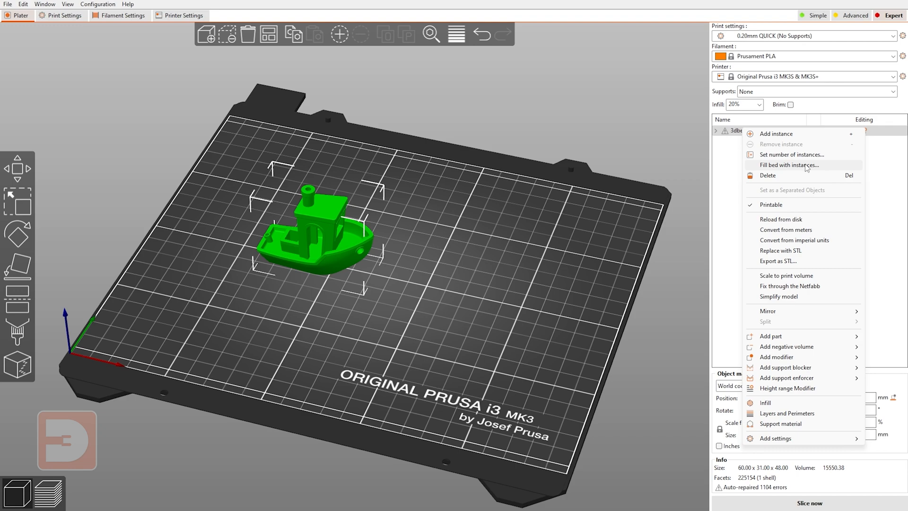
pyautogui.click(789, 165)
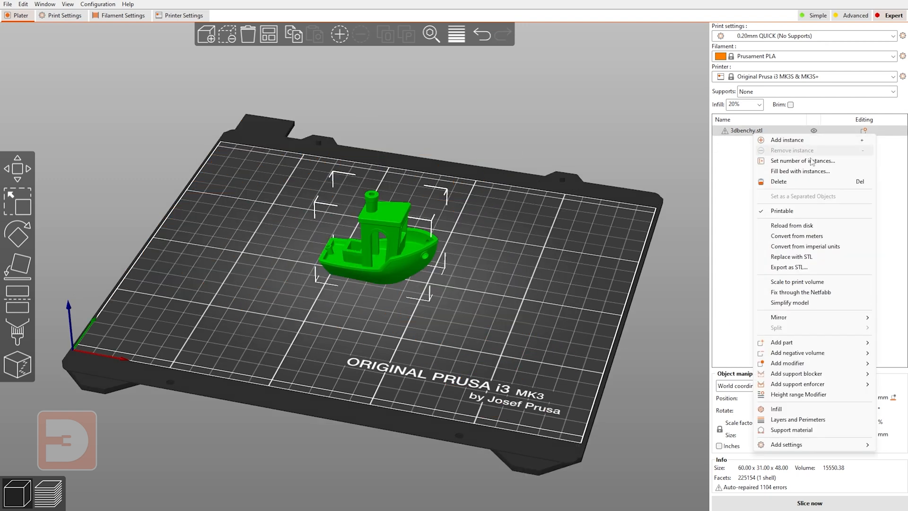
pyautogui.moveTo(780, 184)
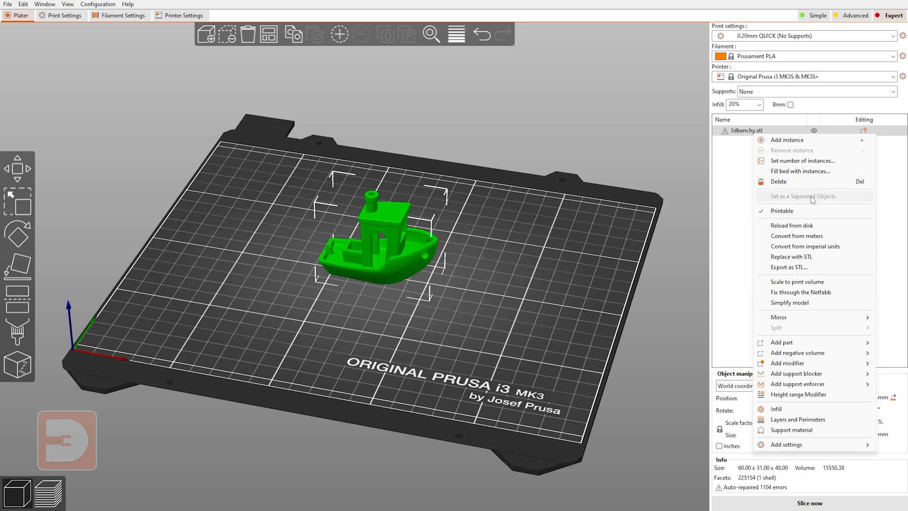
pyautogui.moveTo(763, 214)
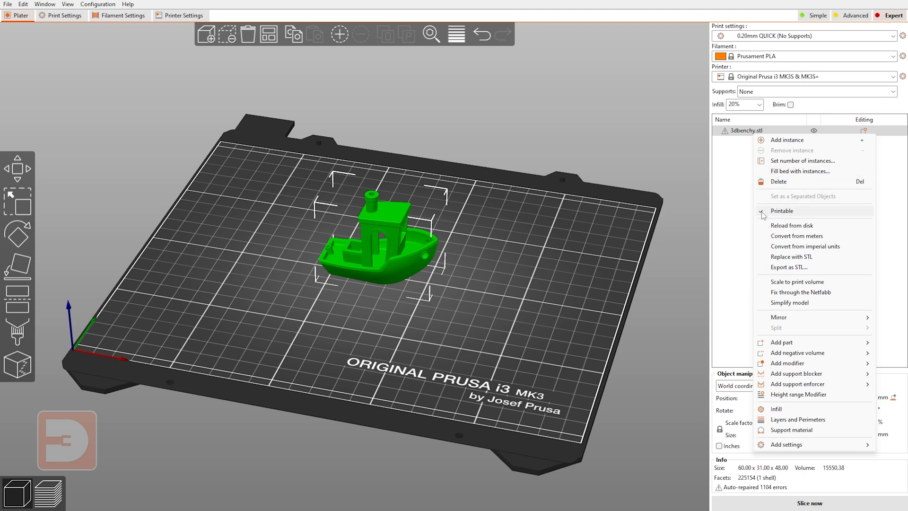
# - Untick Printable on 3dbenchy.stl so it appears darkened as non-printable
pyautogui.click(782, 210)
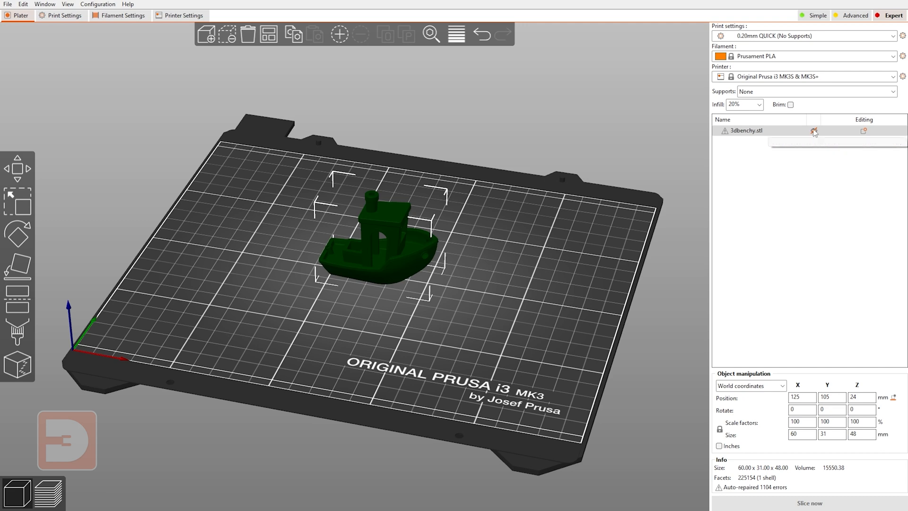
pyautogui.click(812, 131)
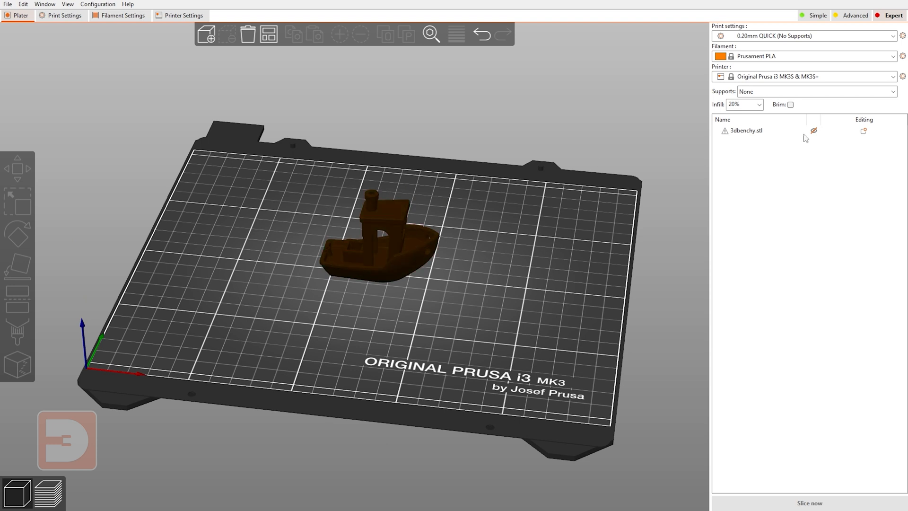
pyautogui.moveTo(848, 103)
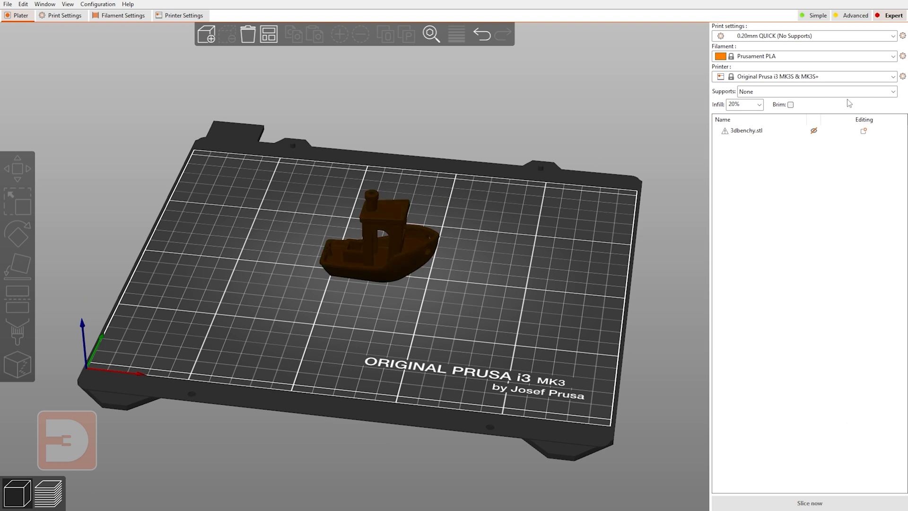
pyautogui.moveTo(812, 131)
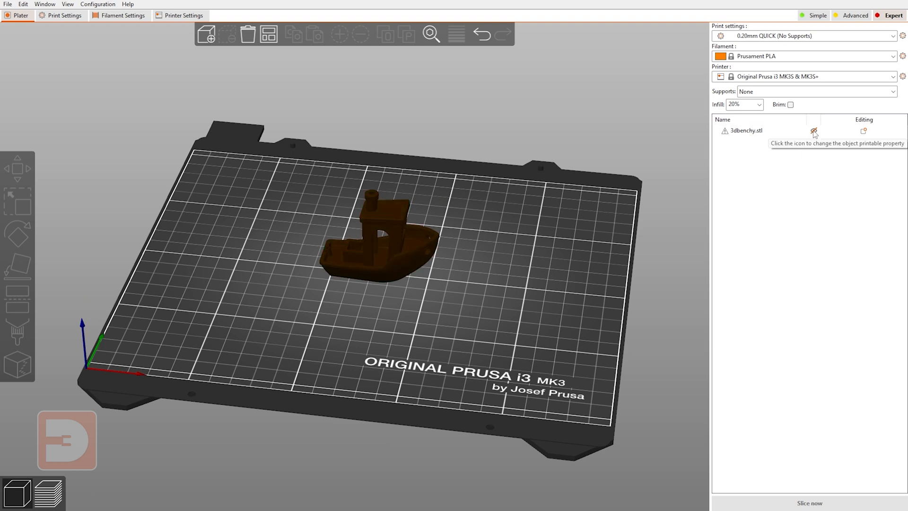
pyautogui.click(813, 131)
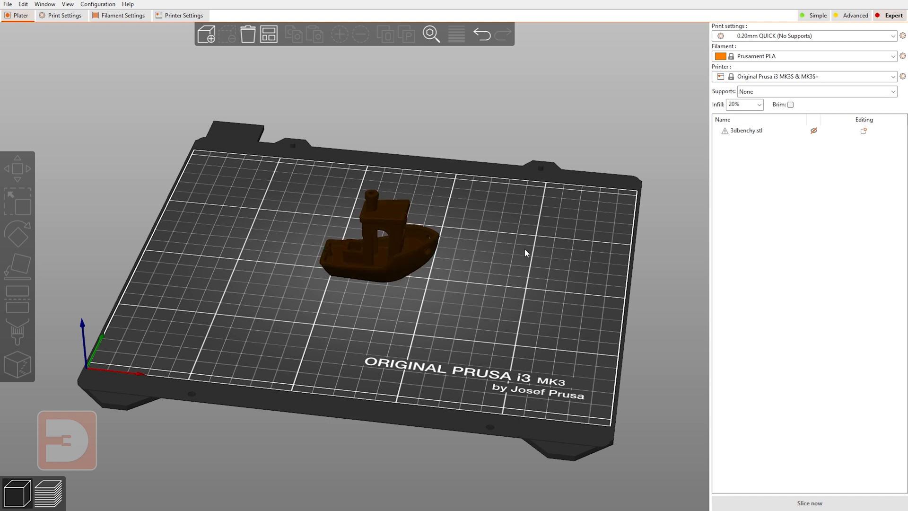
pyautogui.moveTo(449, 218)
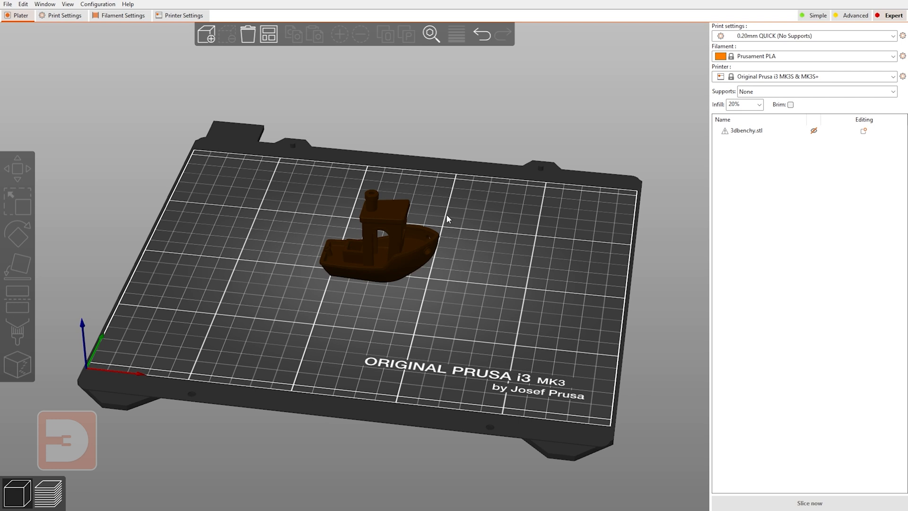
pyautogui.moveTo(536, 295)
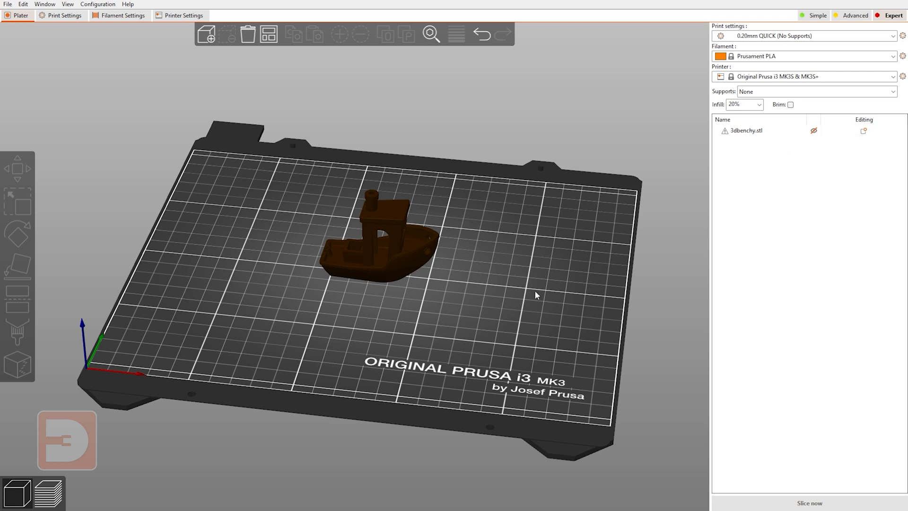
pyautogui.moveTo(813, 130)
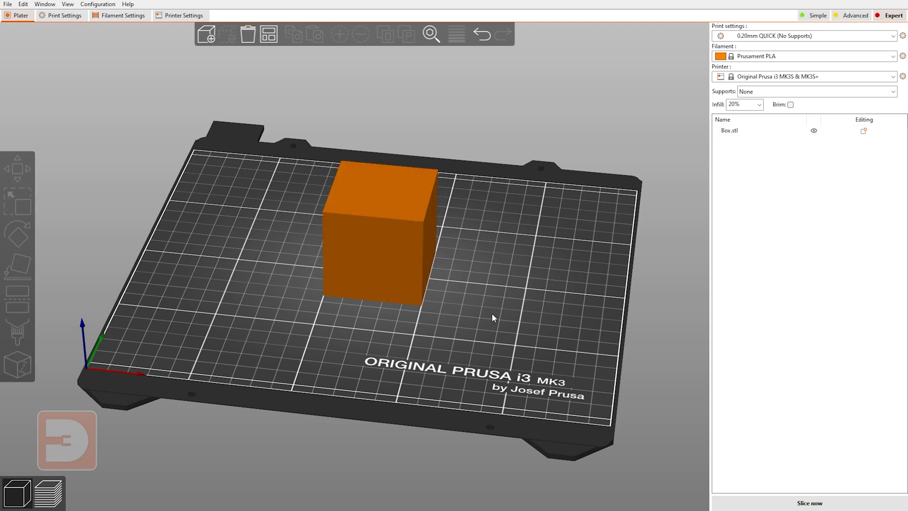
pyautogui.moveTo(487, 266)
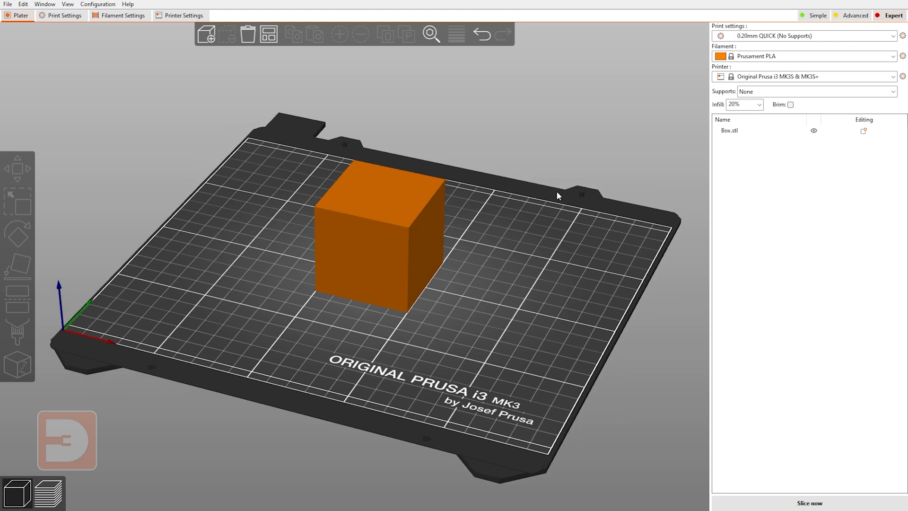
# - Select the 50 mm Box.stl cube and dismiss its context menu
pyautogui.click(752, 119)
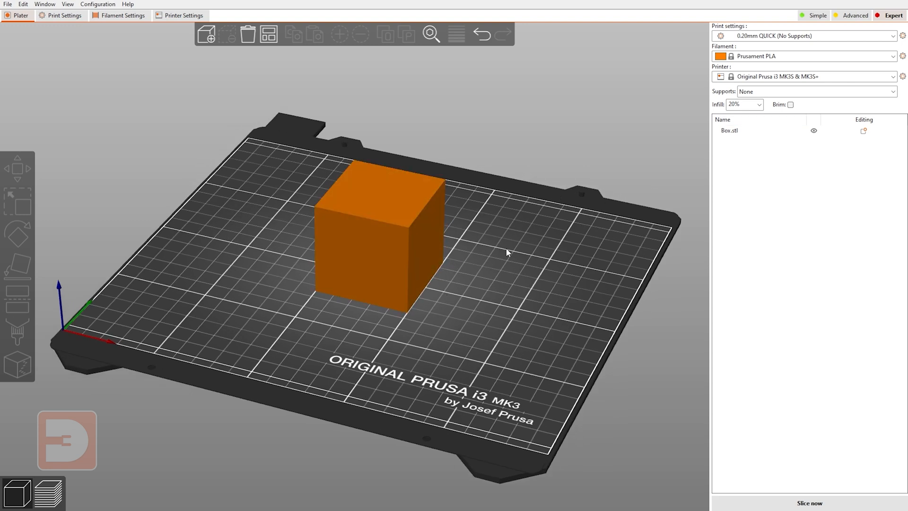
pyautogui.click(377, 243)
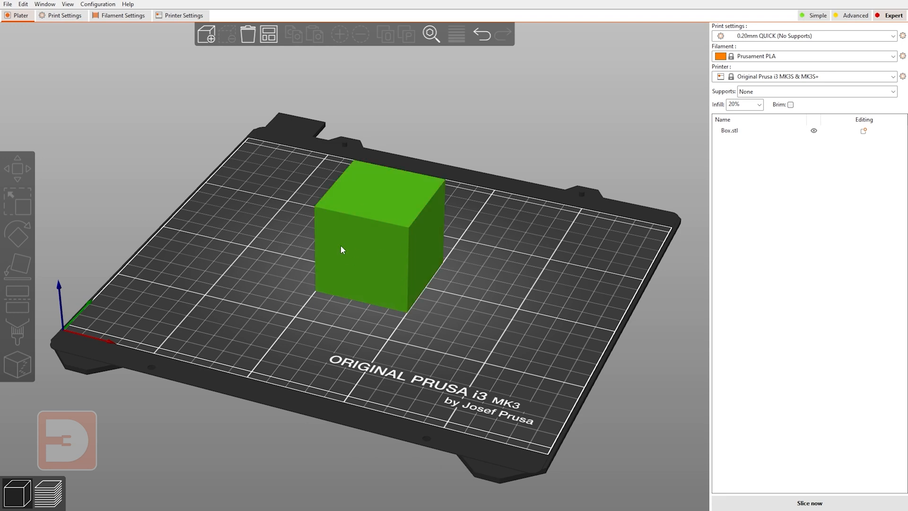
pyautogui.moveTo(330, 284)
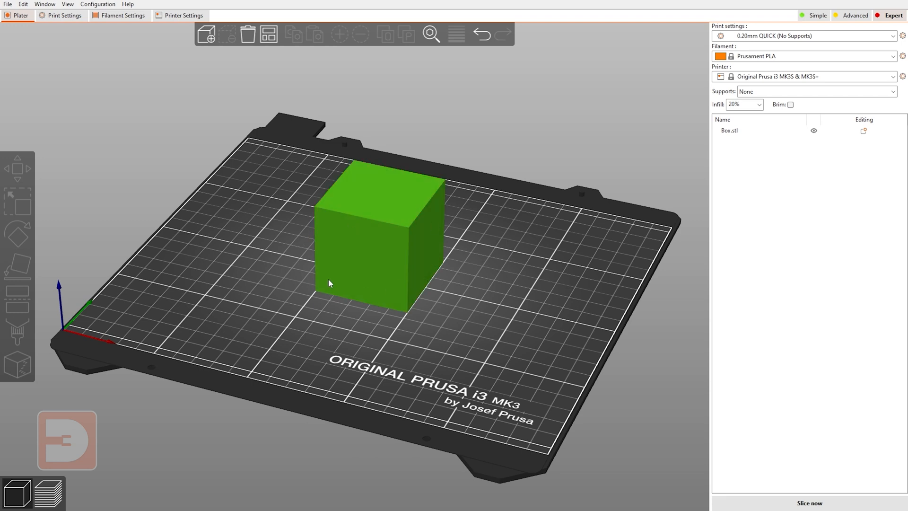
pyautogui.click(502, 225)
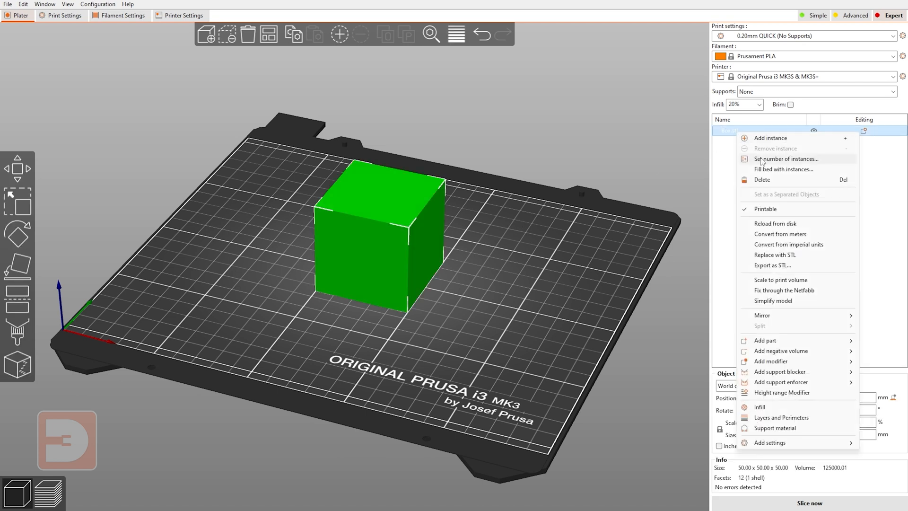
pyautogui.click(686, 178)
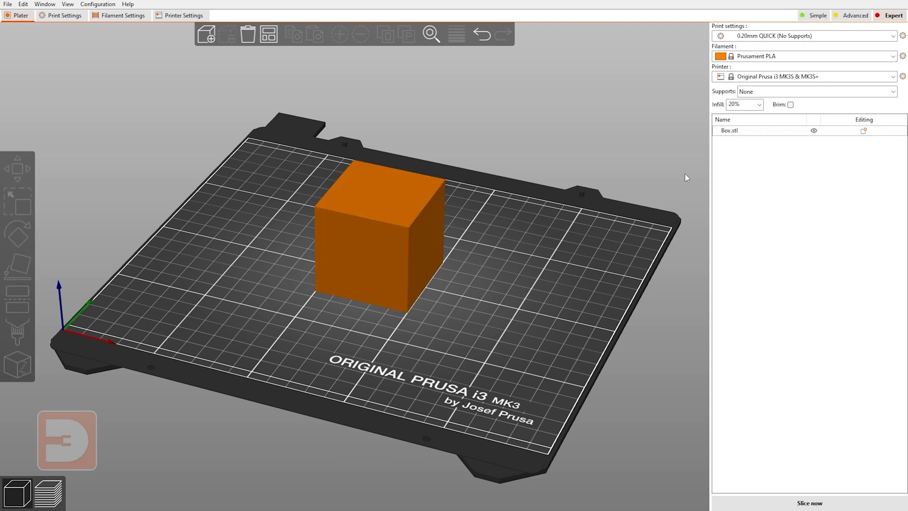
pyautogui.click(356, 253)
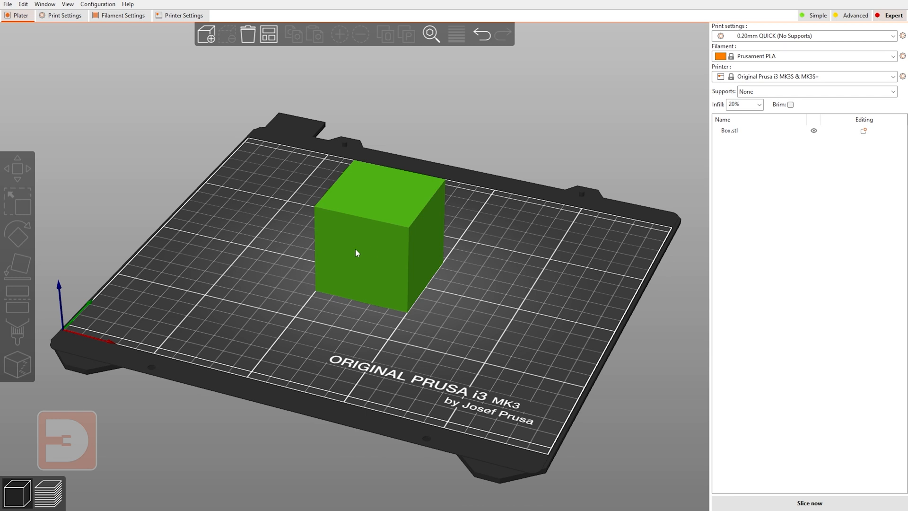
pyautogui.moveTo(384, 259)
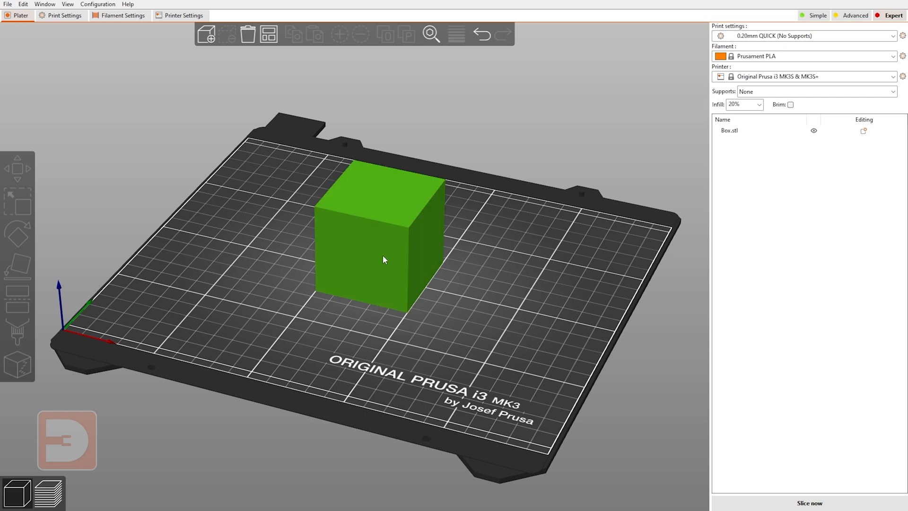
pyautogui.moveTo(387, 261)
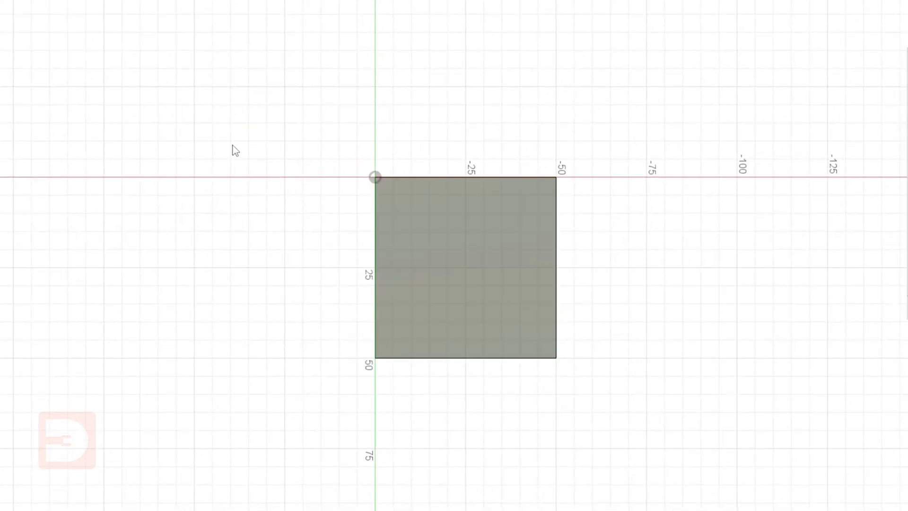
# - Save the Fusion 360 design as STL over Box in Desktop > Files
pyautogui.click(539, 341)
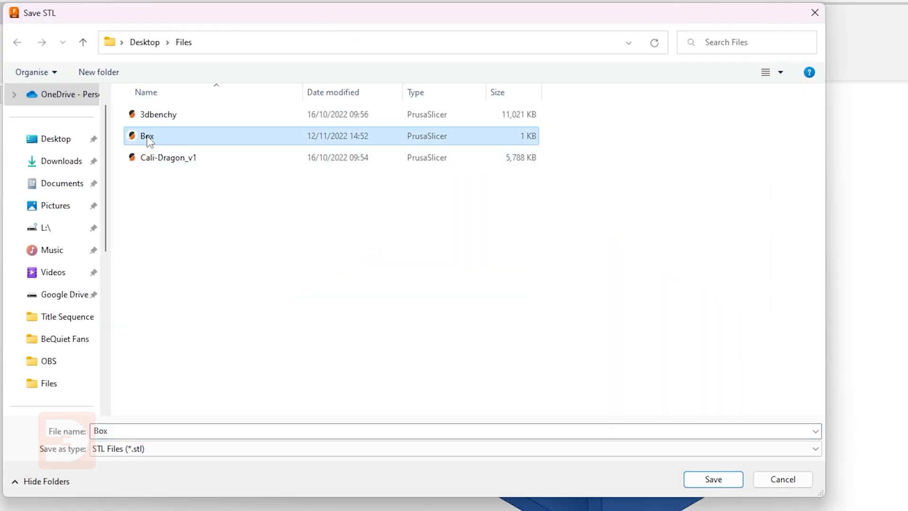
pyautogui.click(712, 478)
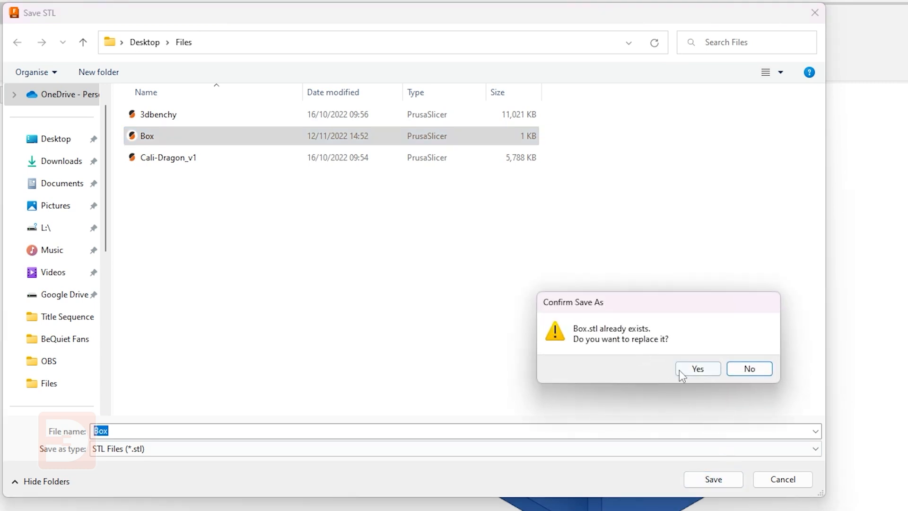
pyautogui.click(698, 368)
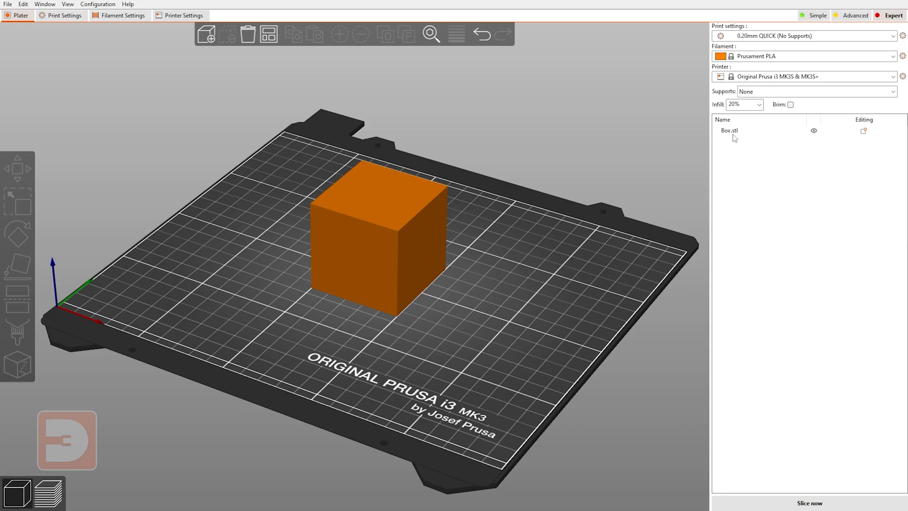
# - Reload Box.stl from disk to show the L-shaped part, then deselect it
pyautogui.click(729, 131)
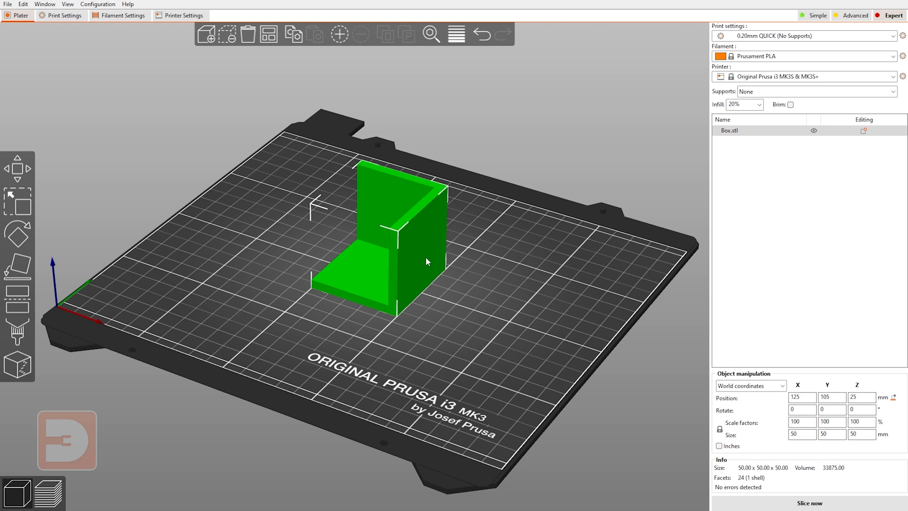
pyautogui.moveTo(405, 246)
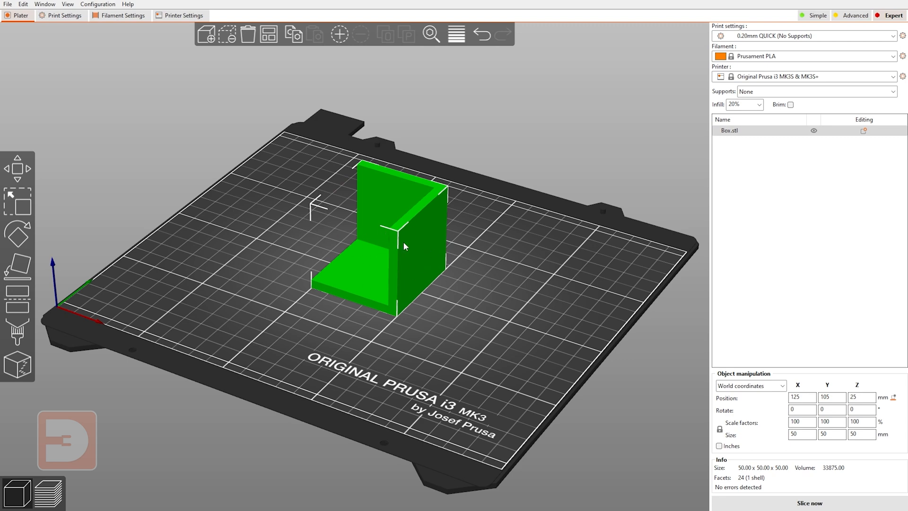
pyautogui.moveTo(407, 234)
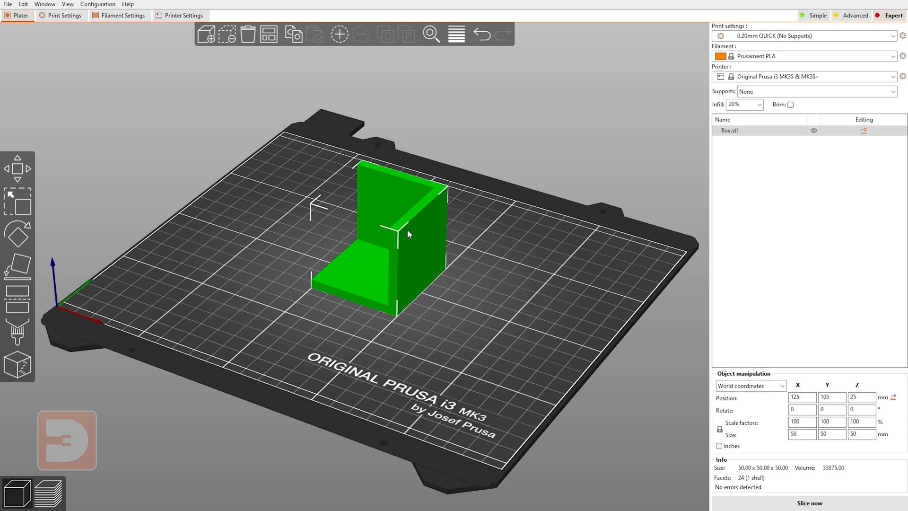
pyautogui.moveTo(696, 170)
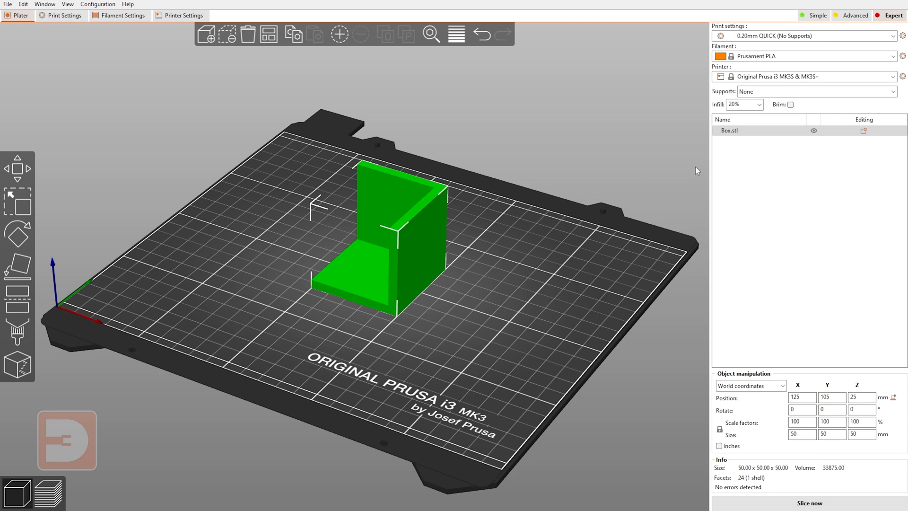
pyautogui.click(565, 192)
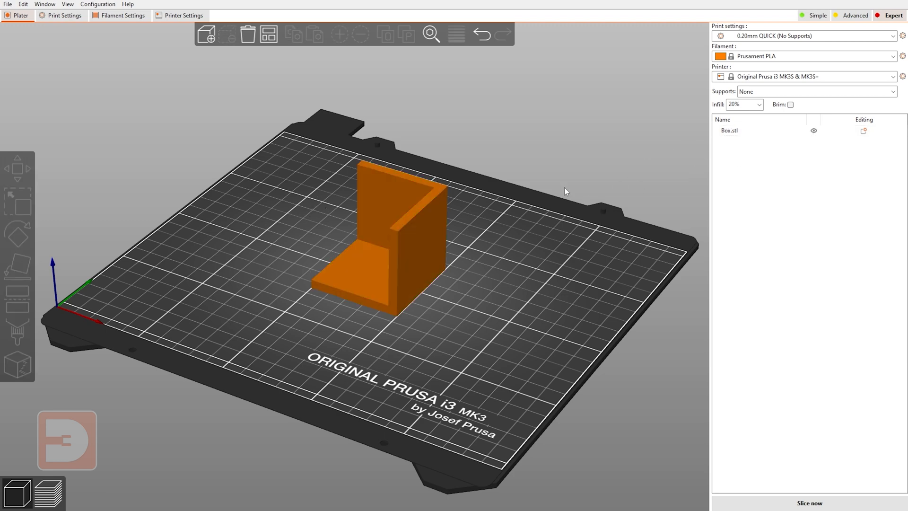
# - Replace the object's mesh with Cali-Dragon_v1.stl via Replace with STL
pyautogui.rightClick(733, 130)
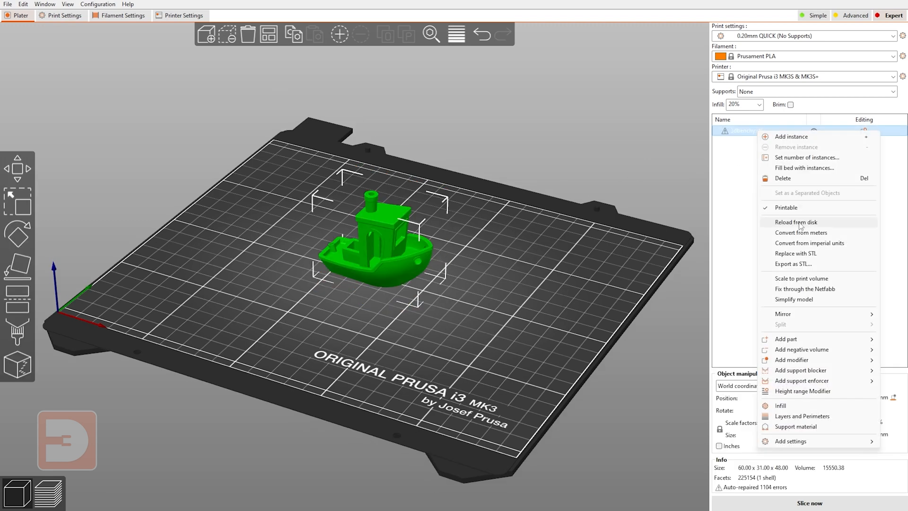
pyautogui.moveTo(804, 248)
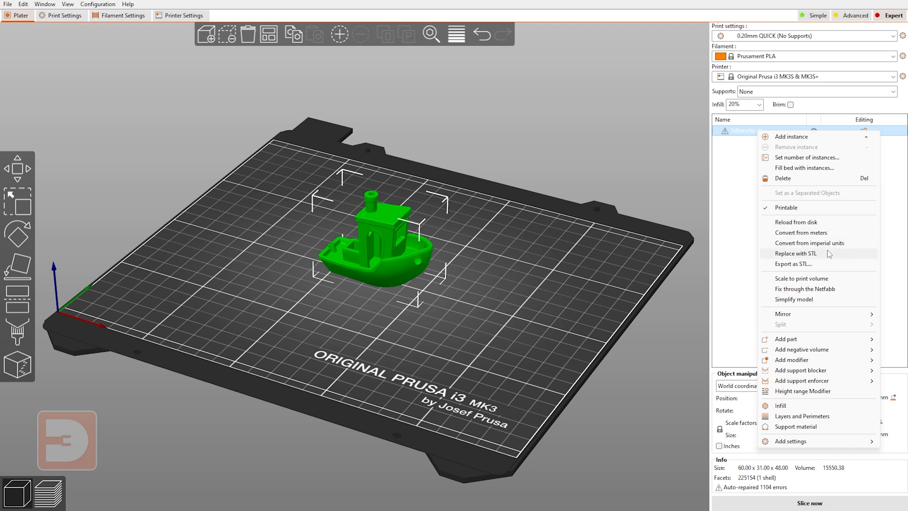
pyautogui.moveTo(701, 224)
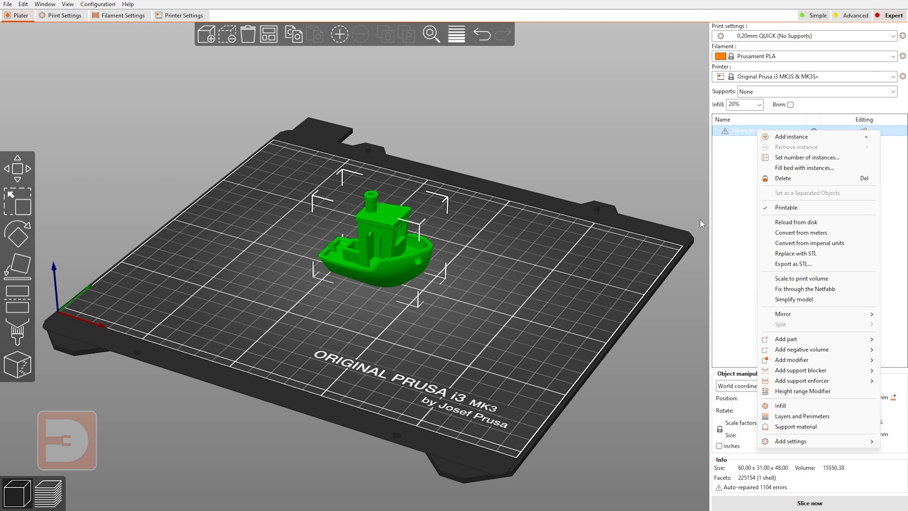
pyautogui.moveTo(505, 264)
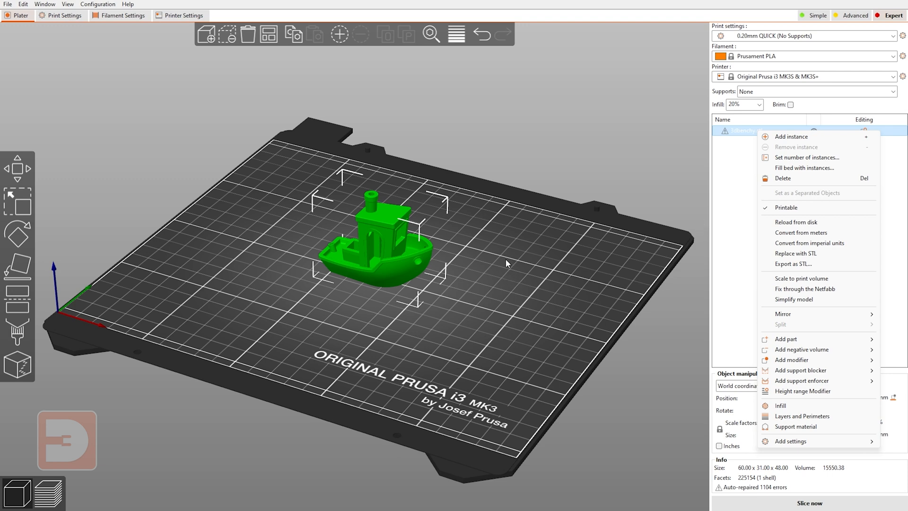
pyautogui.moveTo(571, 220)
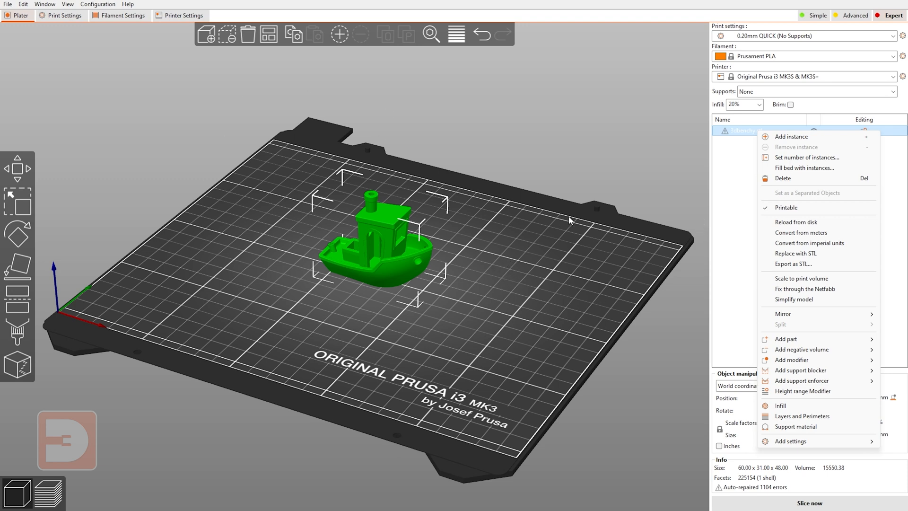
pyautogui.moveTo(651, 235)
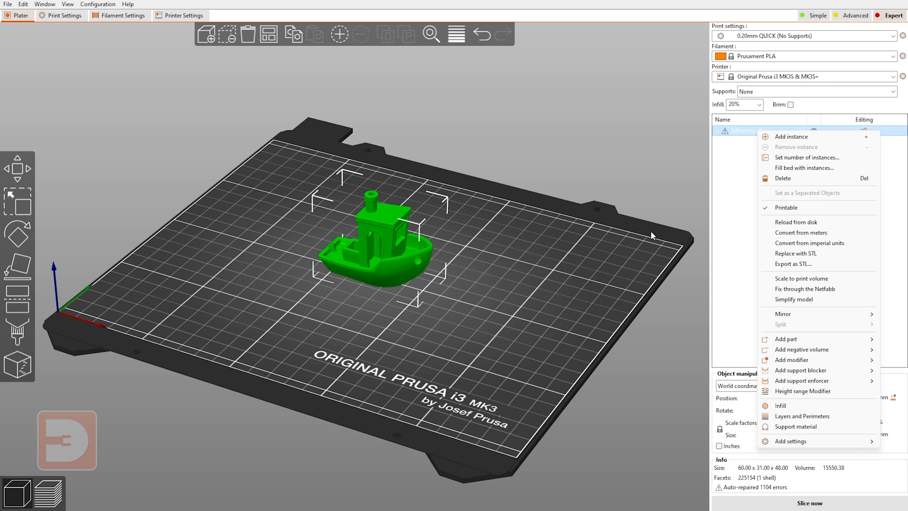
pyautogui.moveTo(836, 246)
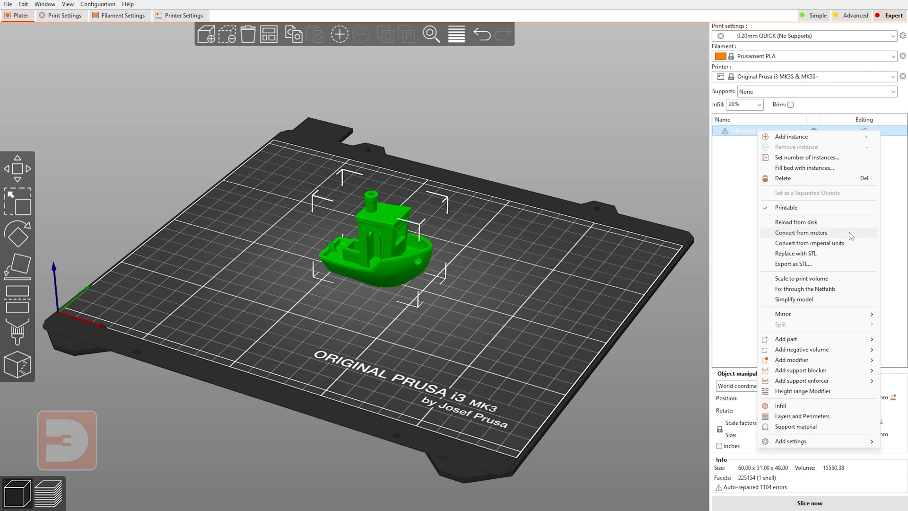
pyautogui.moveTo(809, 257)
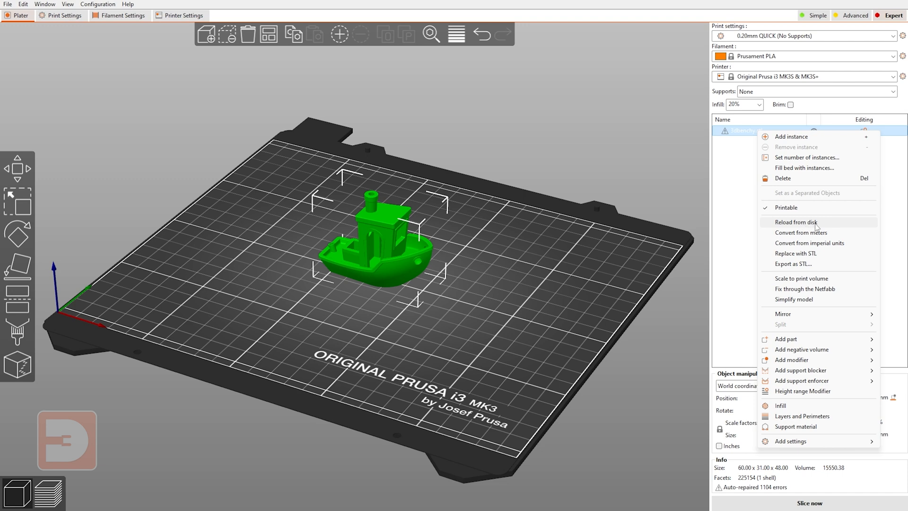
pyautogui.moveTo(538, 283)
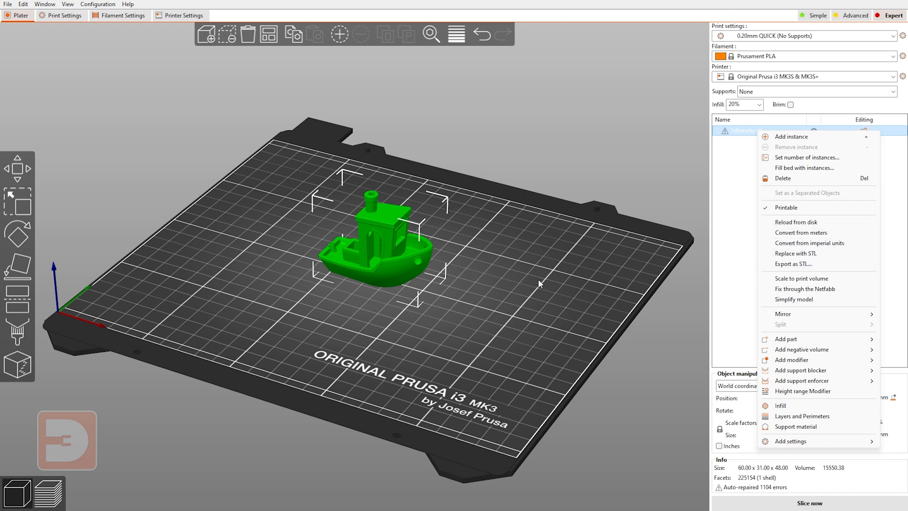
pyautogui.moveTo(544, 308)
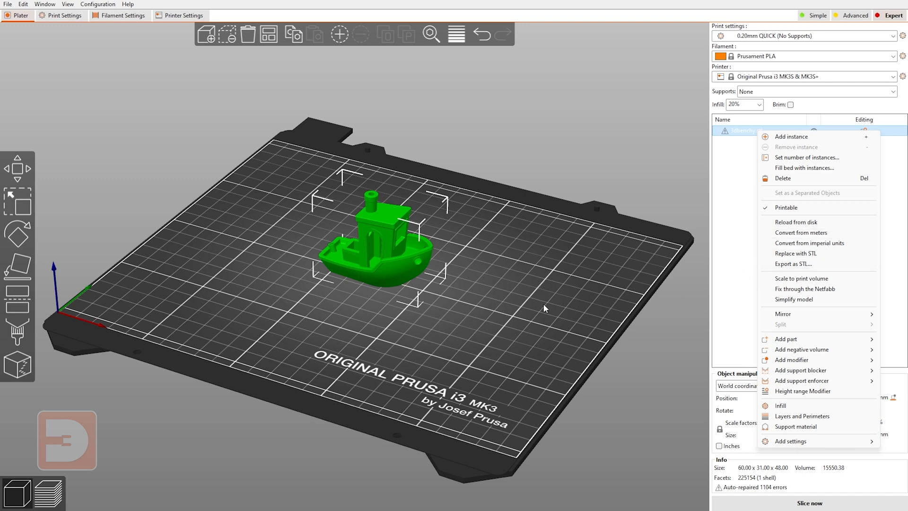
pyautogui.moveTo(804, 250)
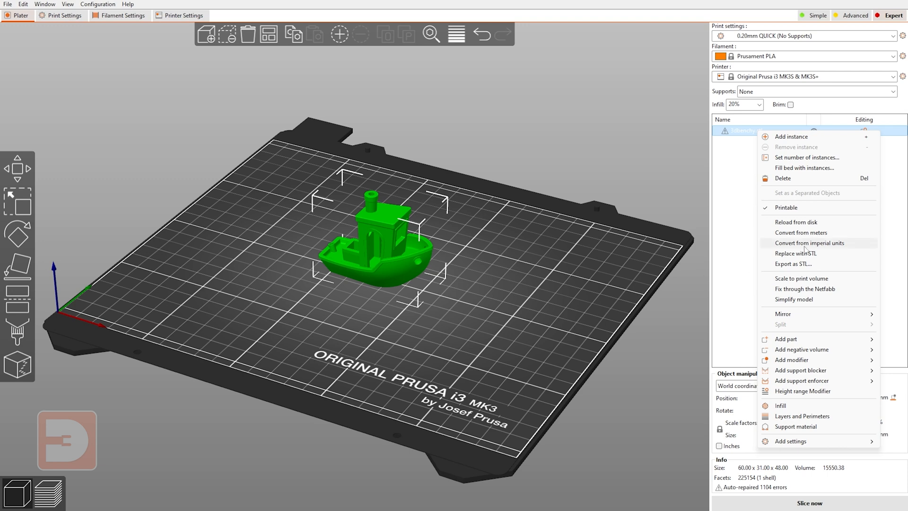
pyautogui.moveTo(636, 265)
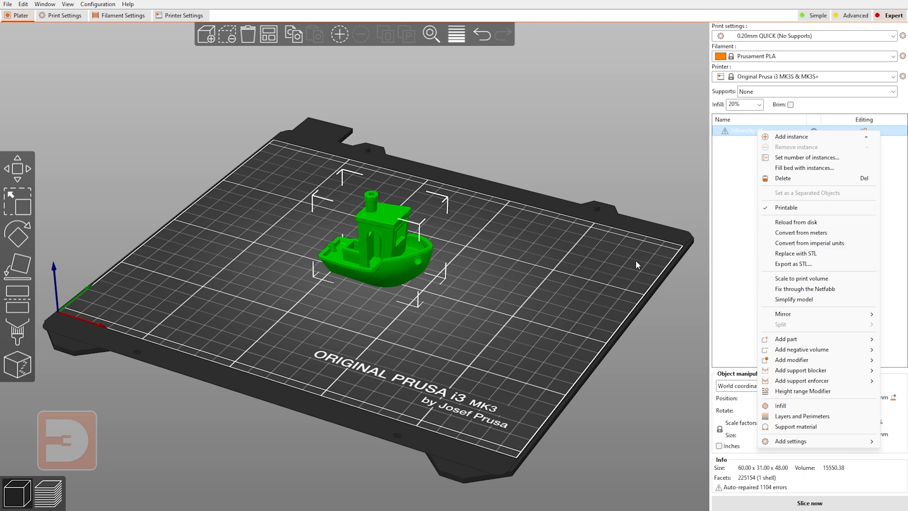
pyautogui.moveTo(806, 259)
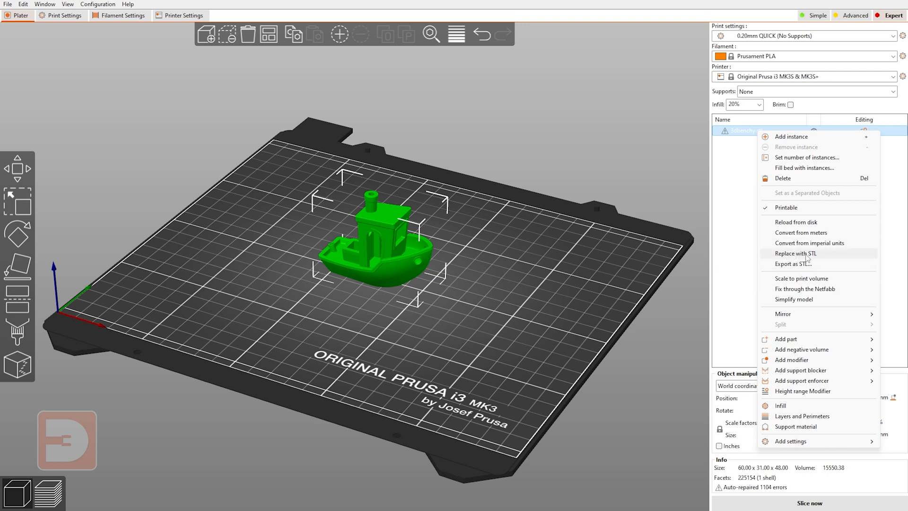
pyautogui.click(796, 252)
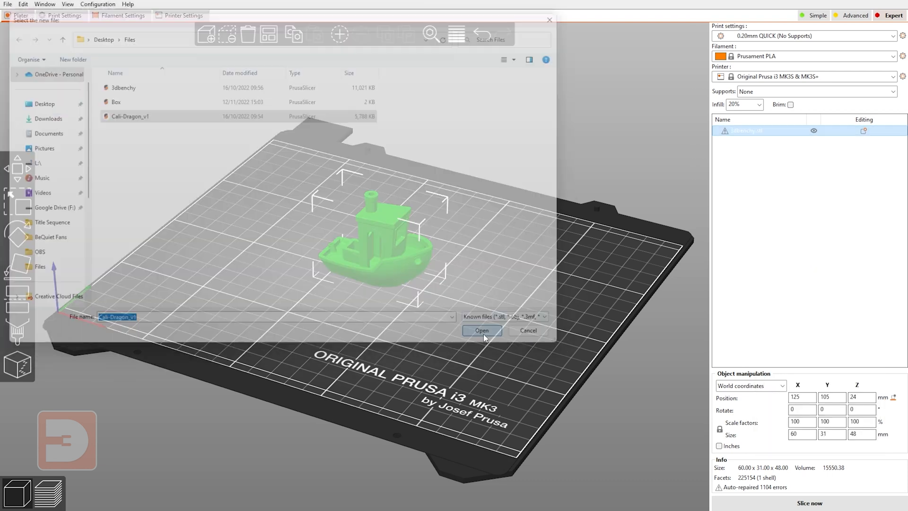
pyautogui.click(482, 330)
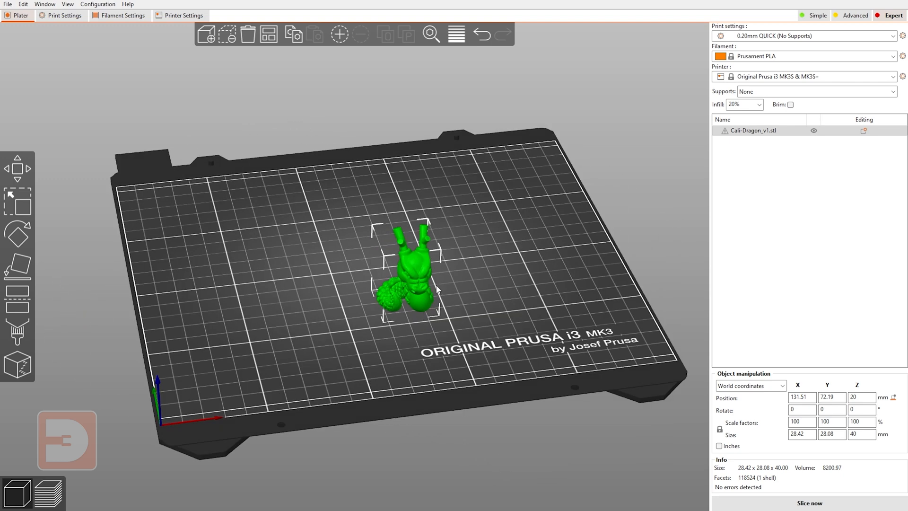
# - Scale the Cali-Dragon to the print volume, about 439% and 176 mm tall
pyautogui.rightClick(753, 131)
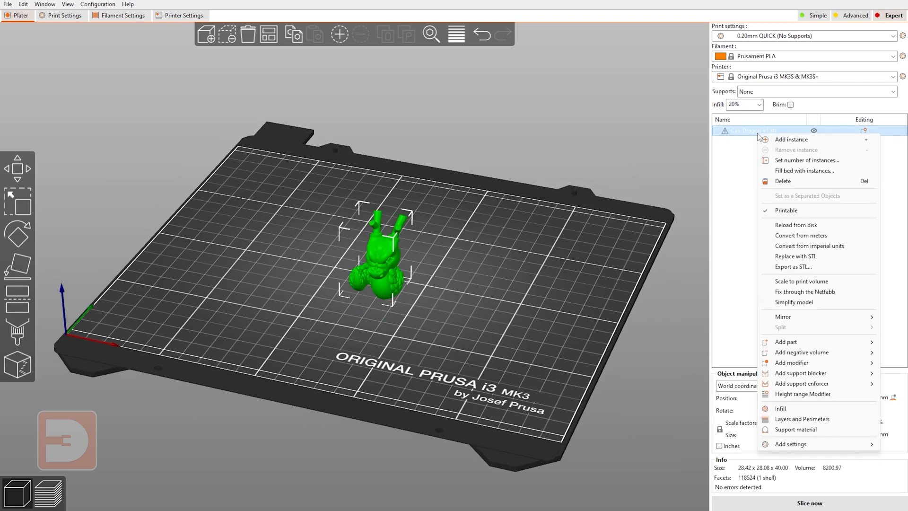
pyautogui.moveTo(820, 267)
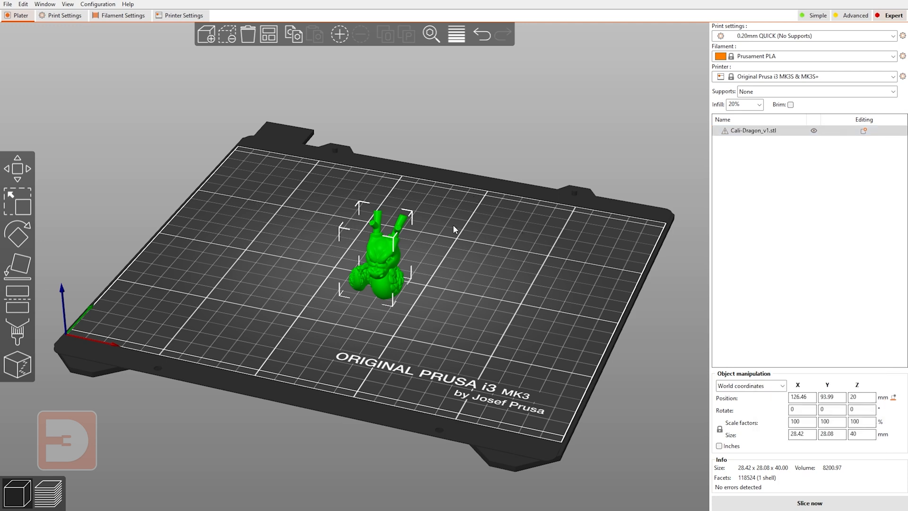
pyautogui.click(18, 201)
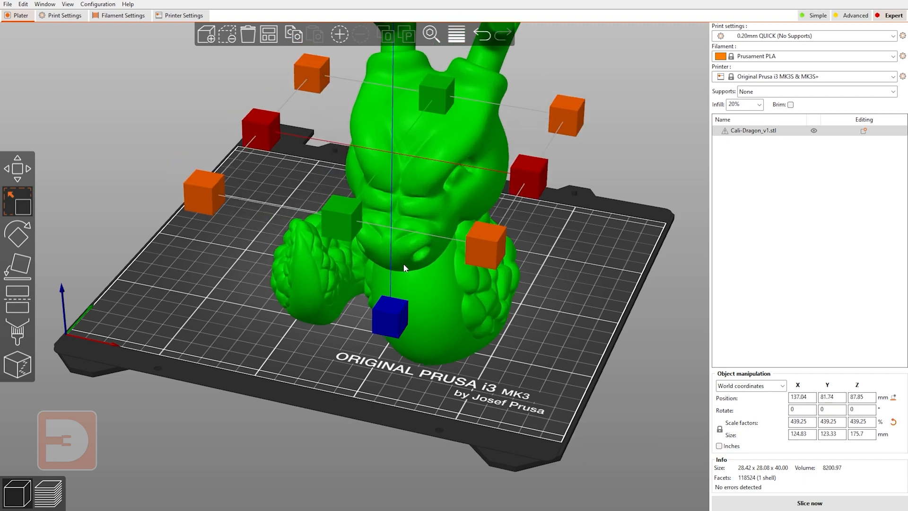
pyautogui.rightClick(750, 131)
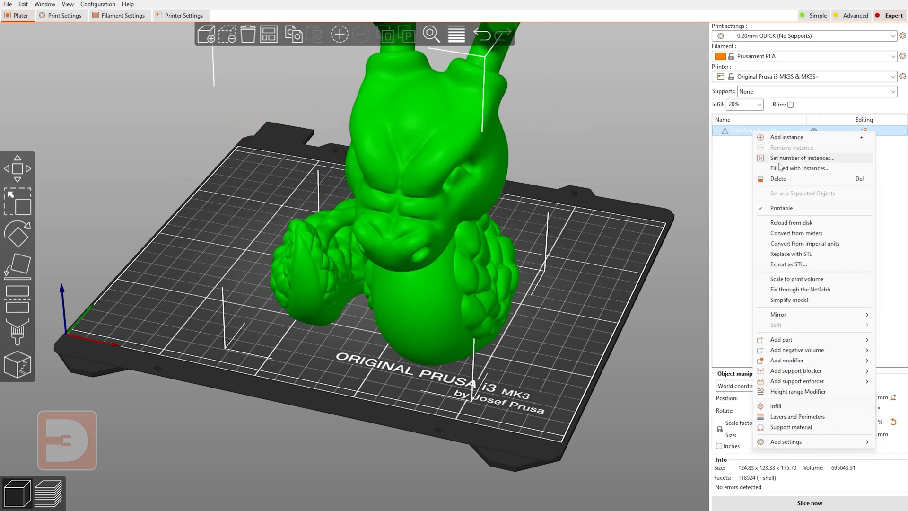
pyautogui.click(788, 264)
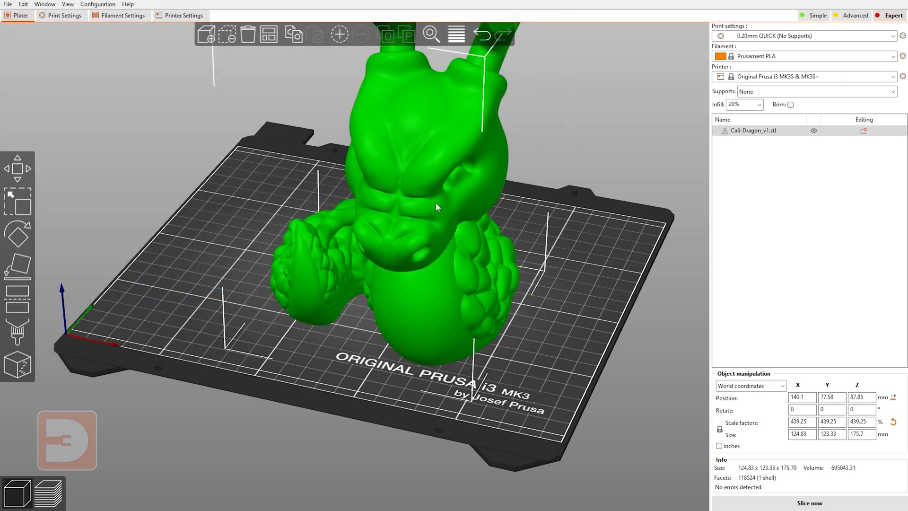
pyautogui.moveTo(642, 122)
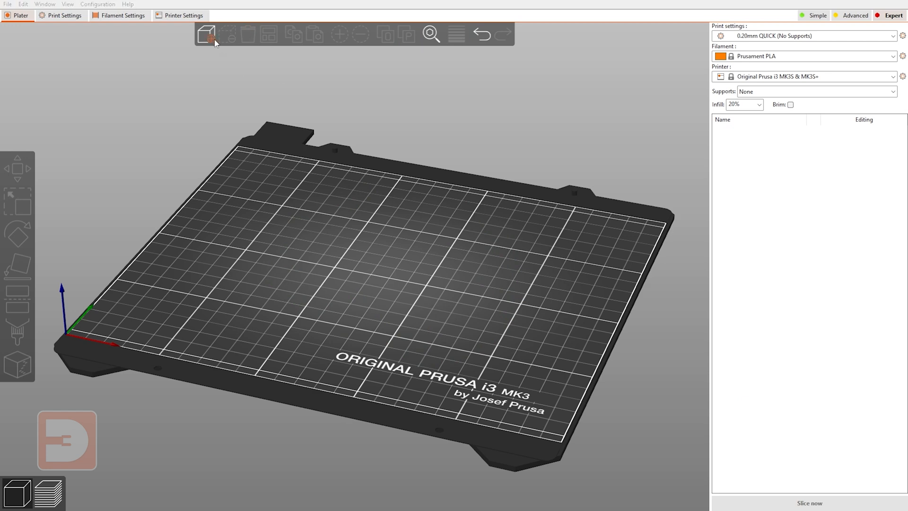
# - Import Cali-Dragon_v1 and Cali-Dragon_v1_big, then delete all objects from the plate
pyautogui.click(206, 34)
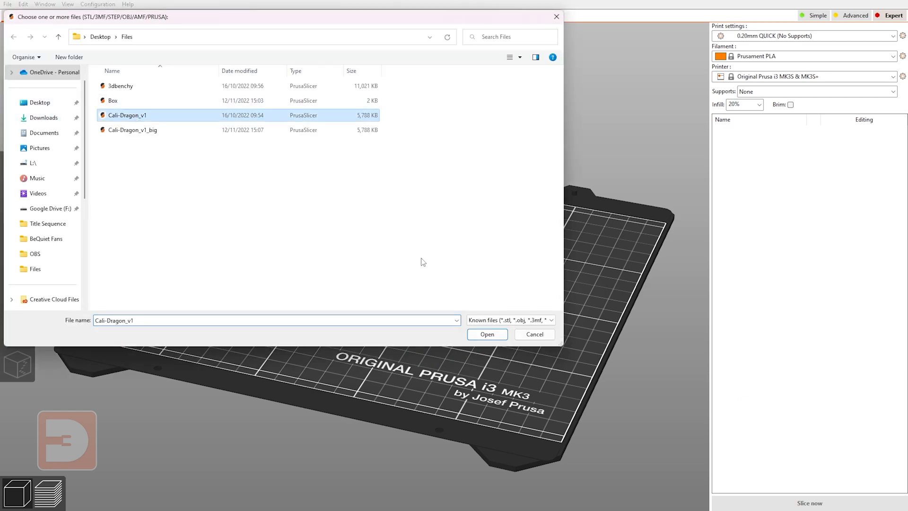
pyautogui.click(487, 334)
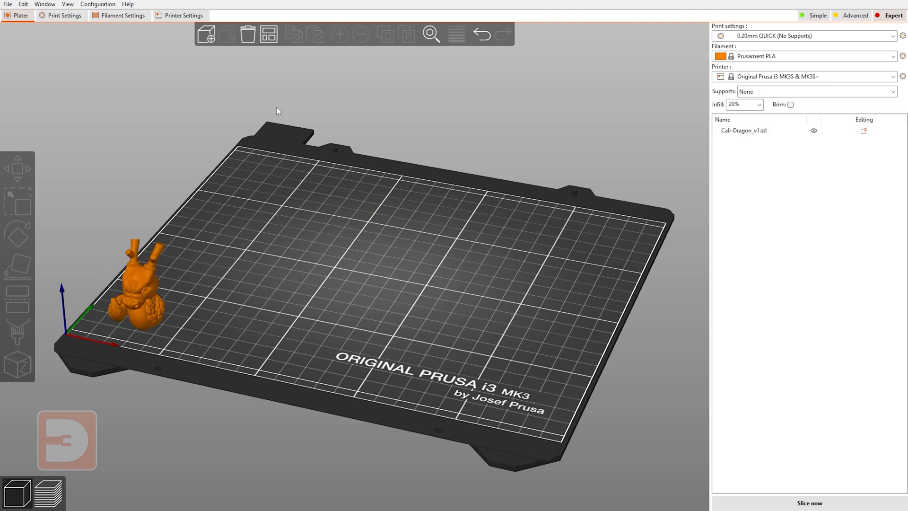
pyautogui.click(206, 33)
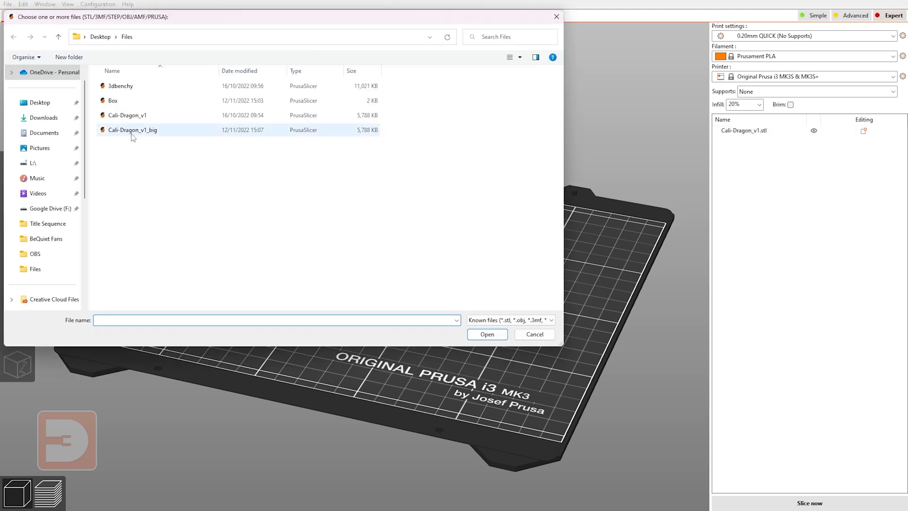
pyautogui.click(487, 334)
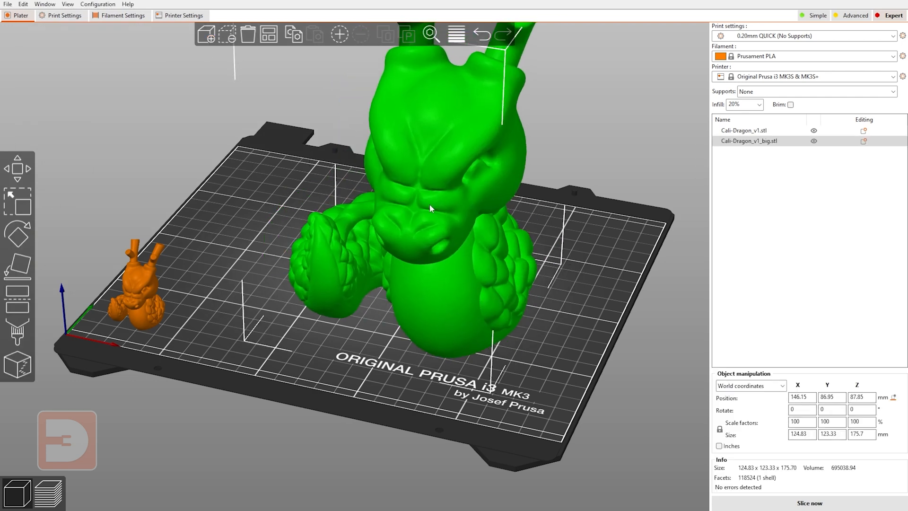
pyautogui.moveTo(430, 226)
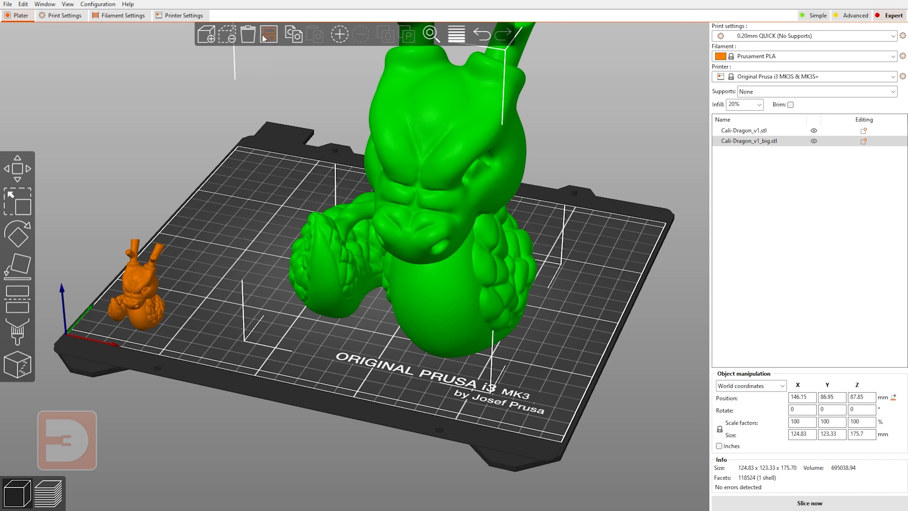
pyautogui.click(268, 34)
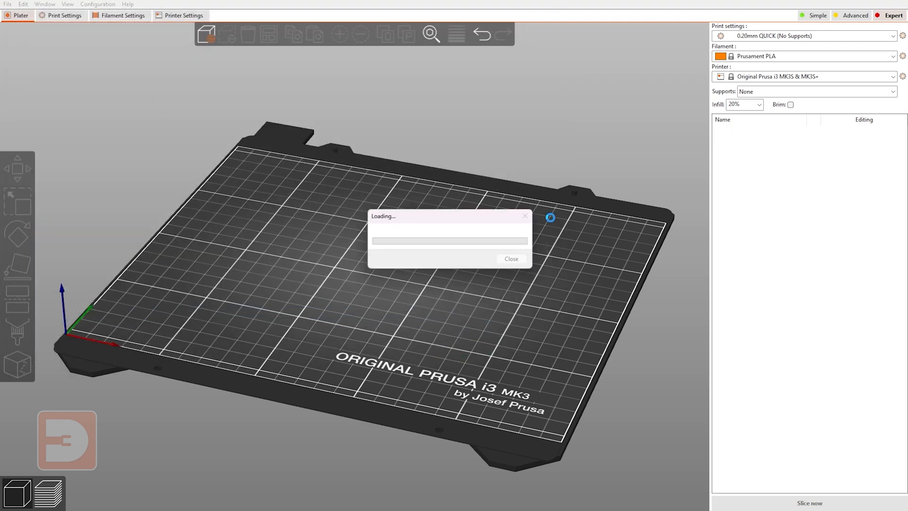
# - Scale 3dbenchy.stl to the print volume, about 417% and 200 mm tall
pyautogui.rightClick(743, 130)
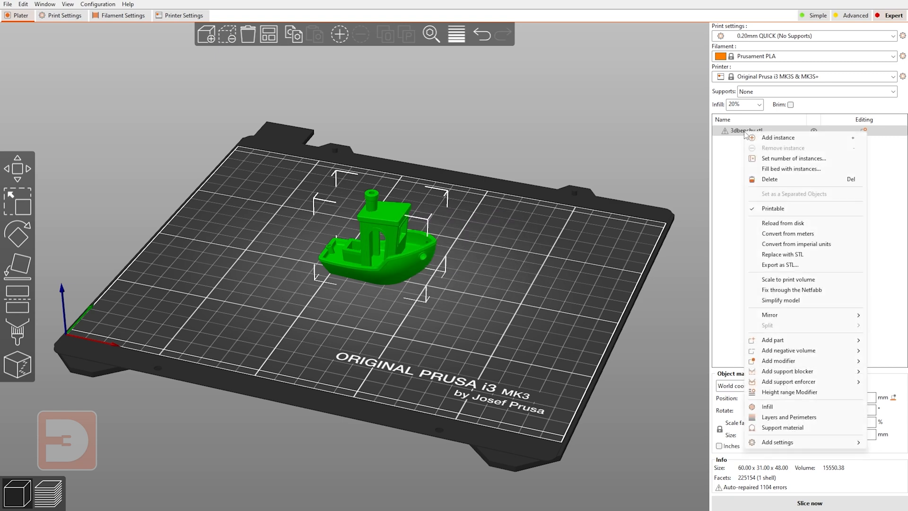
pyautogui.moveTo(801, 284)
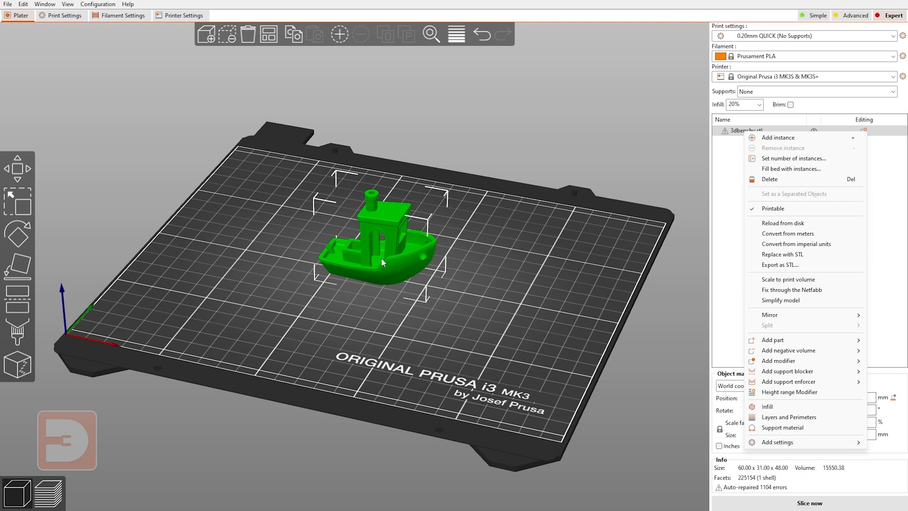
pyautogui.moveTo(461, 211)
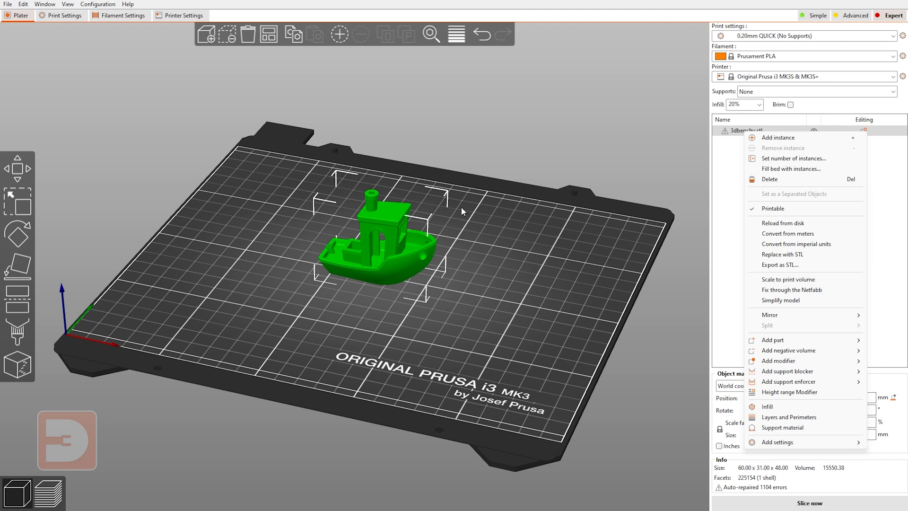
pyautogui.click(787, 279)
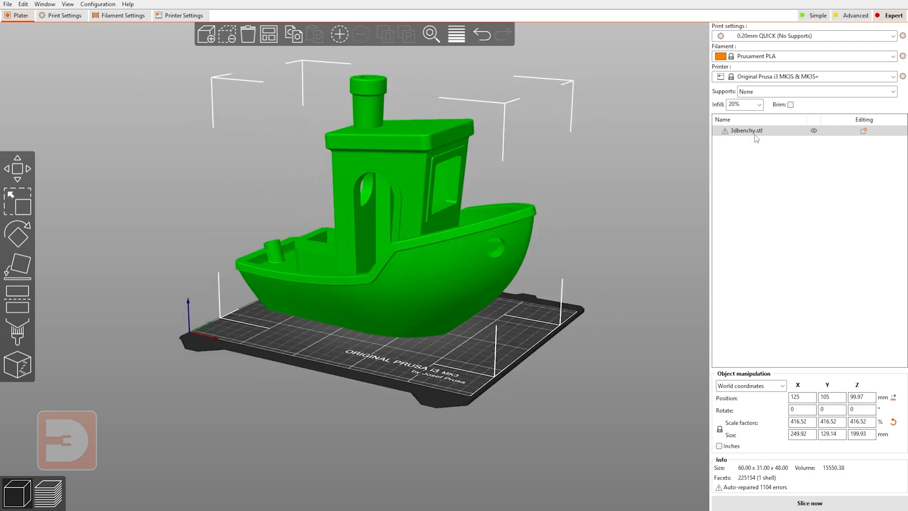
# - Repair 3dbenchy.stl's mesh using Fix through Netfabb from its right-click menu
pyautogui.rightClick(744, 131)
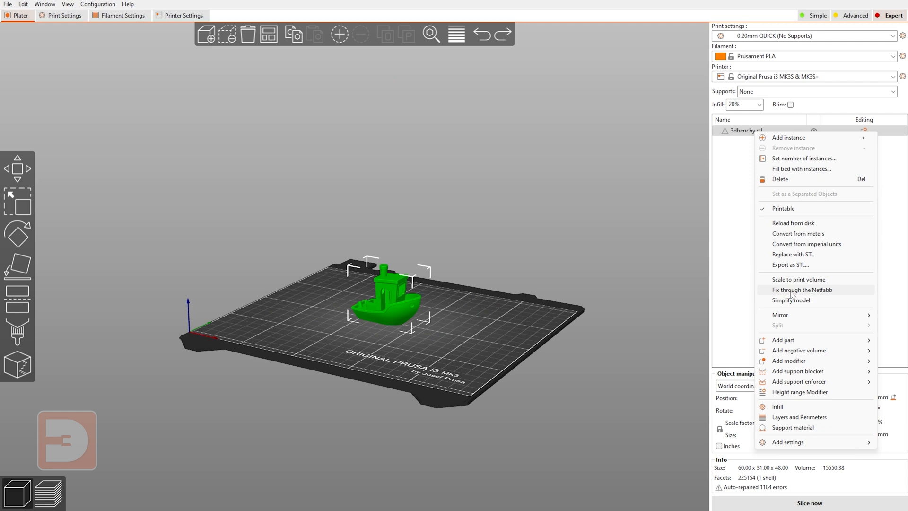
pyautogui.moveTo(822, 294)
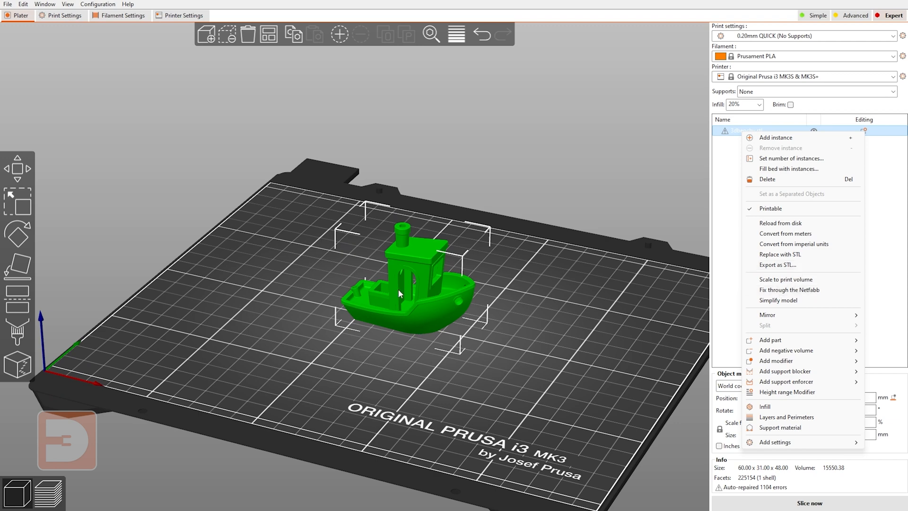
pyautogui.moveTo(777, 254)
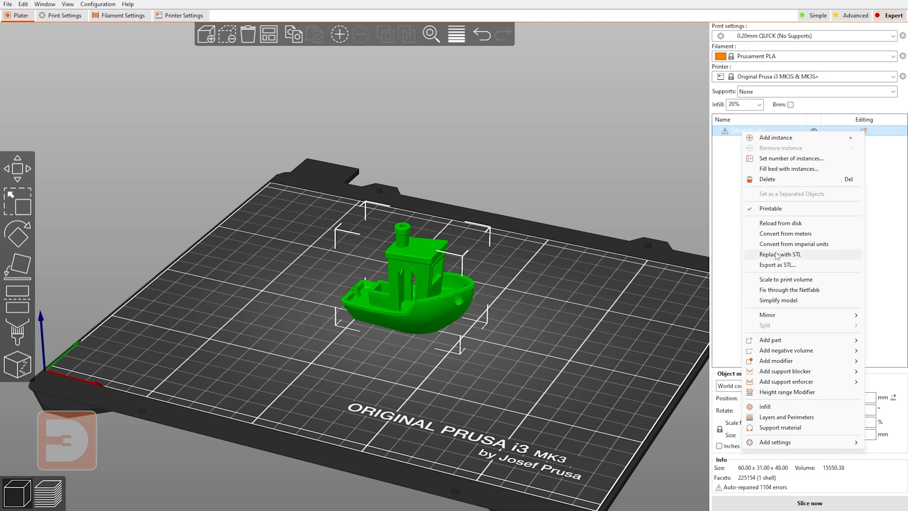
pyautogui.moveTo(813, 290)
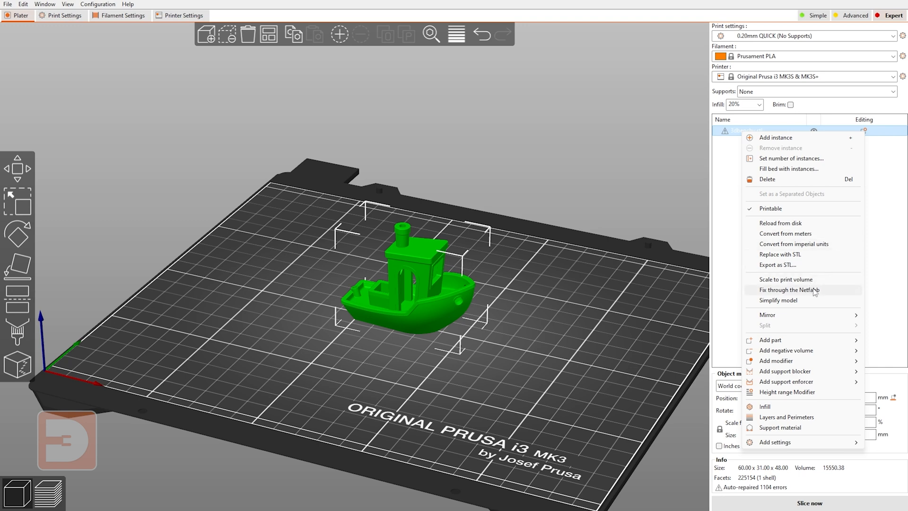
pyautogui.click(789, 289)
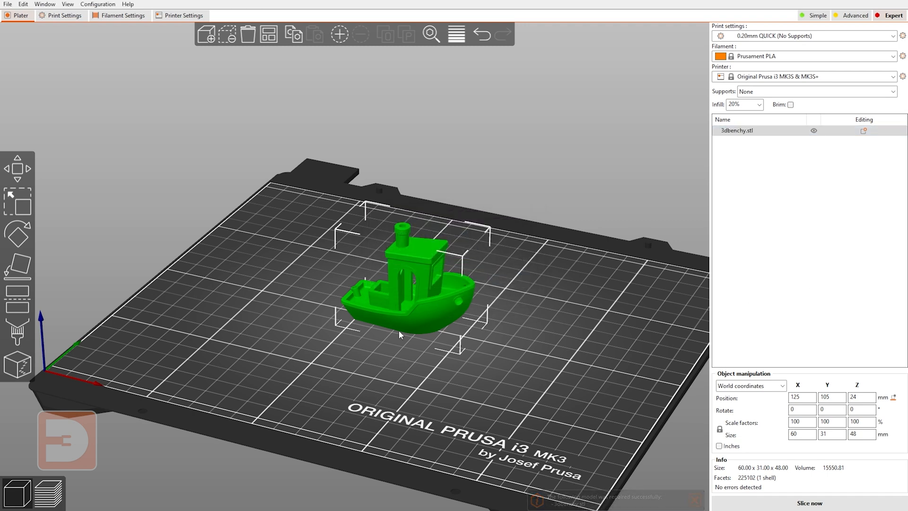
pyautogui.moveTo(371, 304)
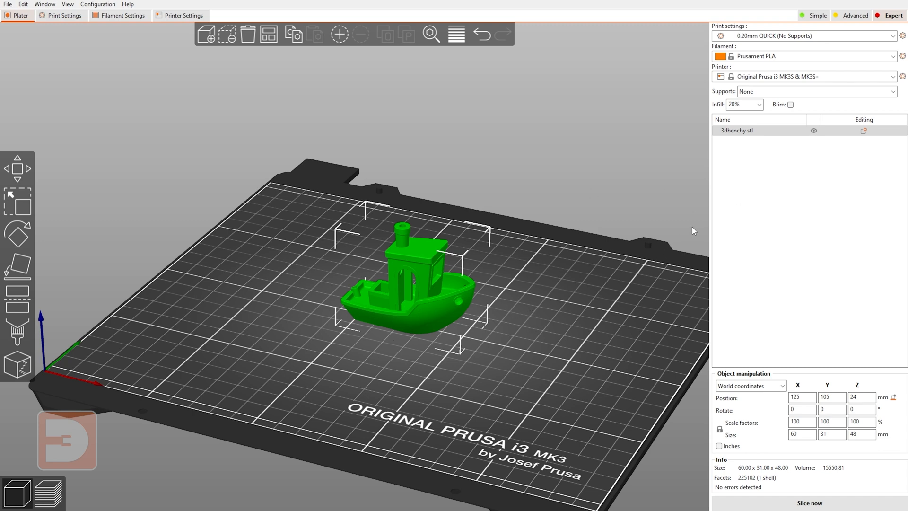
# - Clear the Benchy with Delete all and import Cali-Dragon_v1.stl onto the plate
pyautogui.rightClick(736, 131)
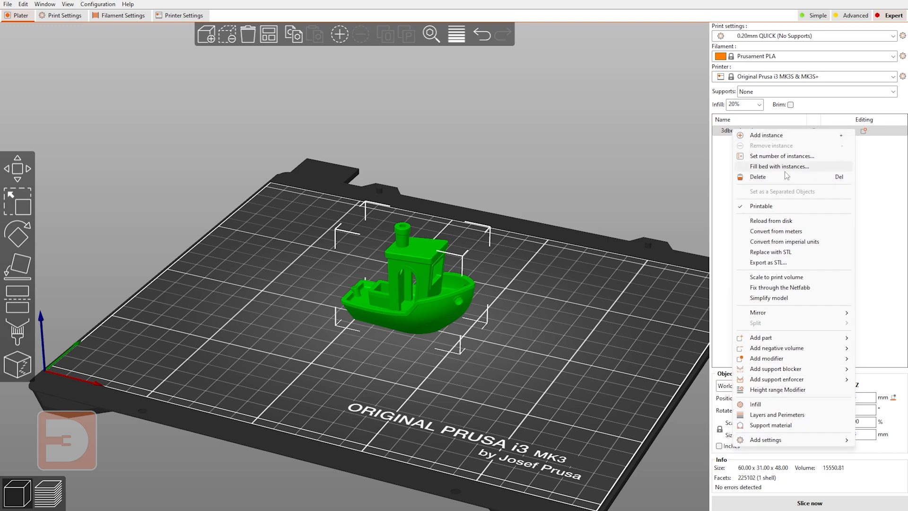
pyautogui.moveTo(792, 306)
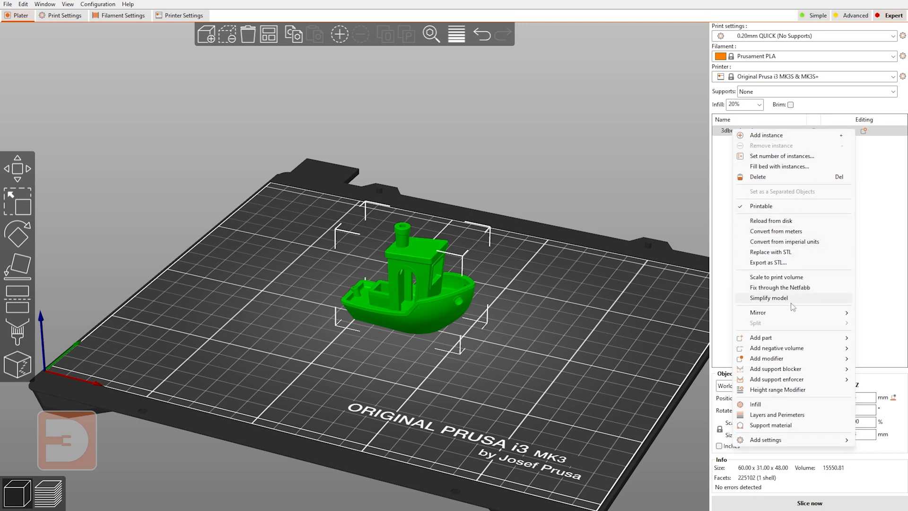
pyautogui.click(543, 260)
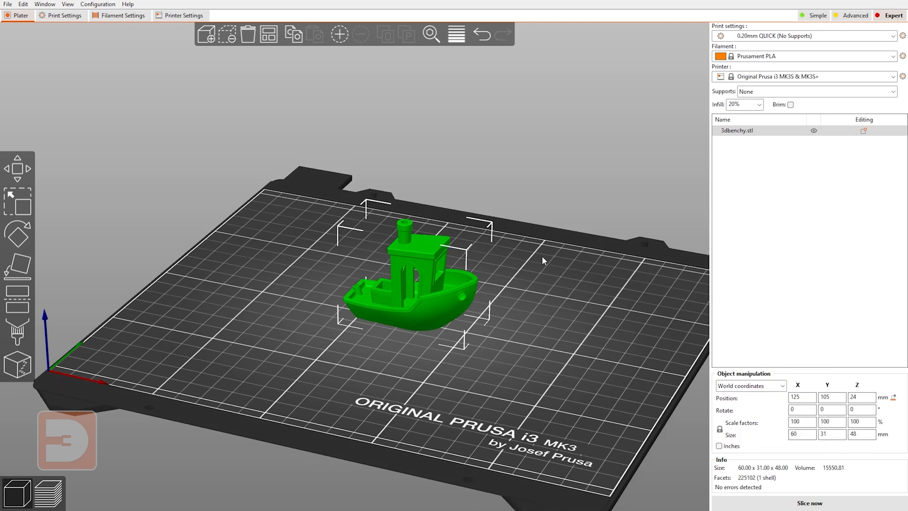
pyautogui.click(247, 34)
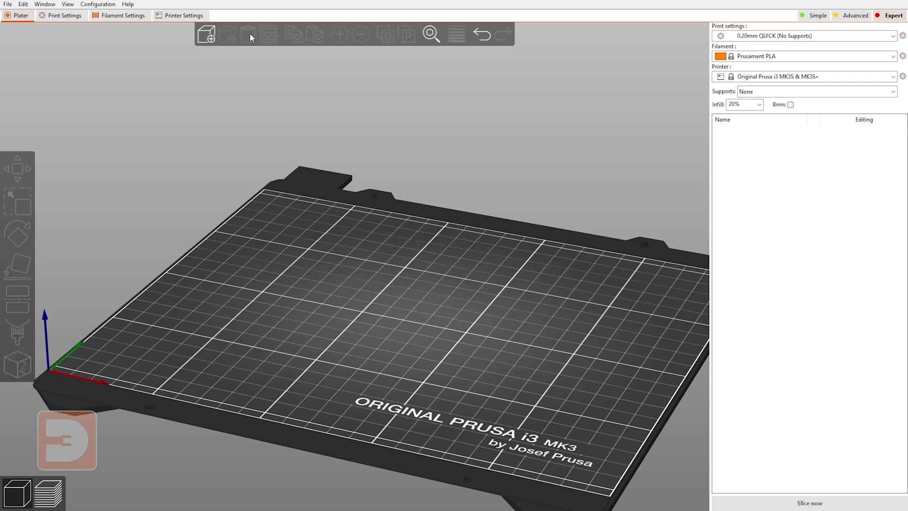
pyautogui.click(206, 34)
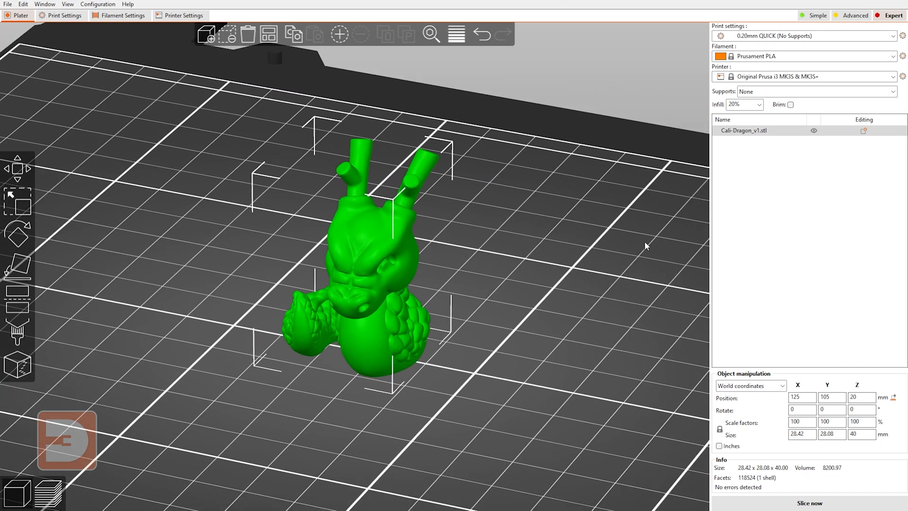
pyautogui.moveTo(375, 290)
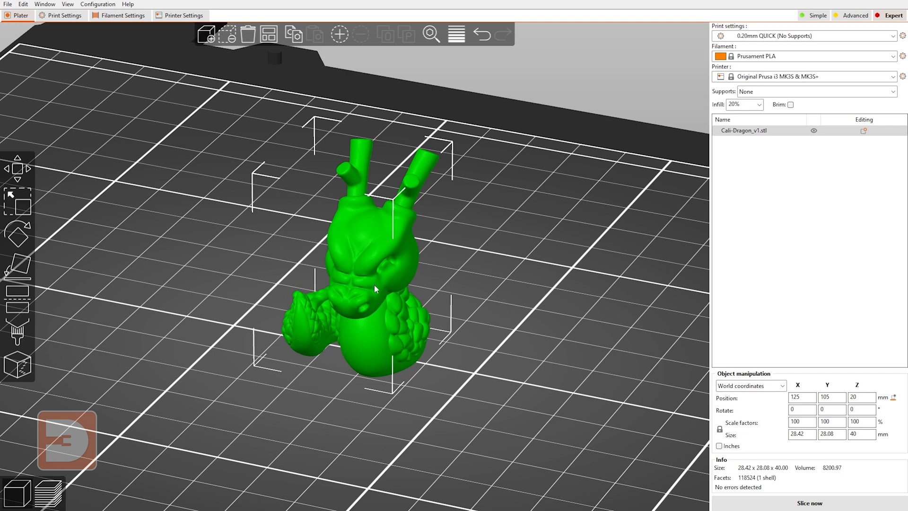
pyautogui.moveTo(374, 280)
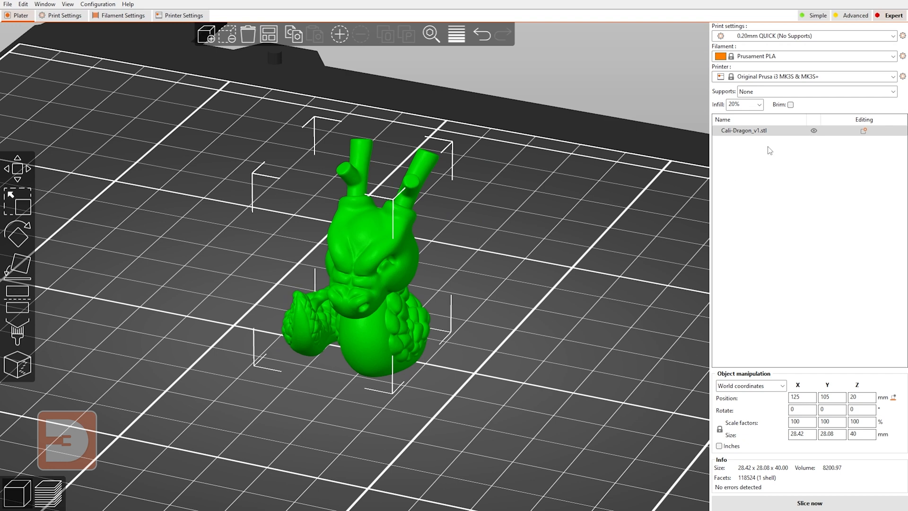
pyautogui.moveTo(754, 137)
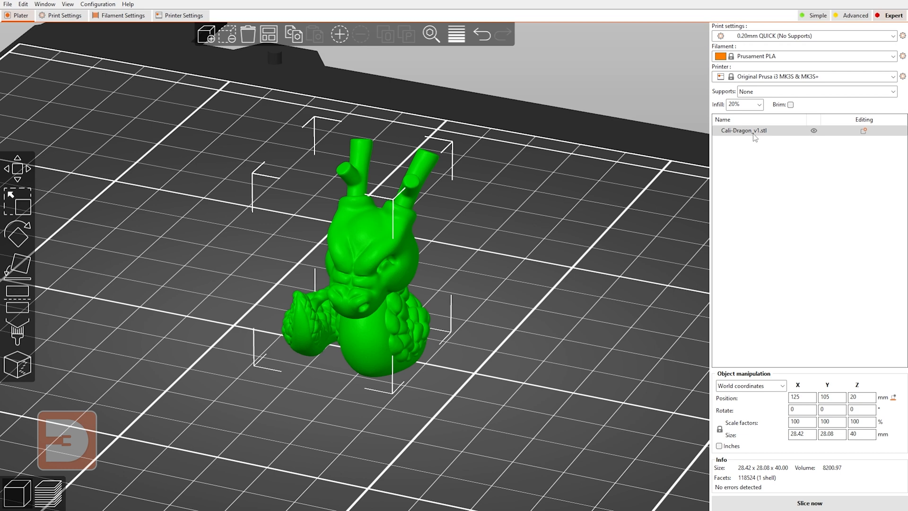
pyautogui.moveTo(753, 137)
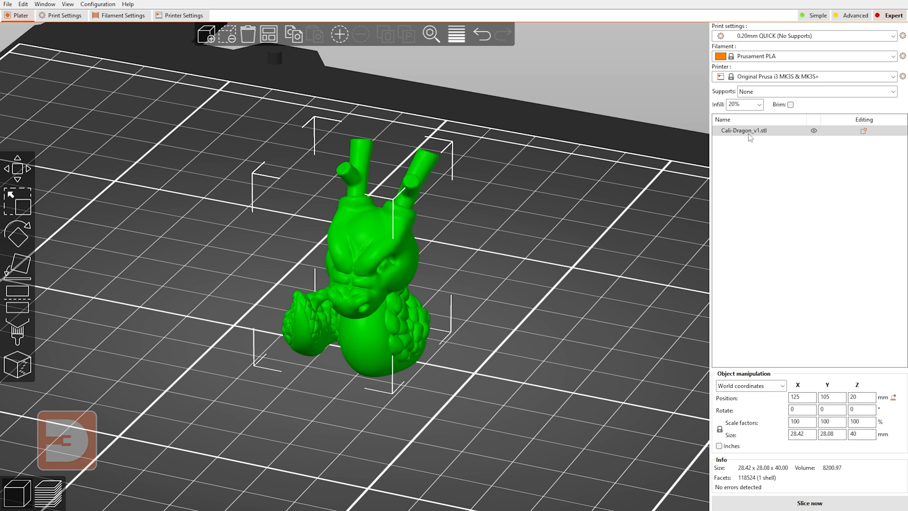
pyautogui.rightClick(743, 131)
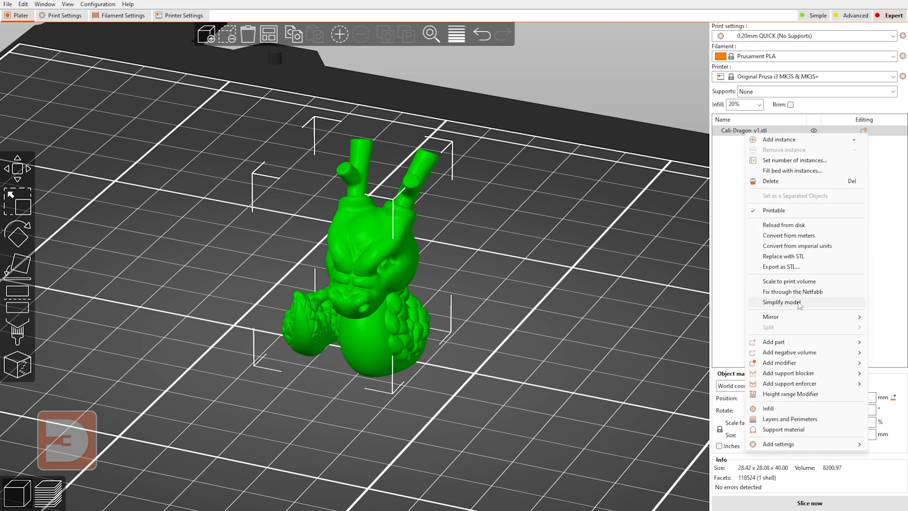
pyautogui.click(782, 301)
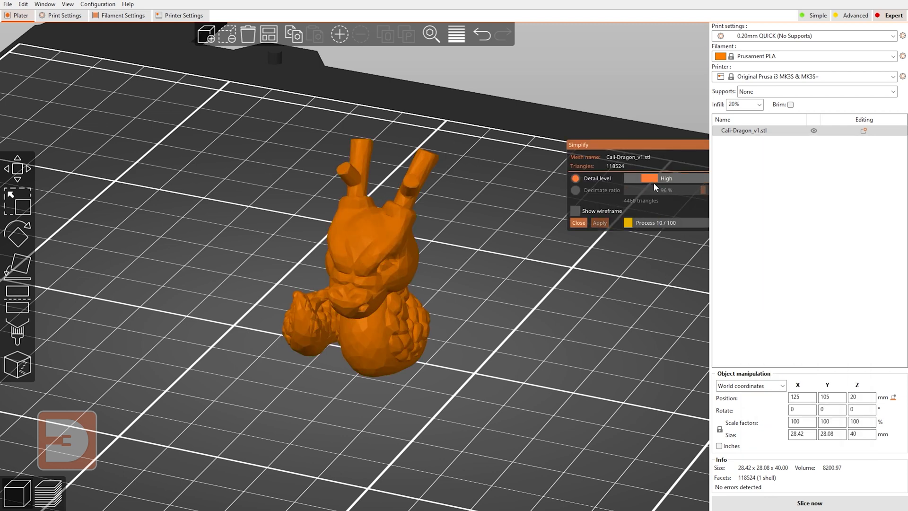
pyautogui.moveTo(654, 178); pyautogui.dragTo(688, 178)
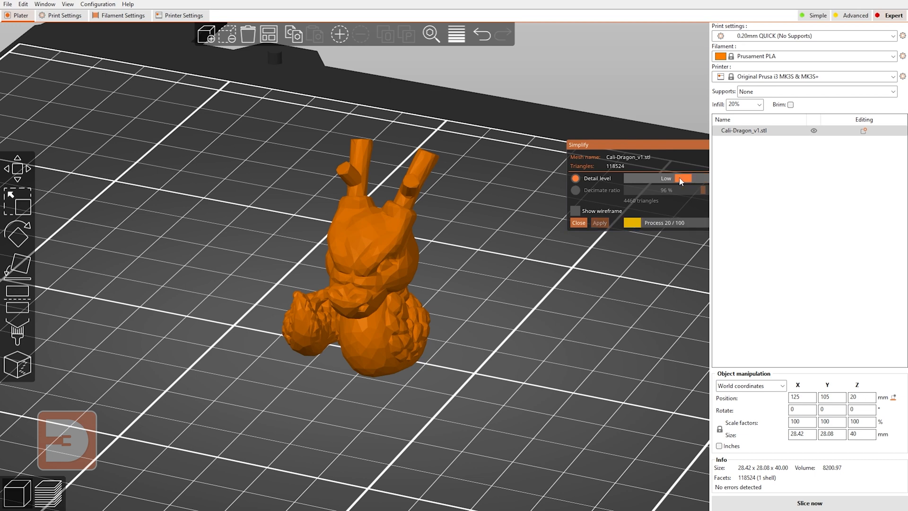
pyautogui.moveTo(683, 178); pyautogui.dragTo(642, 178)
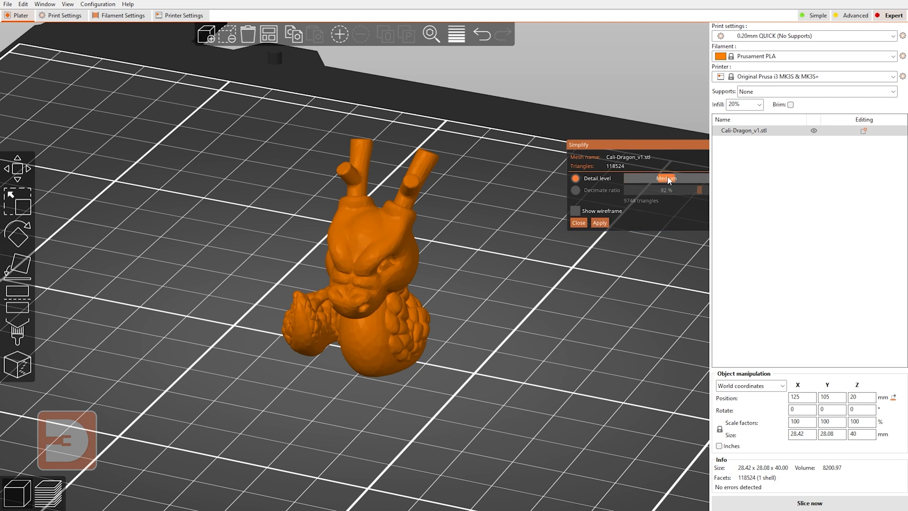
pyautogui.moveTo(666, 189); pyautogui.dragTo(700, 190)
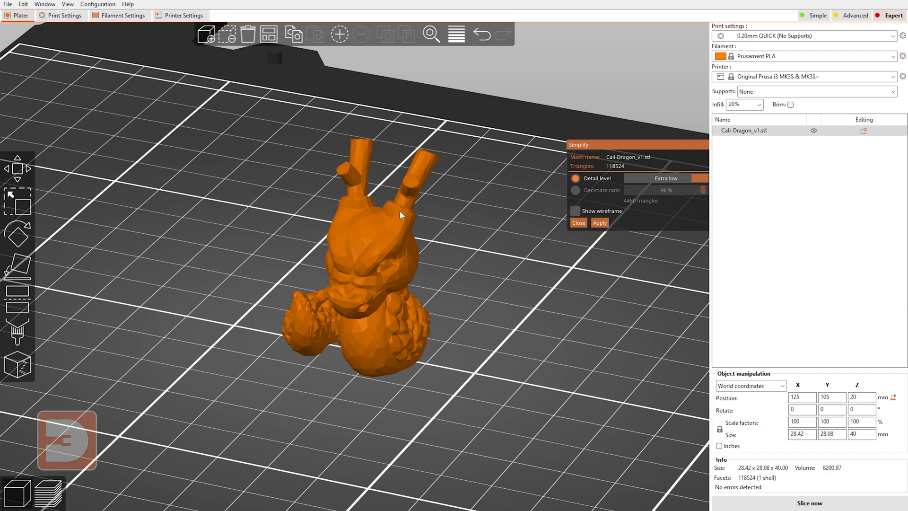
pyautogui.moveTo(402, 232)
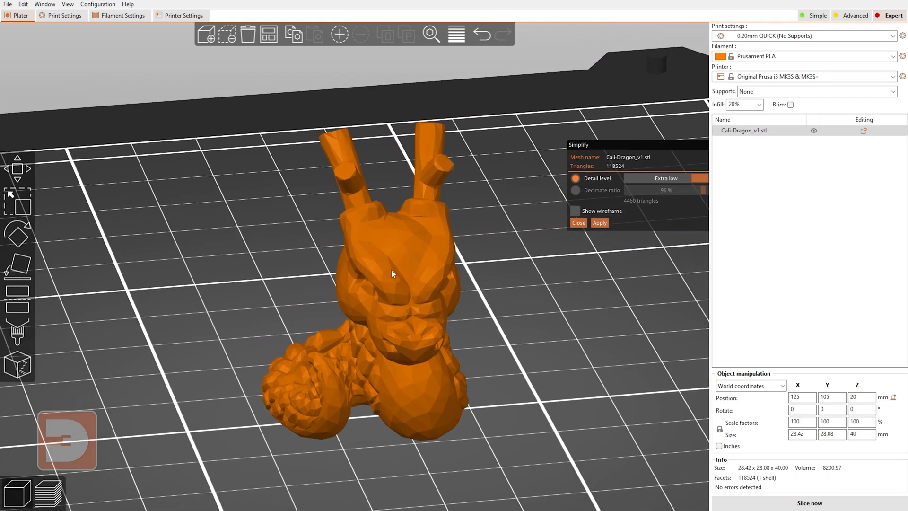
pyautogui.moveTo(320, 336)
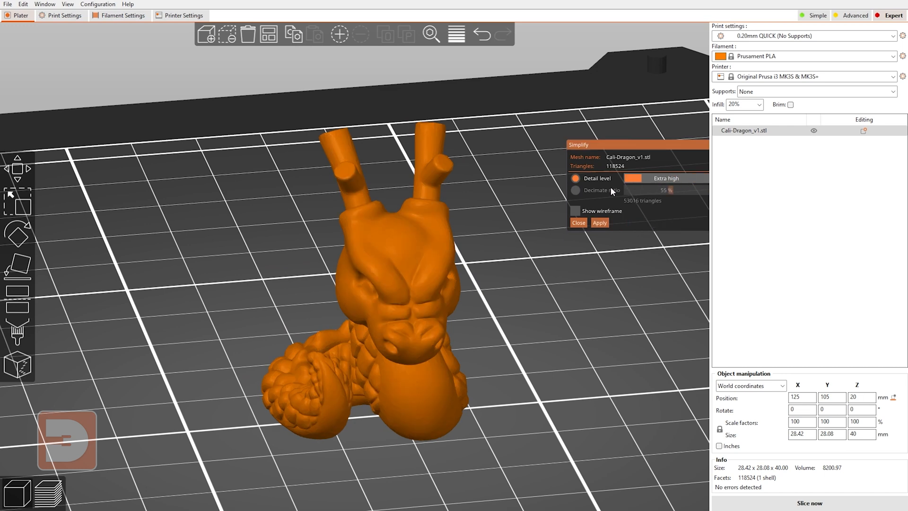
pyautogui.moveTo(530, 285)
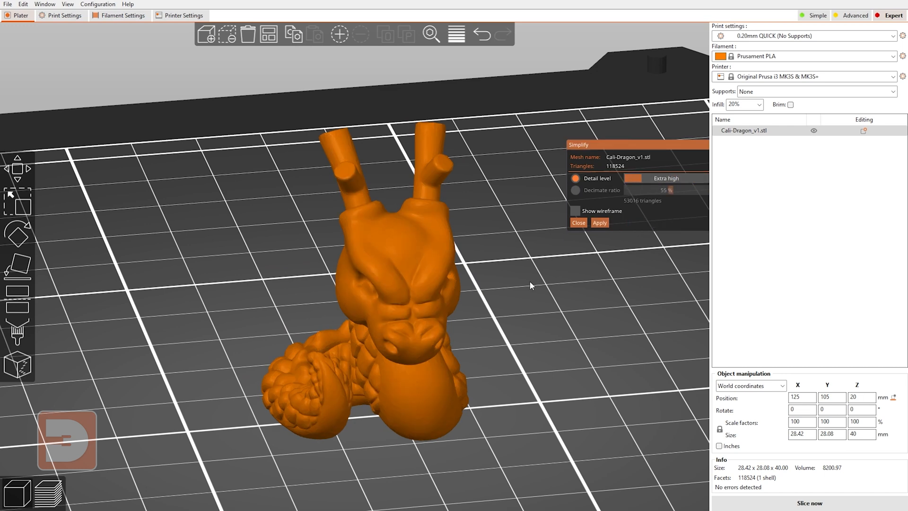
pyautogui.moveTo(650, 184)
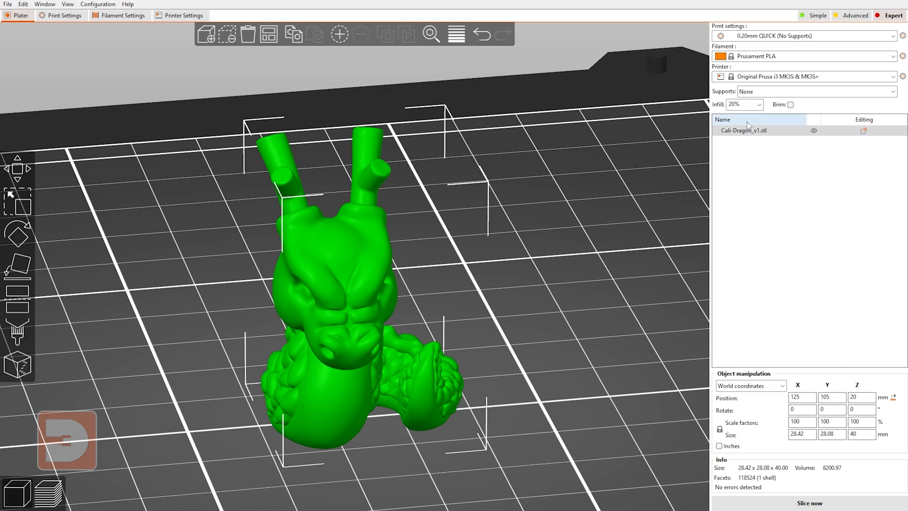
# - Add a 25 mm box negative volume to the dragon and slice (5.15 g, 55 min)
pyautogui.rightClick(747, 131)
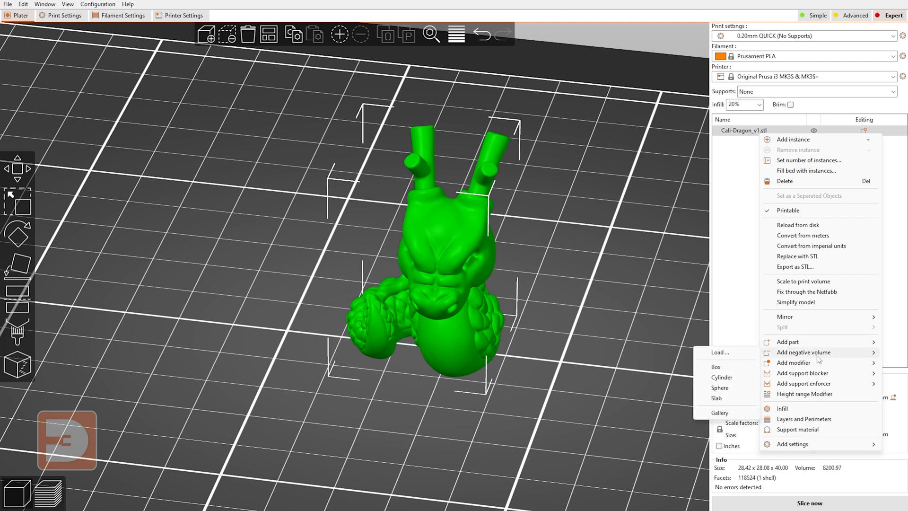
pyautogui.moveTo(799, 352)
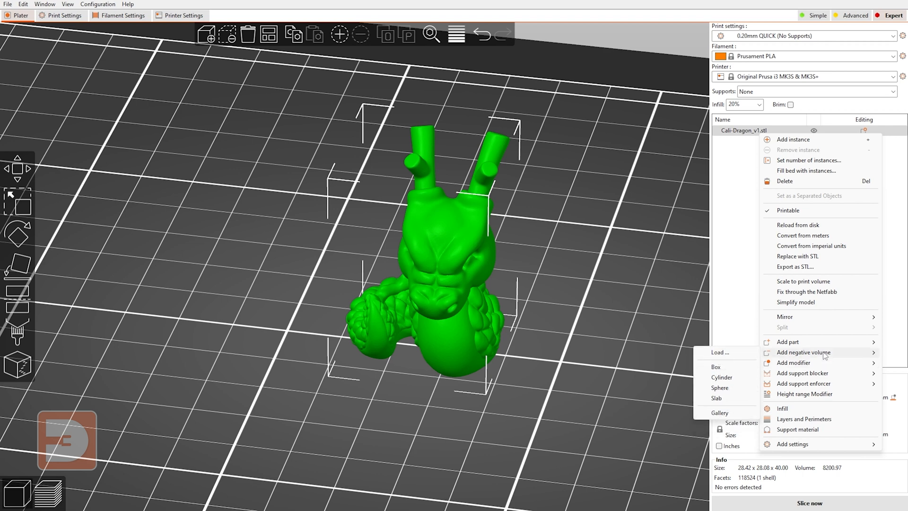
pyautogui.click(716, 366)
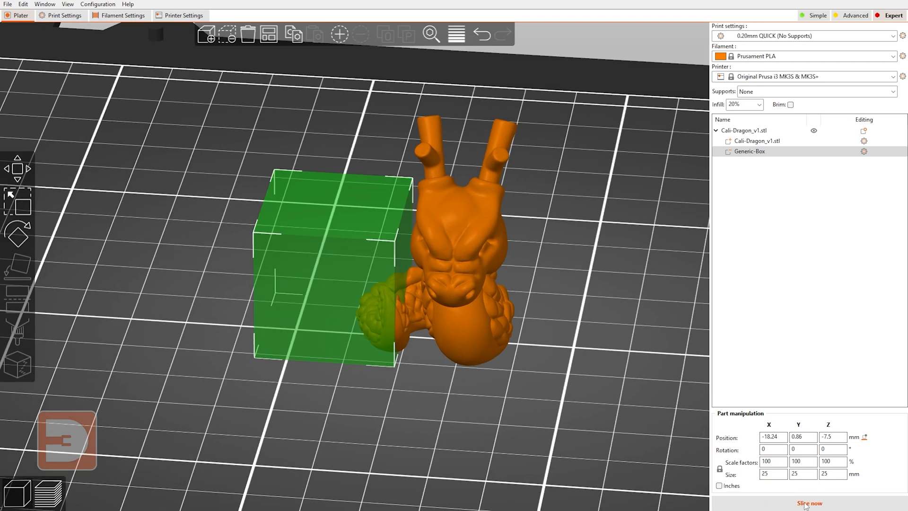
pyautogui.click(808, 503)
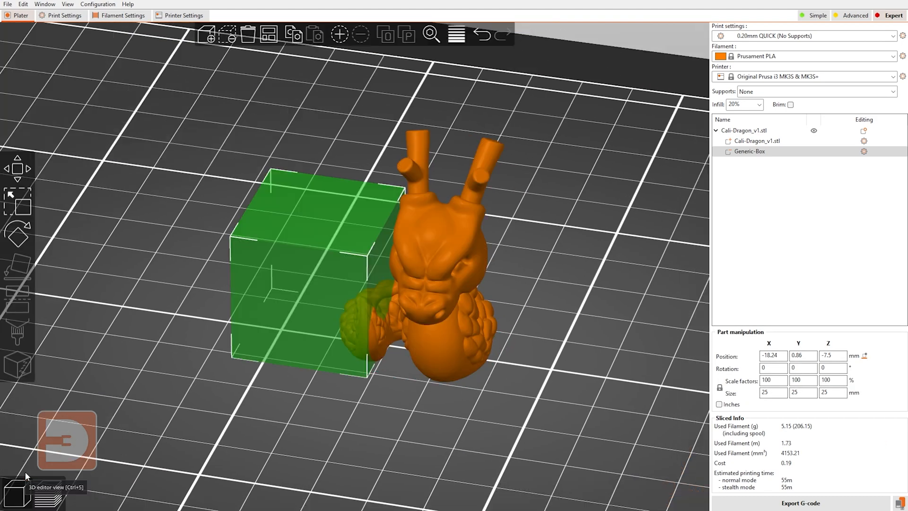
pyautogui.rightClick(748, 151)
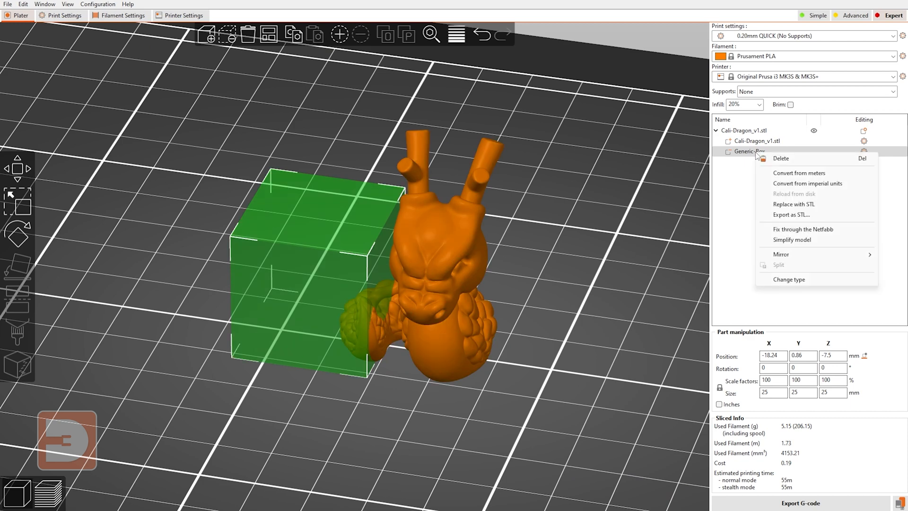
pyautogui.click(781, 157)
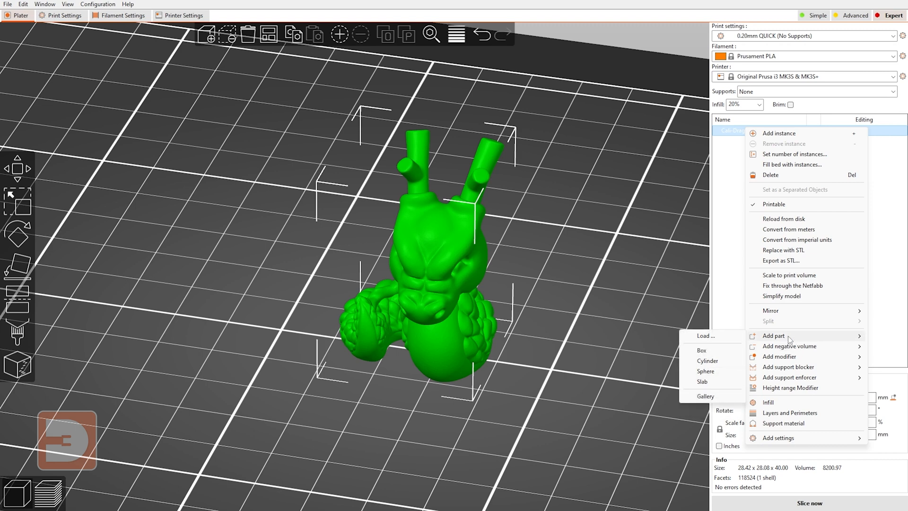
pyautogui.moveTo(676, 341)
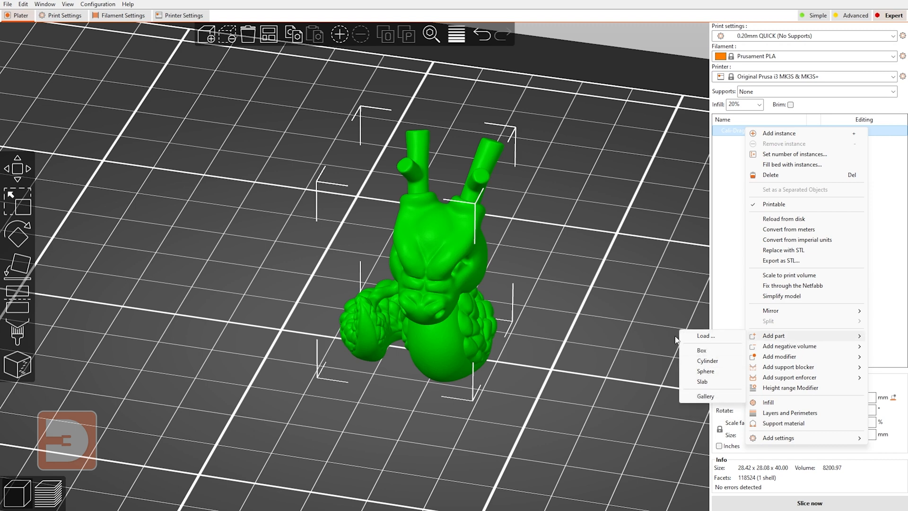
pyautogui.click(701, 350)
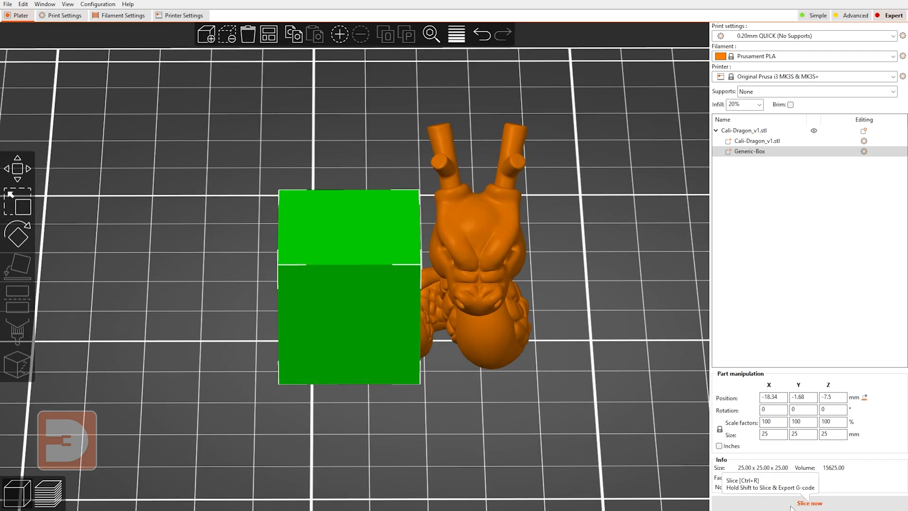
pyautogui.click(809, 502)
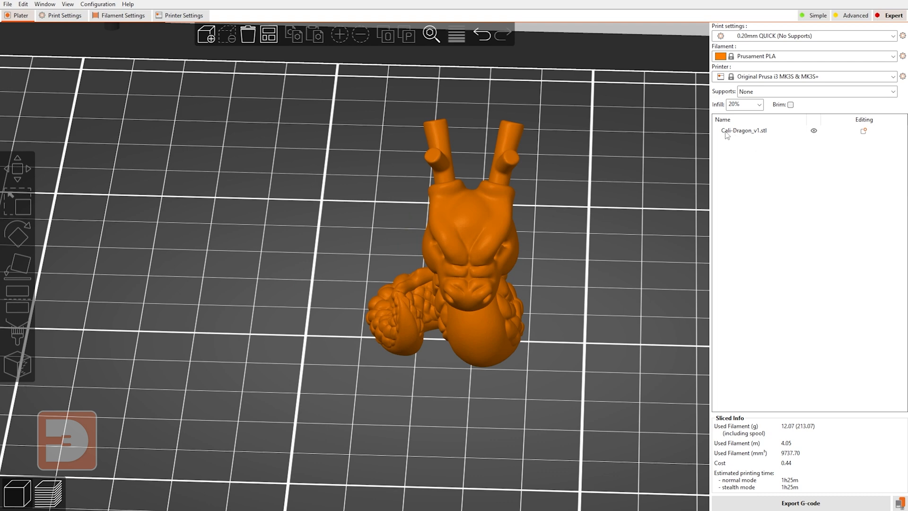
pyautogui.rightClick(742, 131)
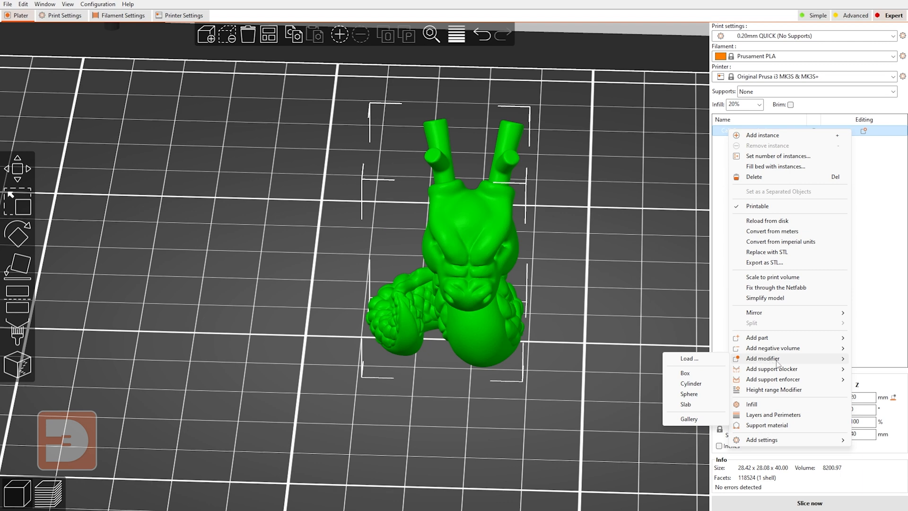
pyautogui.moveTo(688, 394)
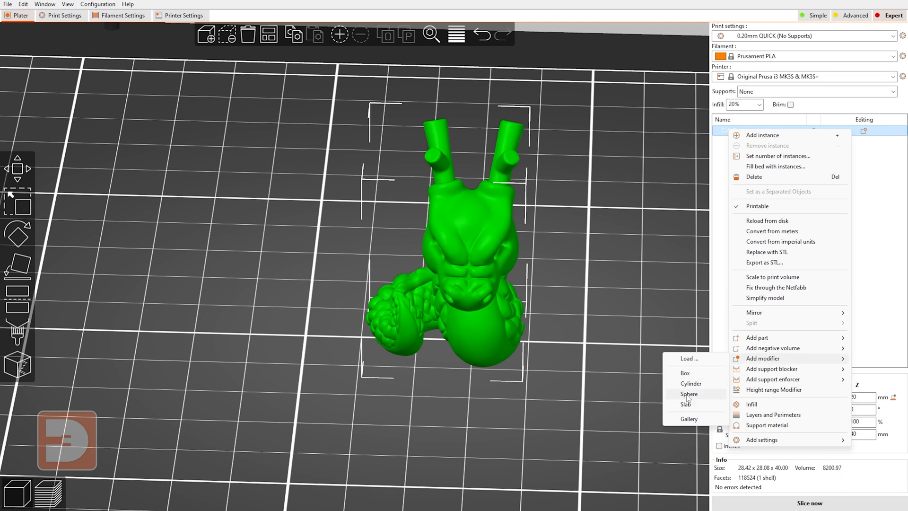
pyautogui.moveTo(703, 372)
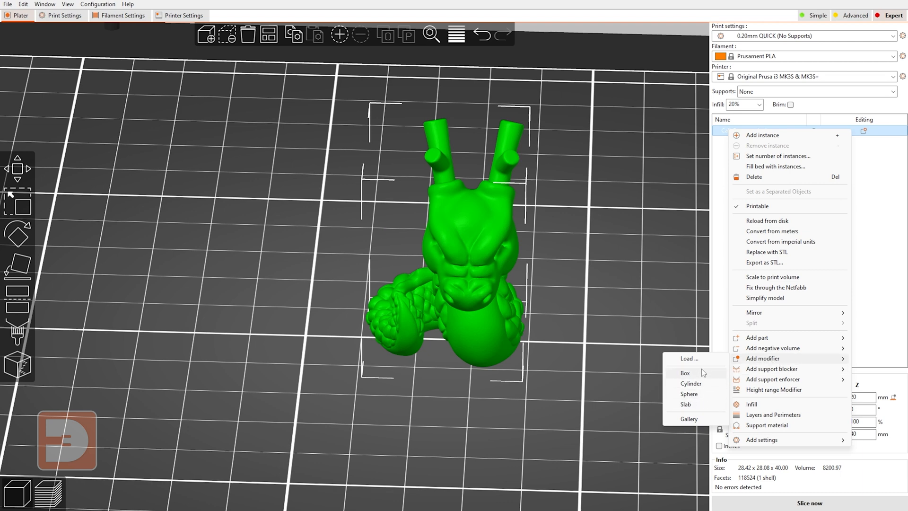
pyautogui.click(686, 373)
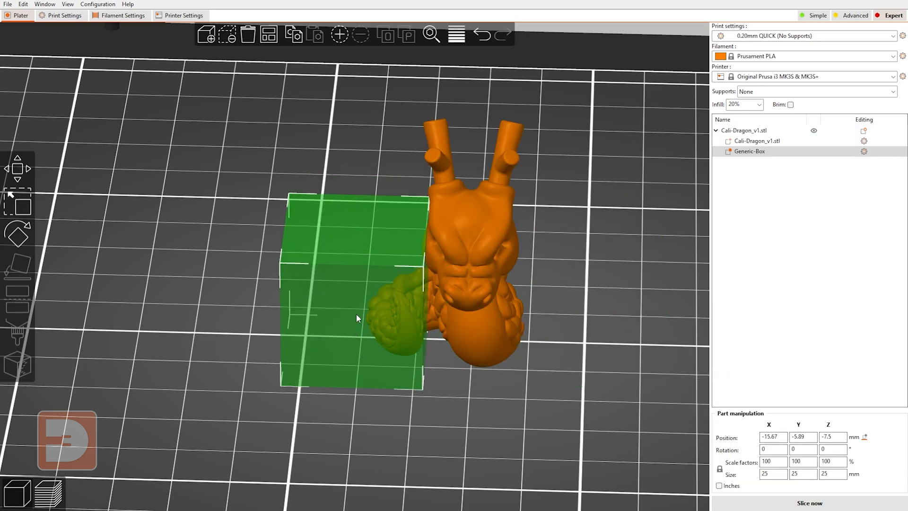
pyautogui.moveTo(357, 317); pyautogui.dragTo(506, 414)
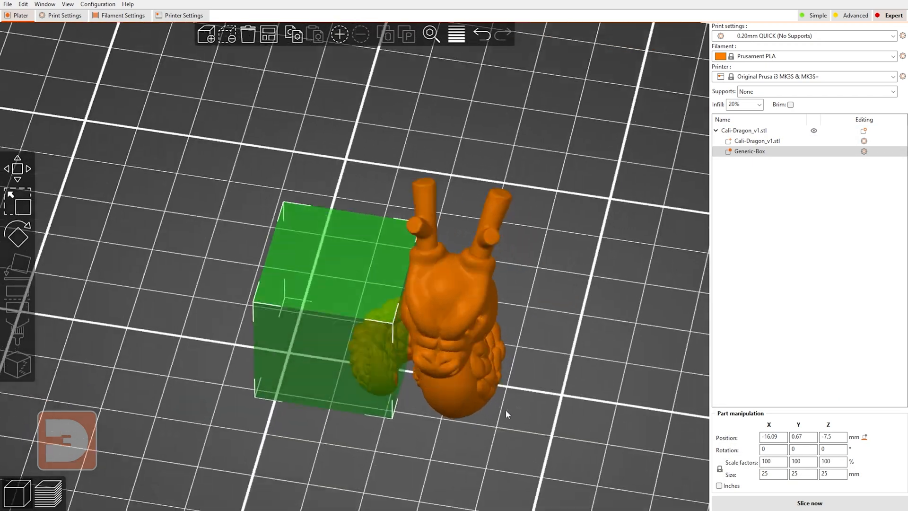
pyautogui.rightClick(753, 151)
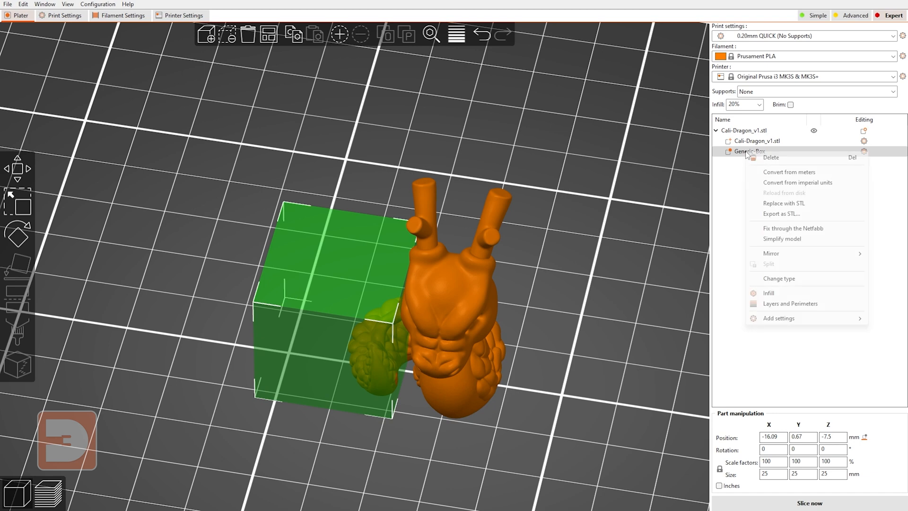
pyautogui.moveTo(787, 214)
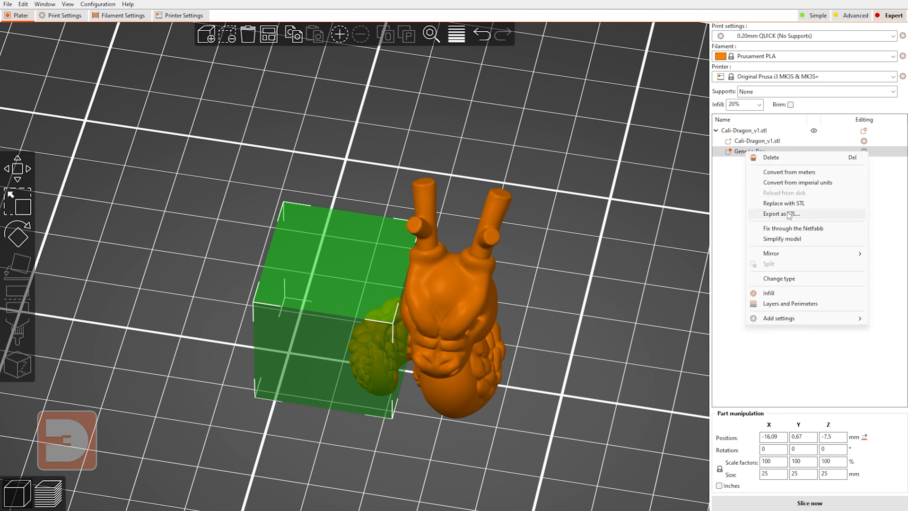
pyautogui.moveTo(785, 303)
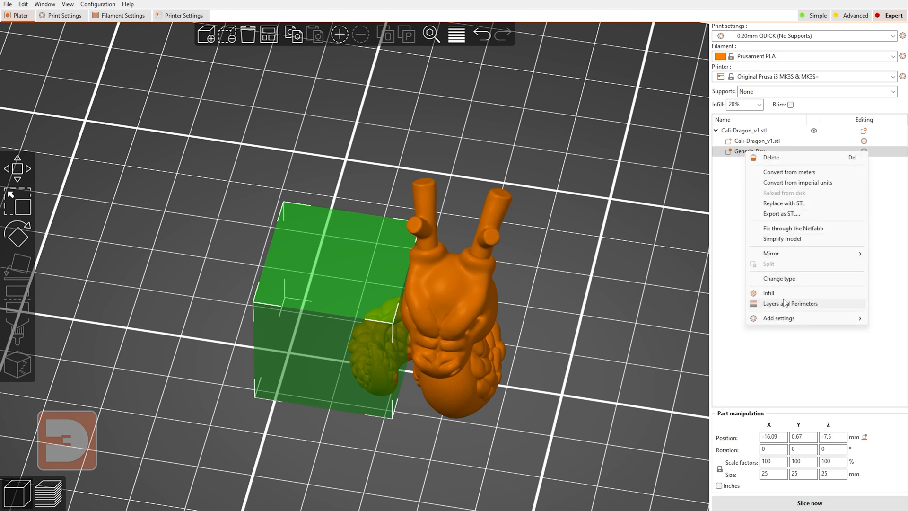
pyautogui.click(768, 293)
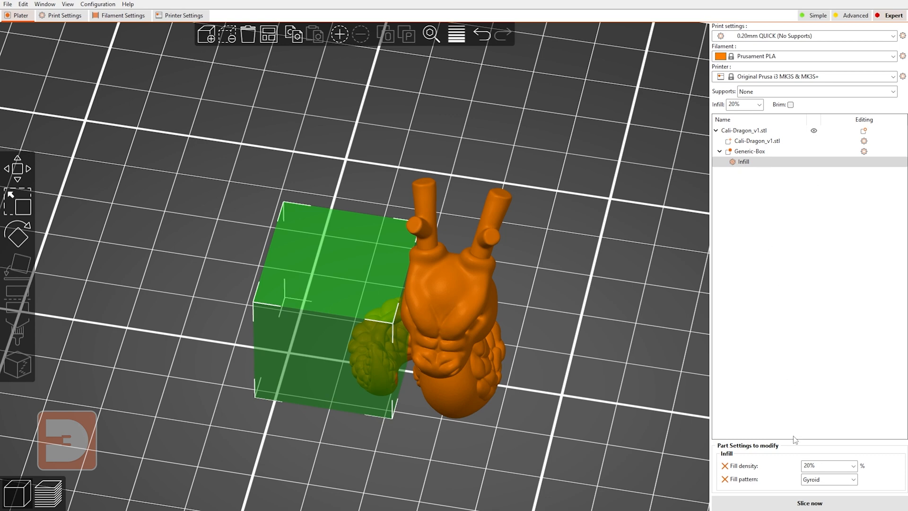
pyautogui.click(851, 465)
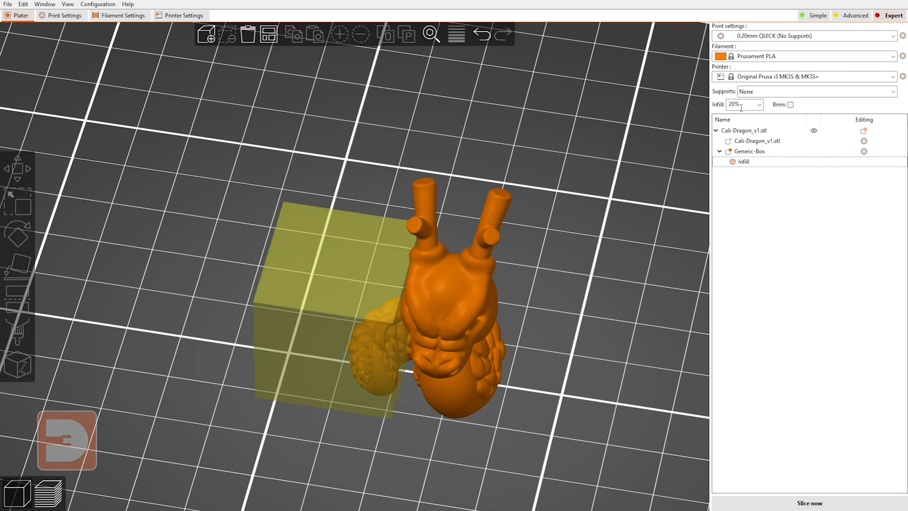
pyautogui.moveTo(743, 104)
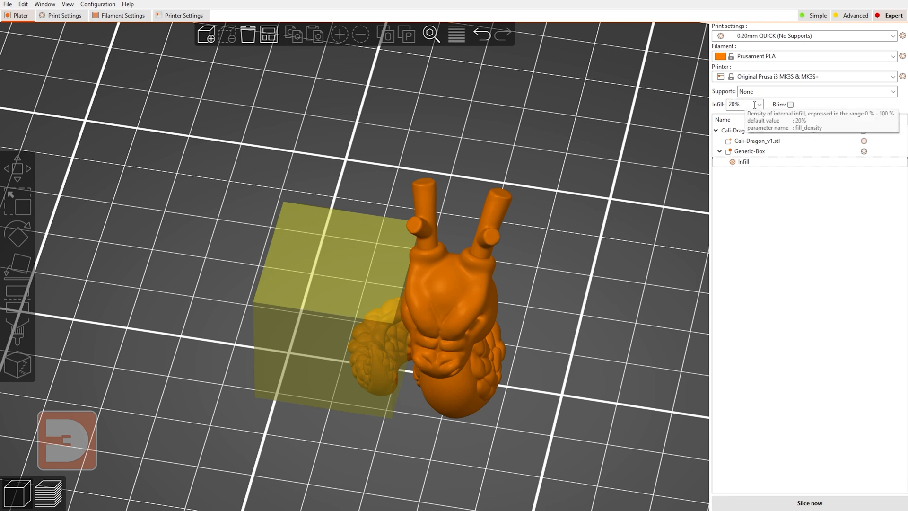
pyautogui.click(807, 502)
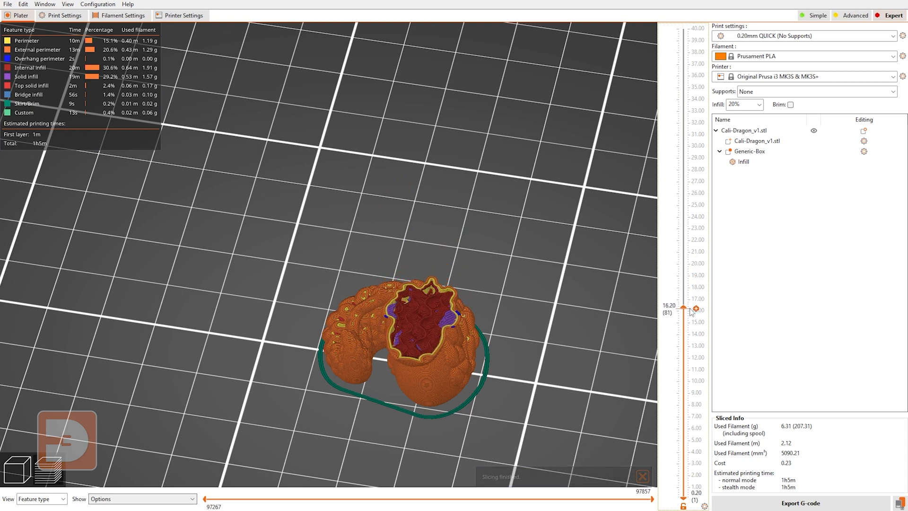
pyautogui.moveTo(696, 309); pyautogui.dragTo(696, 417)
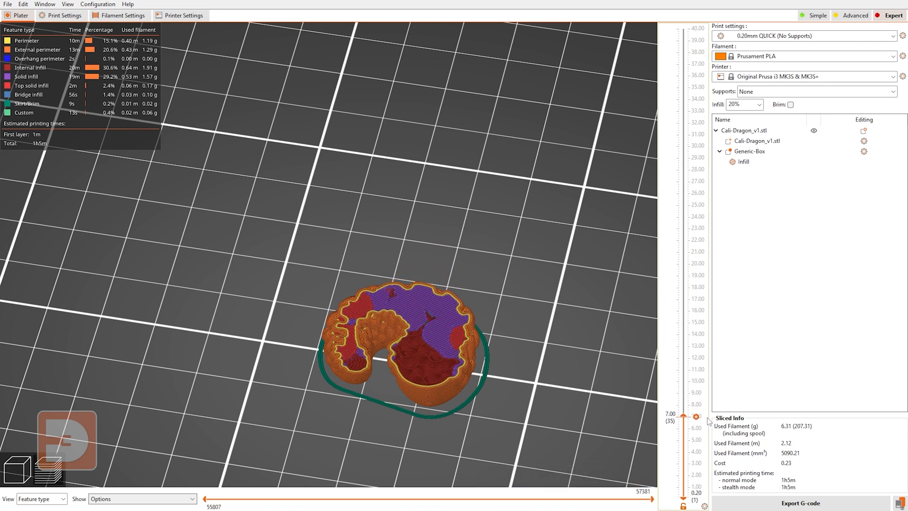
pyautogui.moveTo(696, 416); pyautogui.dragTo(696, 466)
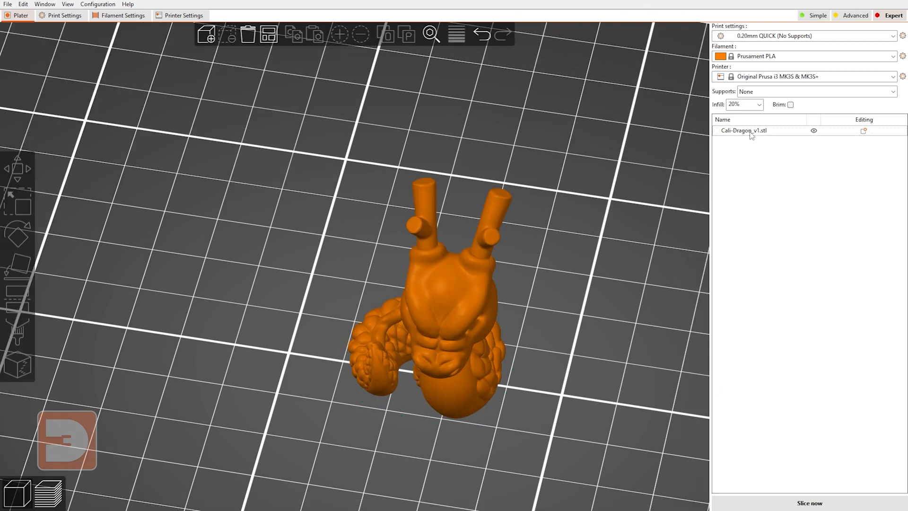
# - Open Cali-Dragon_v1.stl's context menu in the object list
pyautogui.rightClick(742, 130)
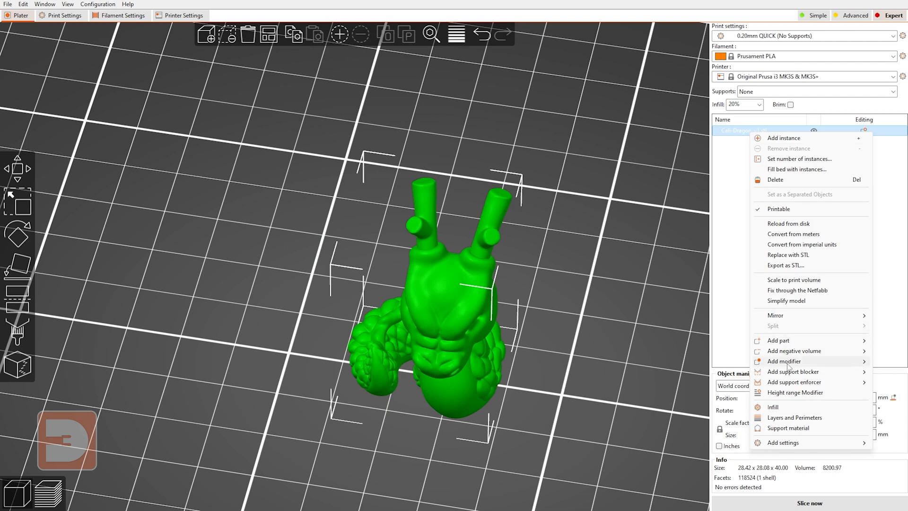
pyautogui.moveTo(793, 371)
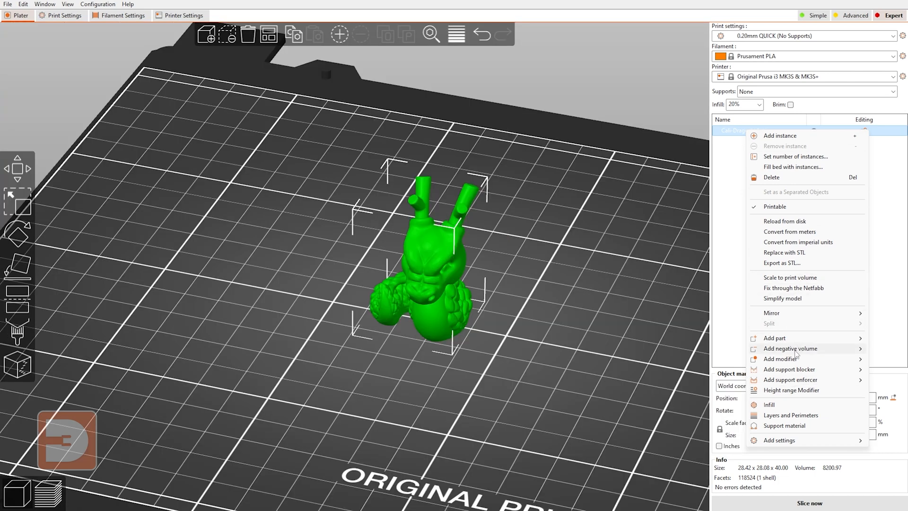
pyautogui.moveTo(802, 397)
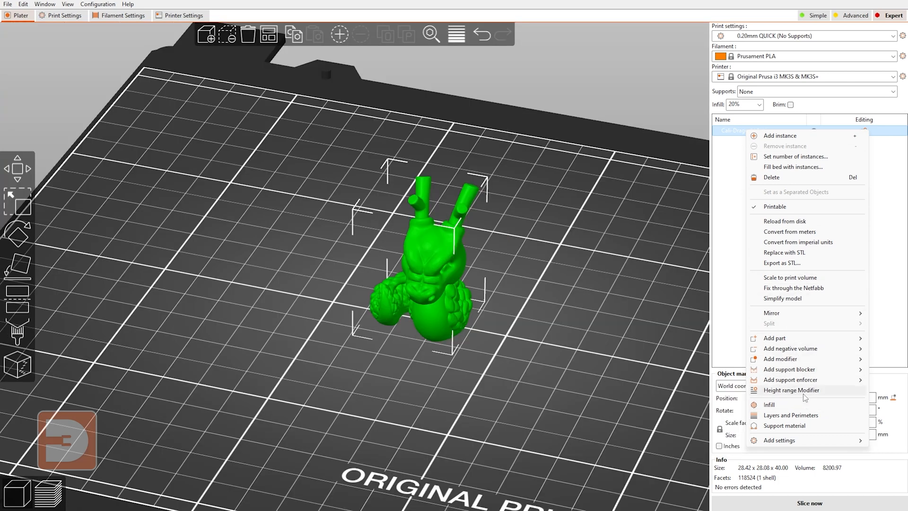
pyautogui.moveTo(777, 355)
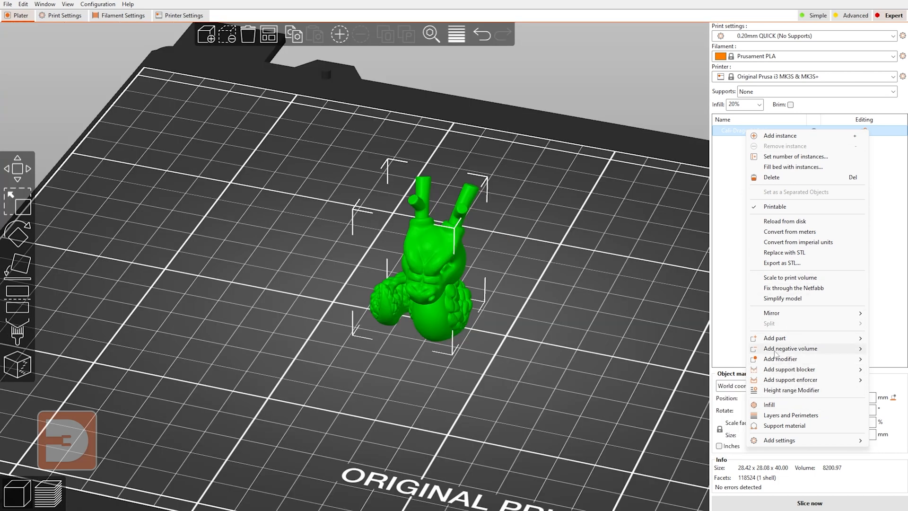
pyautogui.moveTo(365, 309)
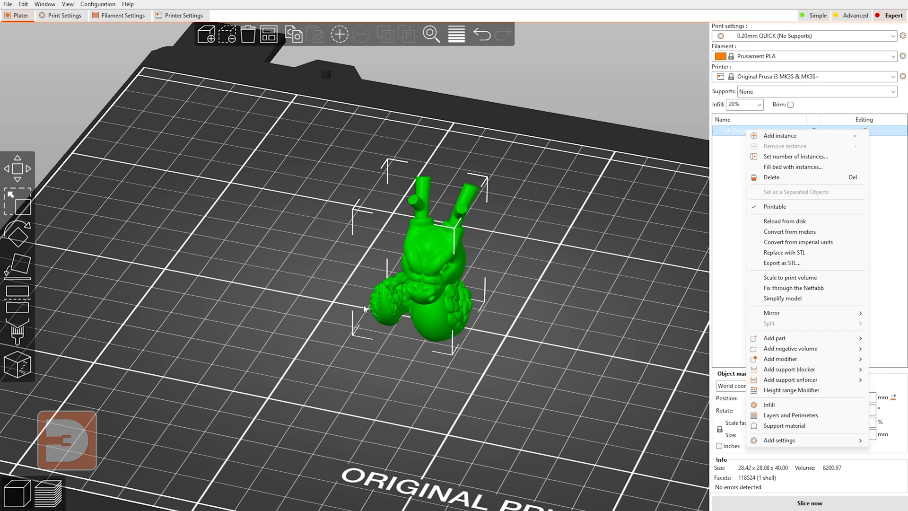
pyautogui.moveTo(376, 308)
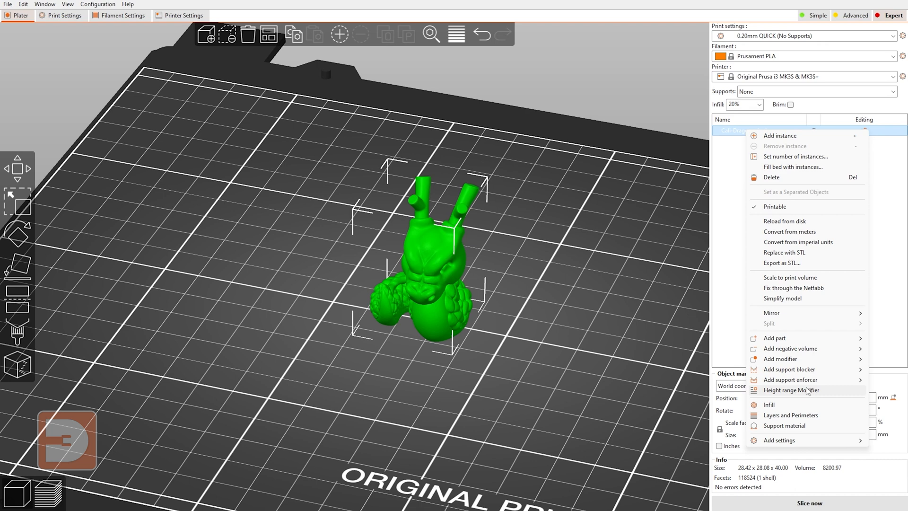
pyautogui.moveTo(433, 317)
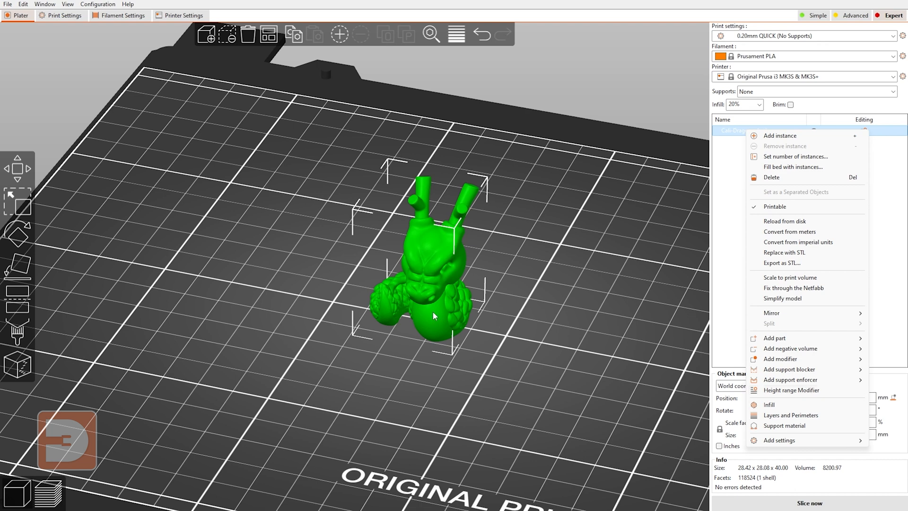
# - Add a 10–15 mm height range modifier to the dragon with an Infill settings entry
pyautogui.click(791, 390)
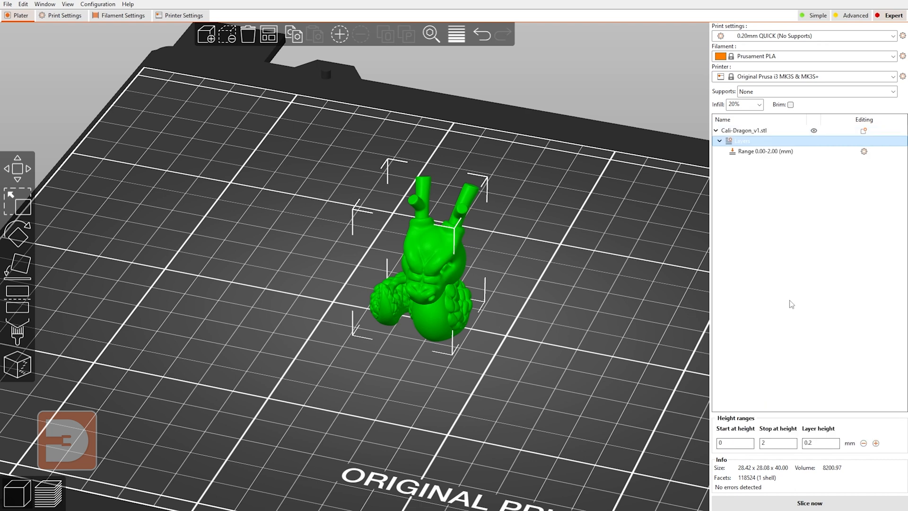
pyautogui.click(766, 151)
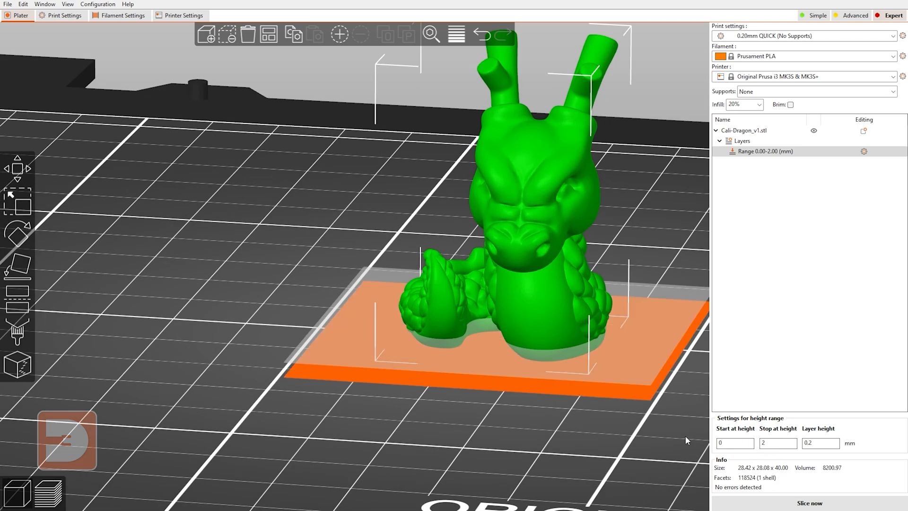
pyautogui.click(734, 443)
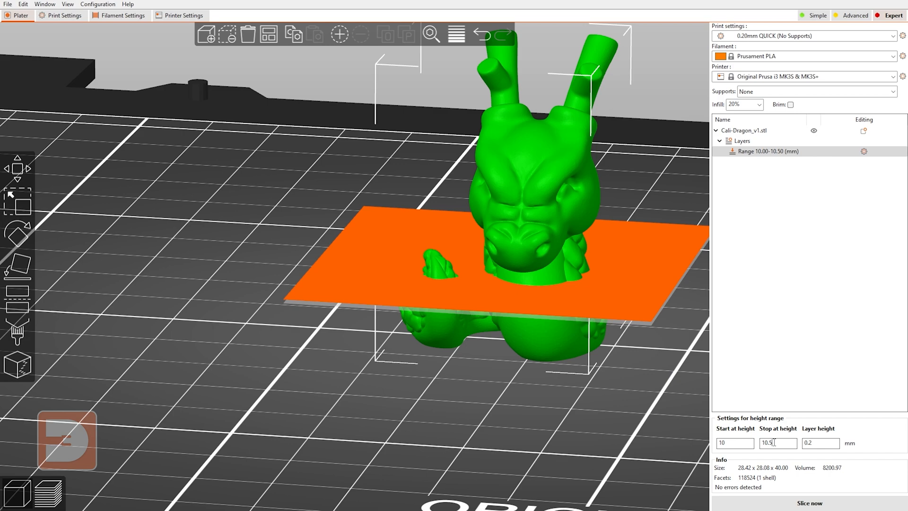
pyautogui.write('15')
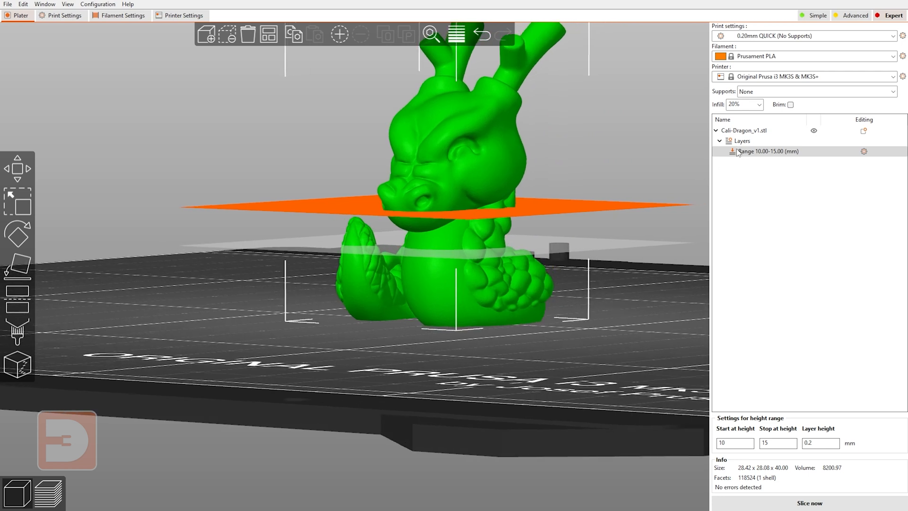
pyautogui.click(864, 151)
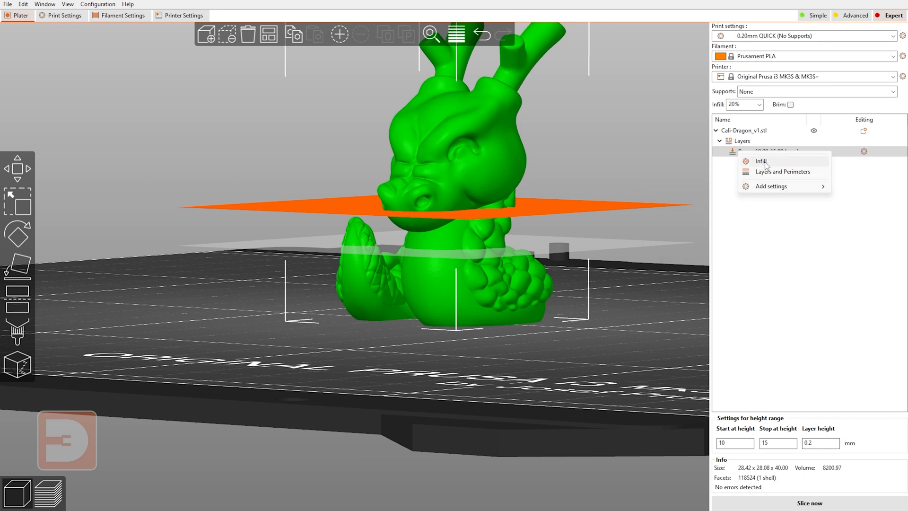
pyautogui.click(761, 161)
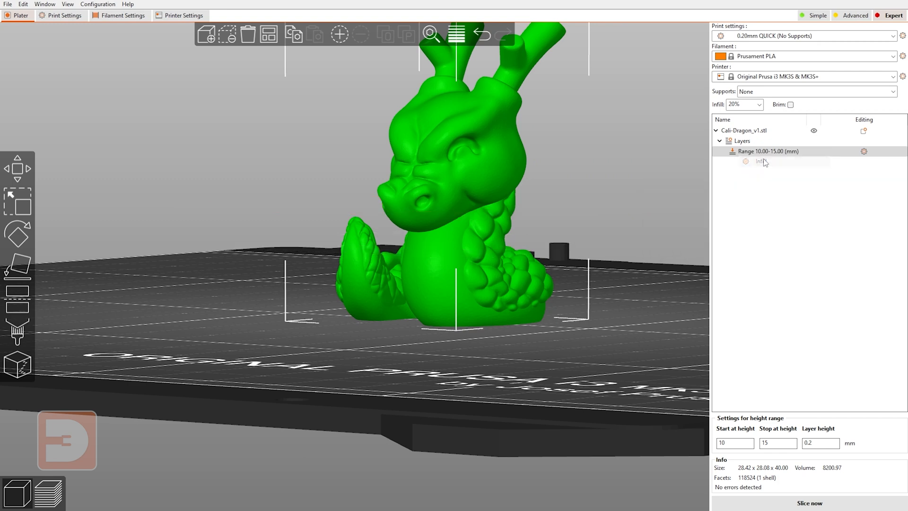
# - Slice the dragon (6.20 g, 1 h 1 min) and lower the preview's top layer to 7.80 mm
pyautogui.click(747, 162)
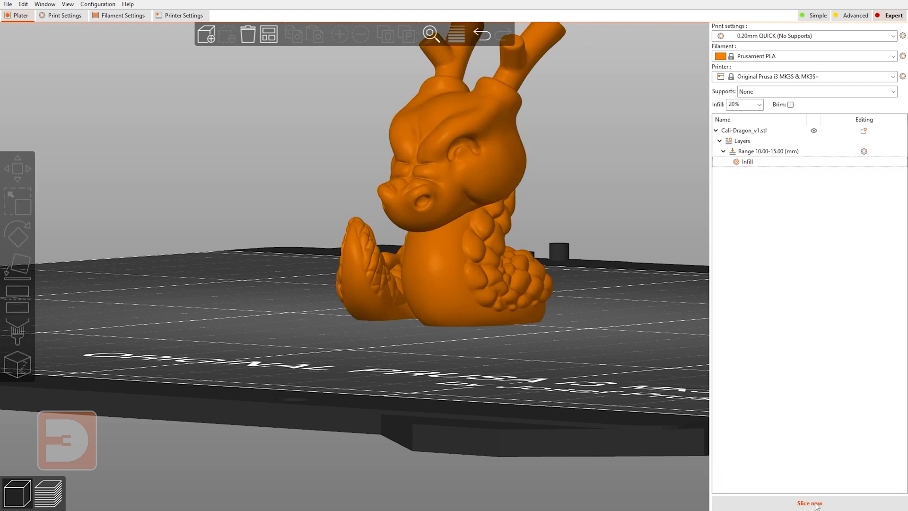
pyautogui.click(809, 503)
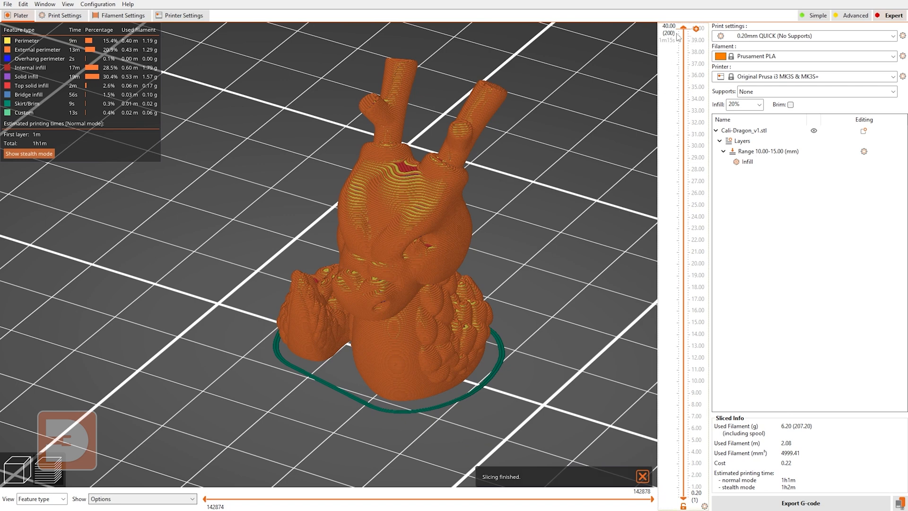
pyautogui.moveTo(682, 28); pyautogui.dragTo(696, 141)
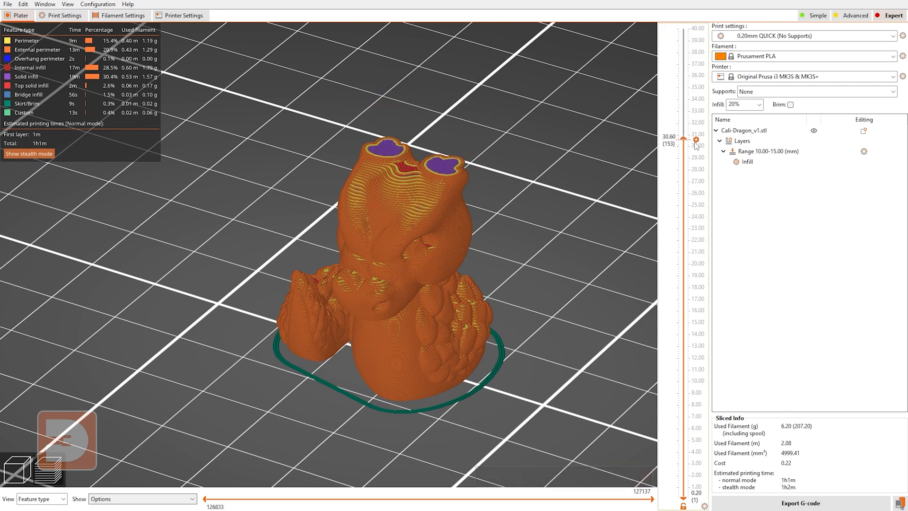
pyautogui.moveTo(696, 140); pyautogui.dragTo(695, 228)
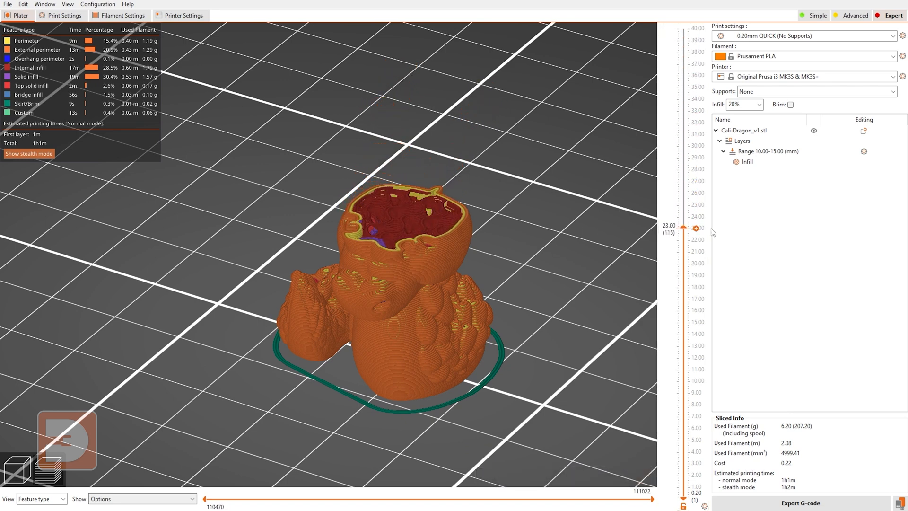
pyautogui.moveTo(688, 227); pyautogui.dragTo(688, 289)
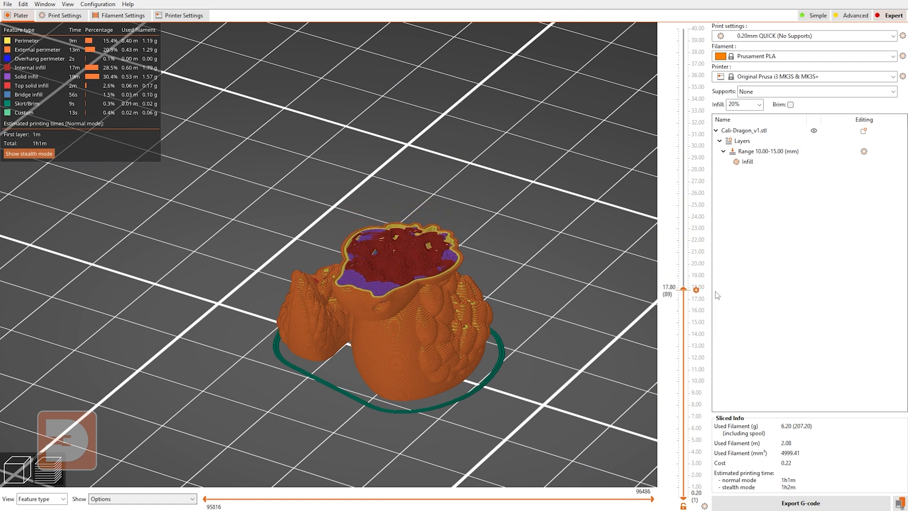
pyautogui.moveTo(688, 288); pyautogui.dragTo(688, 334)
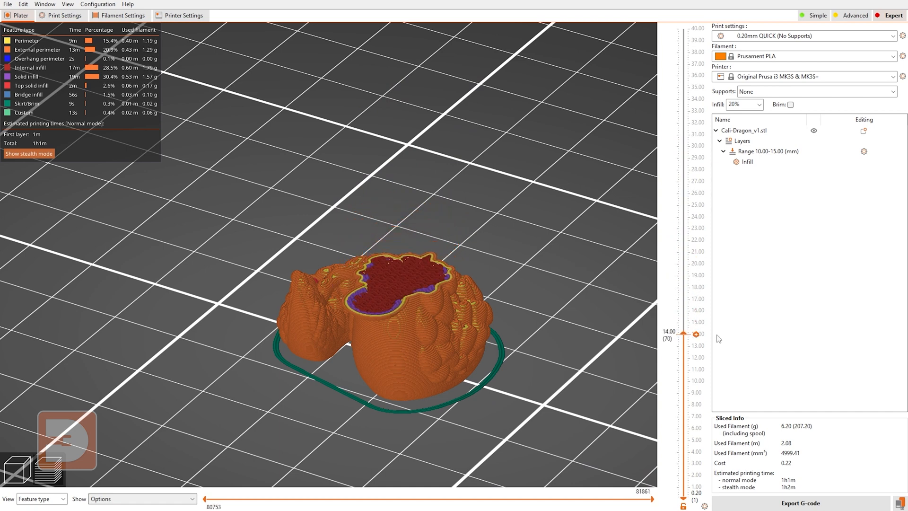
pyautogui.moveTo(697, 334); pyautogui.dragTo(696, 351)
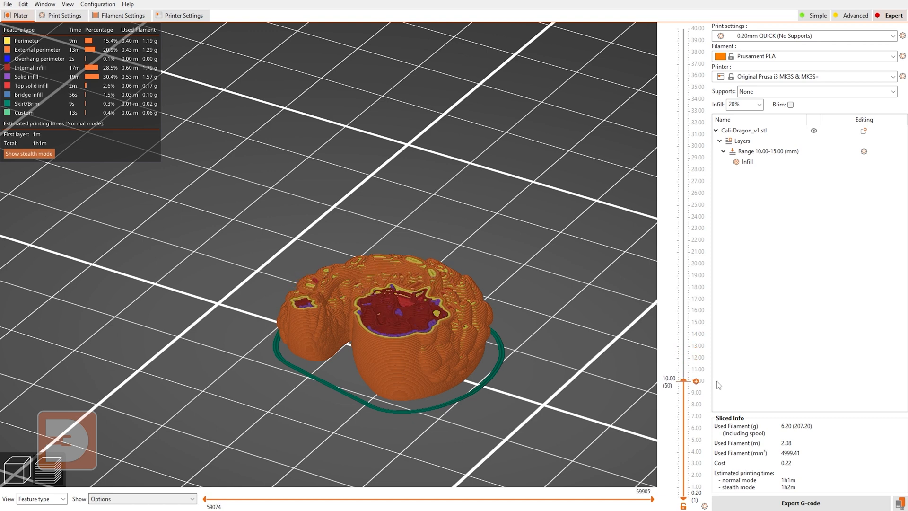
pyautogui.moveTo(697, 384); pyautogui.dragTo(697, 407)
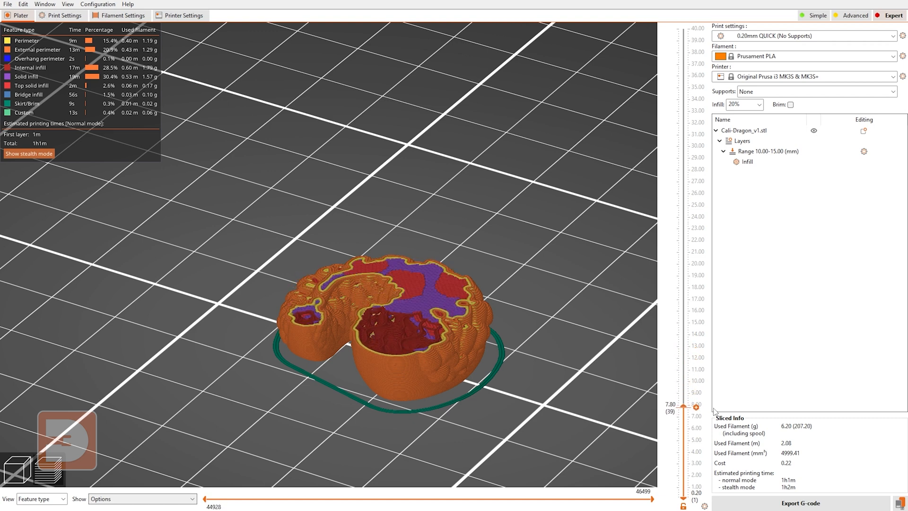
# - Open Cali-Dragon_v1.stl's context menu and review its actions
pyautogui.rightClick(740, 130)
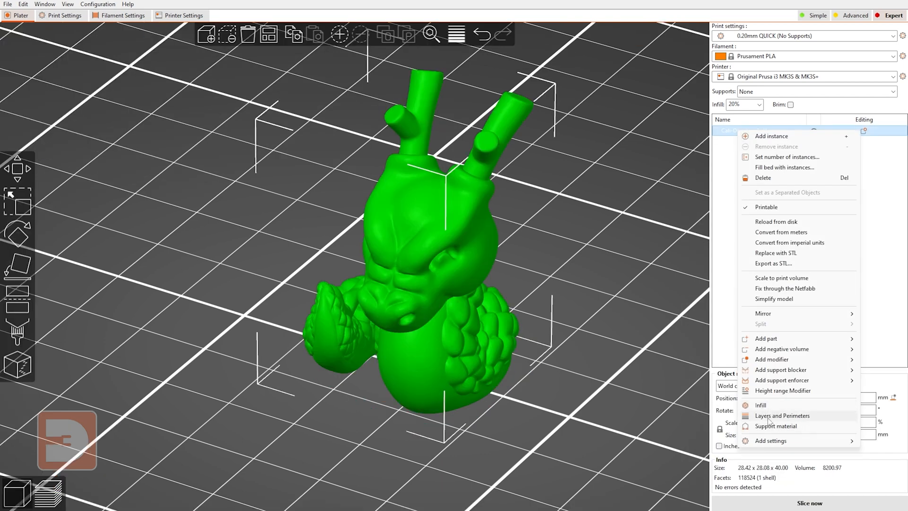
pyautogui.moveTo(800, 428)
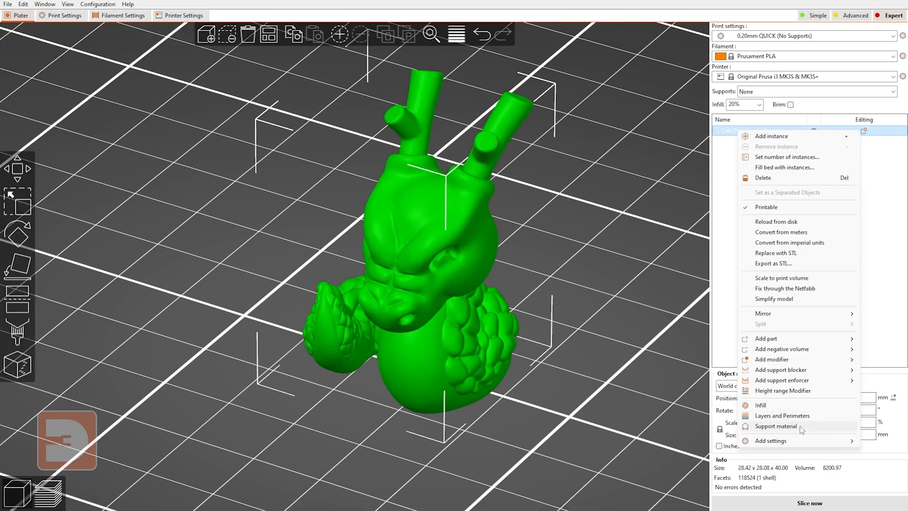
pyautogui.moveTo(771, 359)
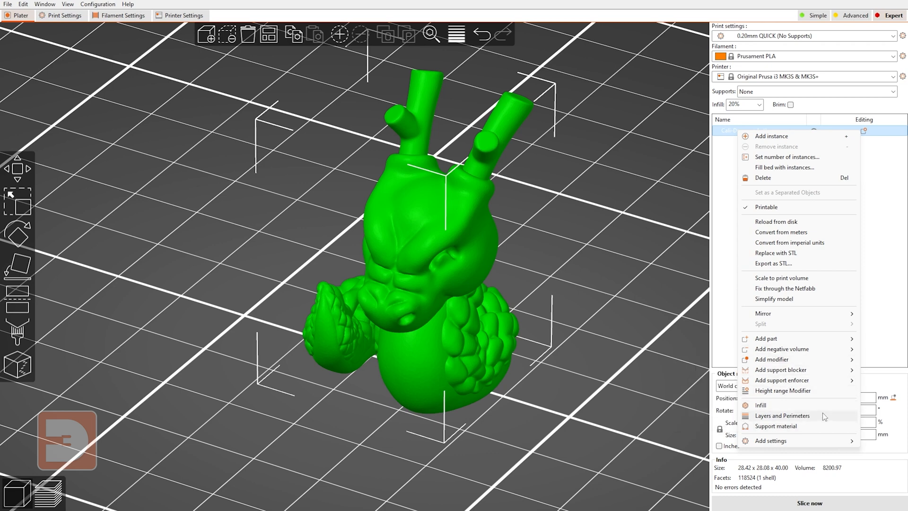
pyautogui.moveTo(760, 405)
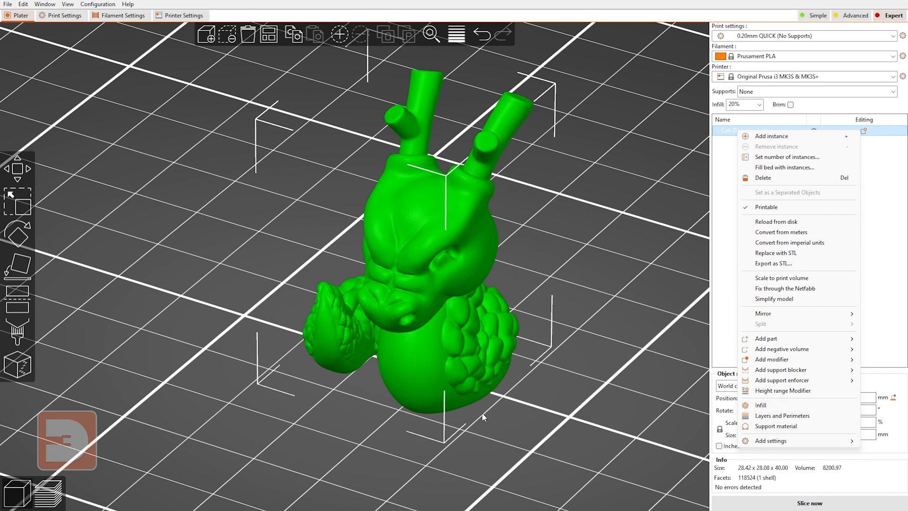
pyautogui.moveTo(770, 405)
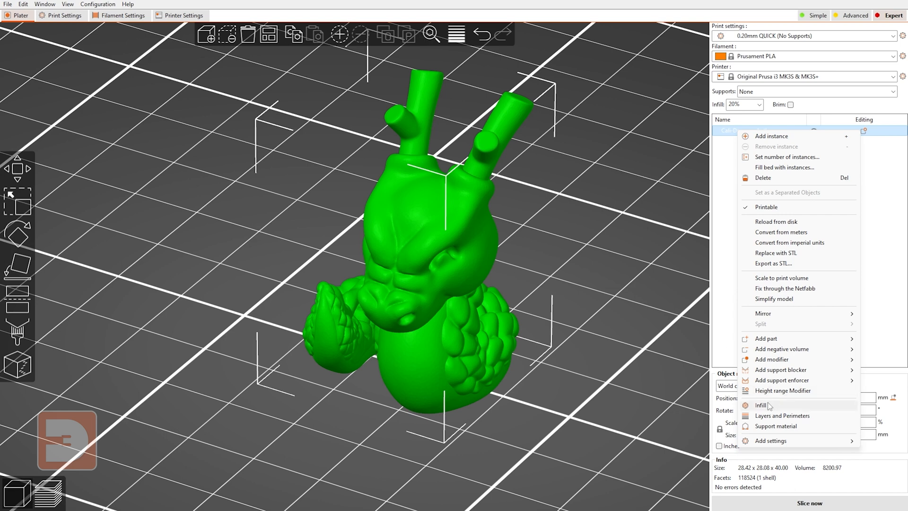
pyautogui.moveTo(766, 408)
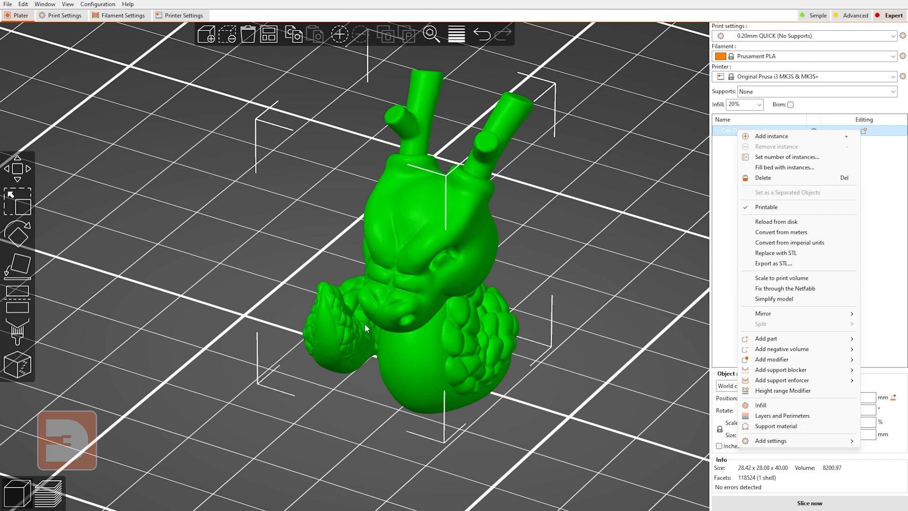
pyautogui.moveTo(761, 324)
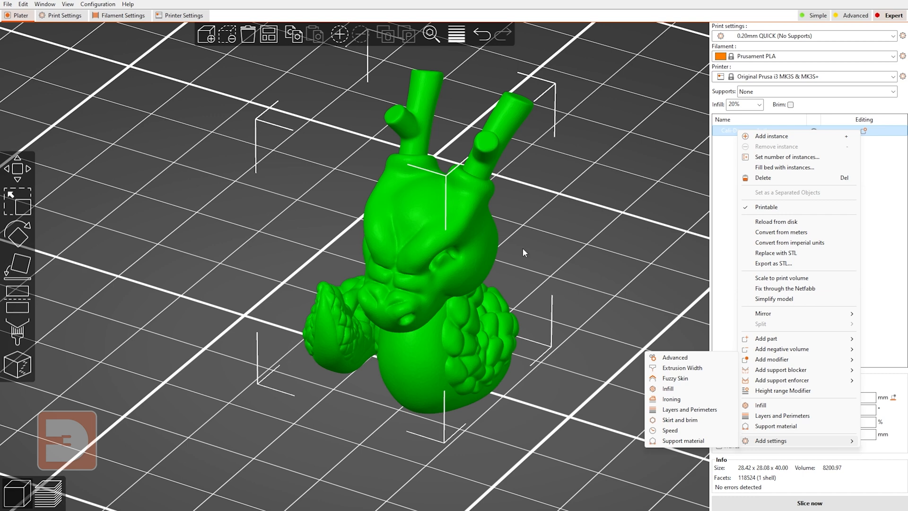
pyautogui.moveTo(709, 370)
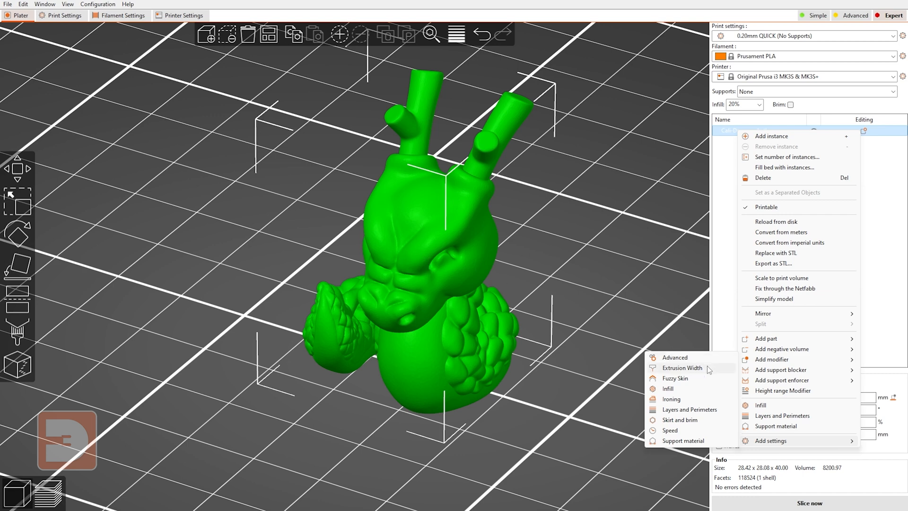
pyautogui.moveTo(710, 373)
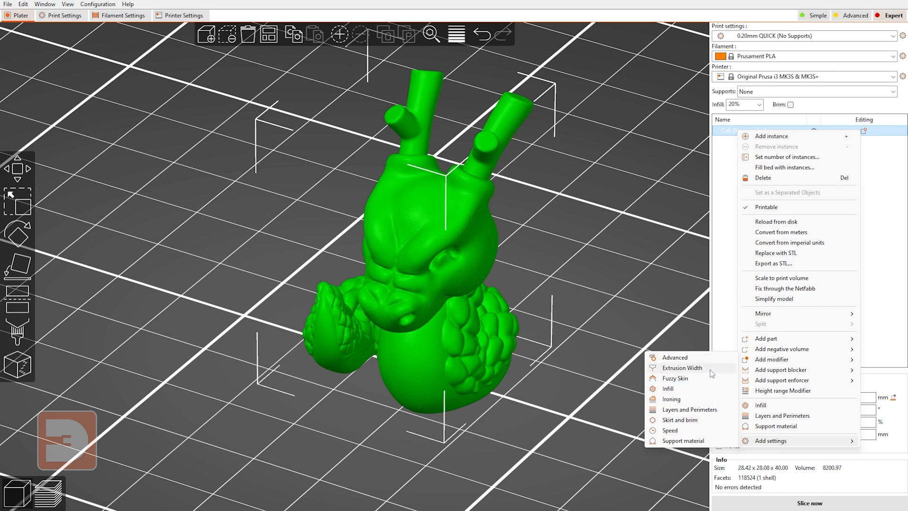
pyautogui.moveTo(675, 378)
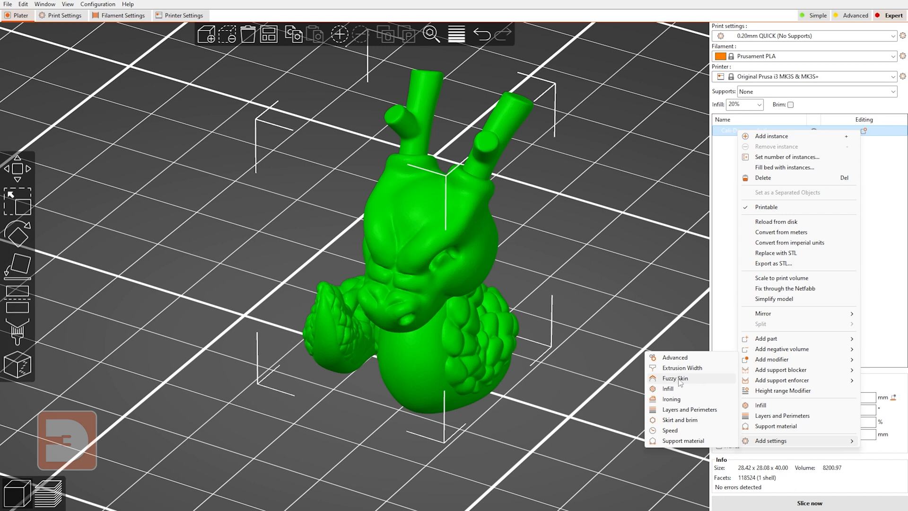
pyautogui.moveTo(668, 388)
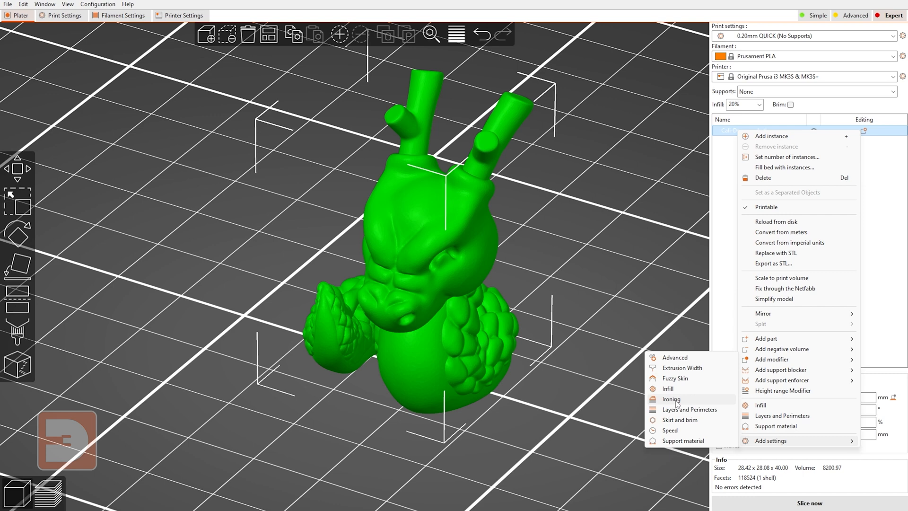
pyautogui.moveTo(686, 409)
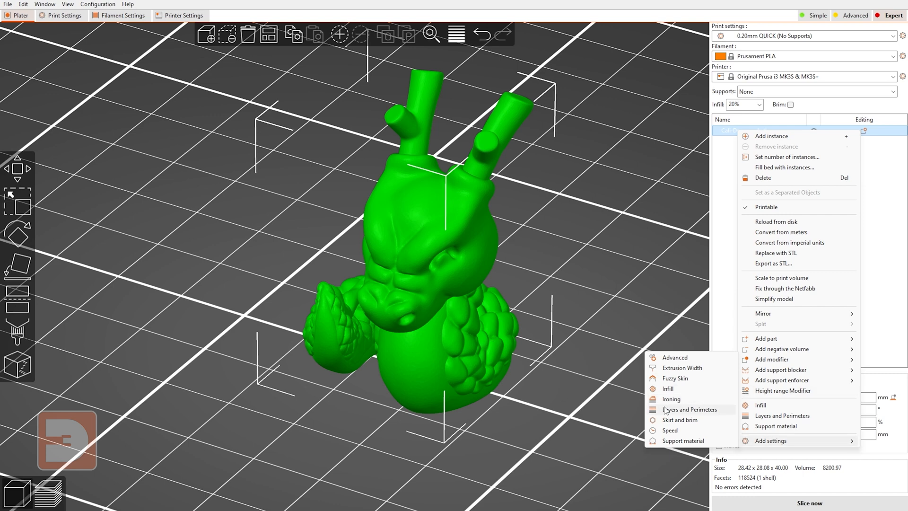
pyautogui.moveTo(708, 419)
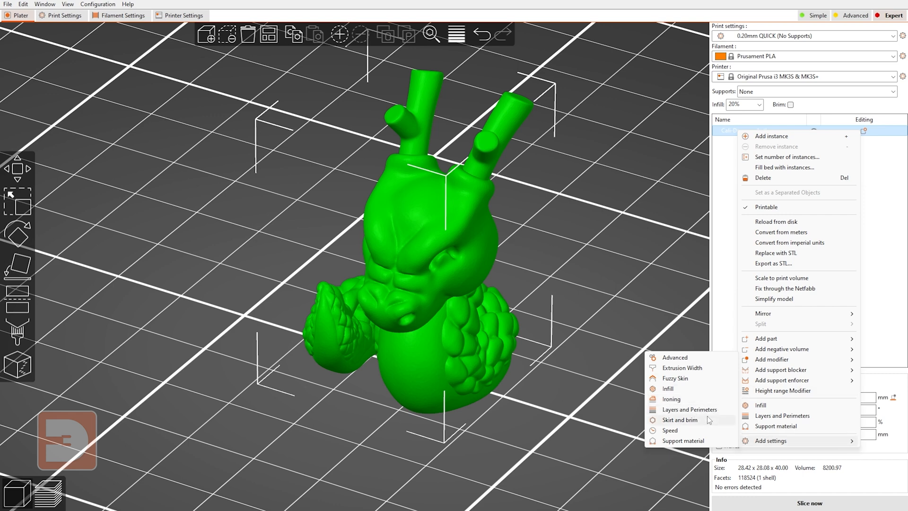
pyautogui.moveTo(518, 412)
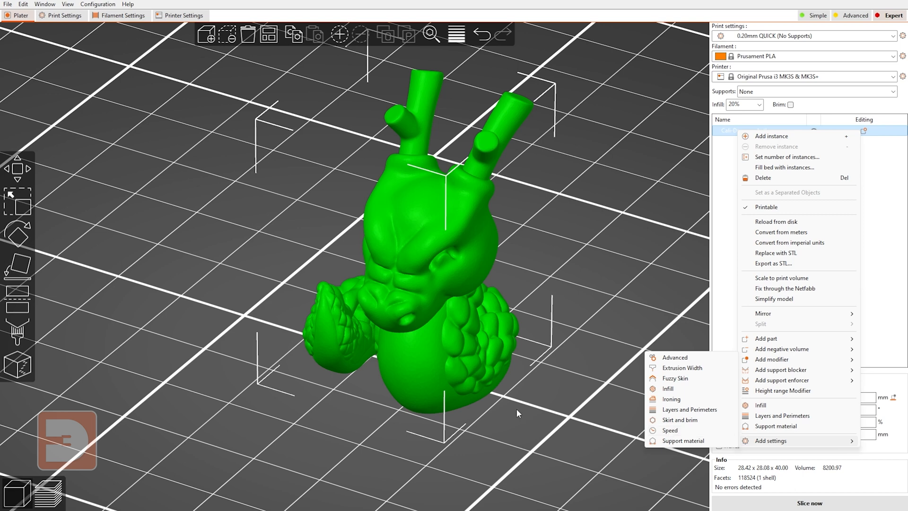
pyautogui.moveTo(209, 322)
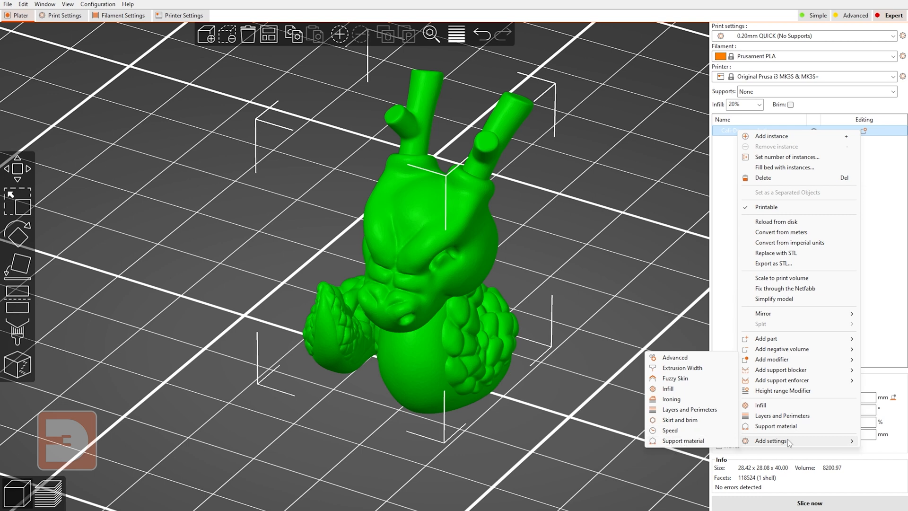
pyautogui.moveTo(684, 441)
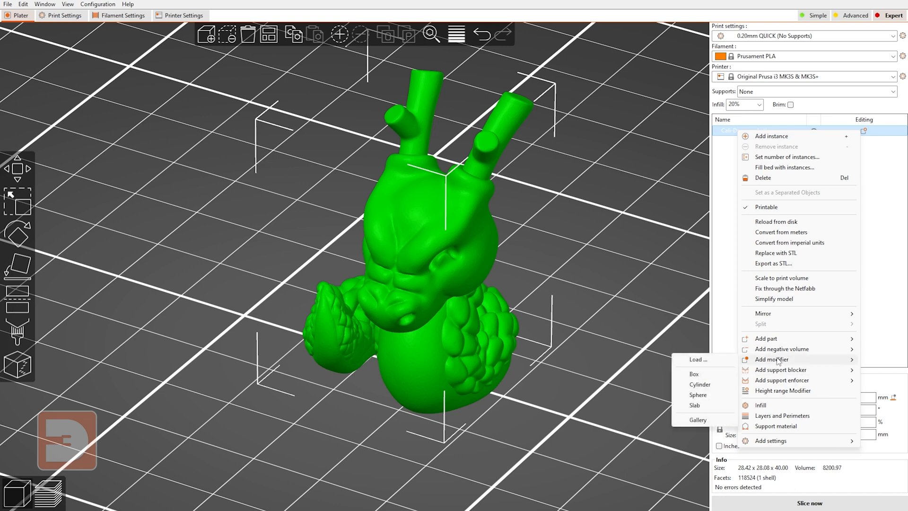
# - Add a Generic-Box modifier, view its actions, then reopen the dragon's context menu
pyautogui.click(693, 374)
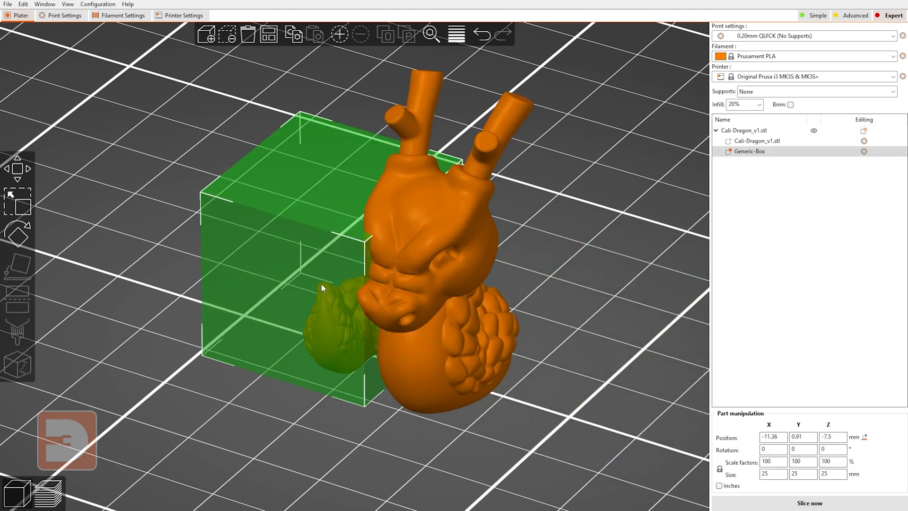
pyautogui.rightClick(749, 151)
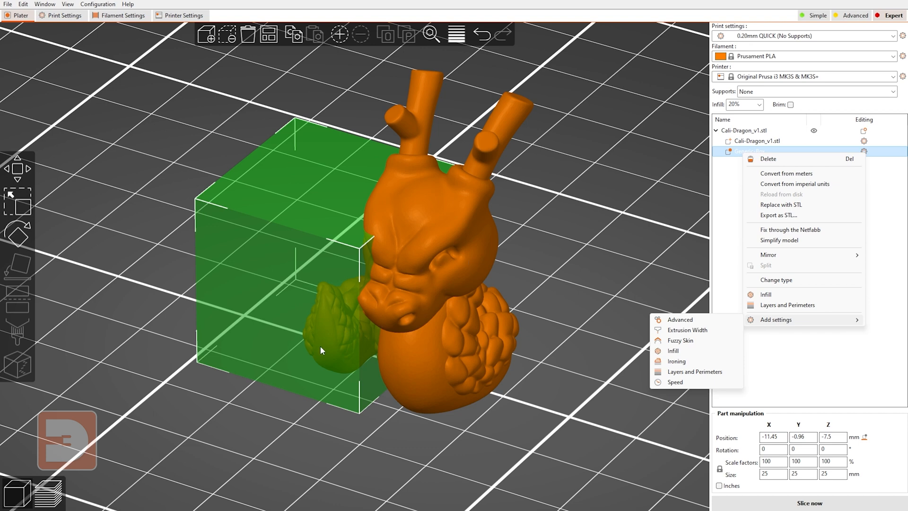
pyautogui.moveTo(602, 280)
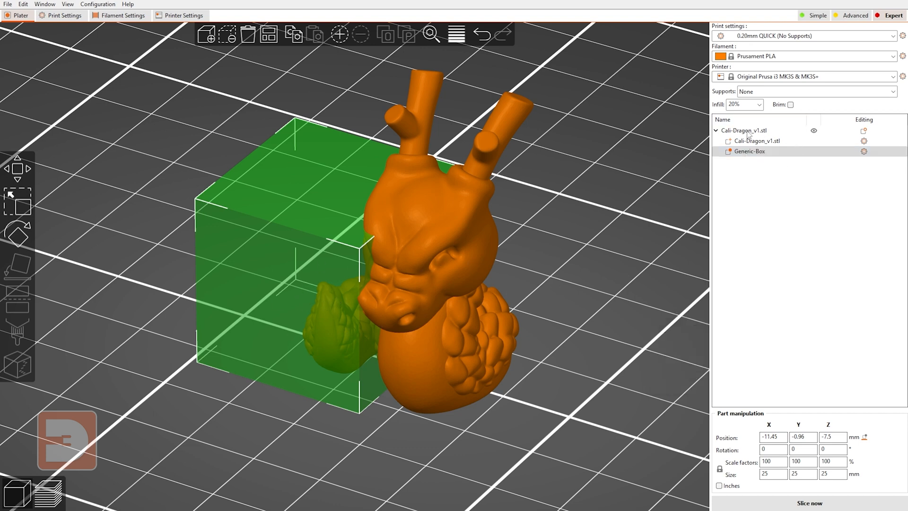
pyautogui.rightClick(753, 131)
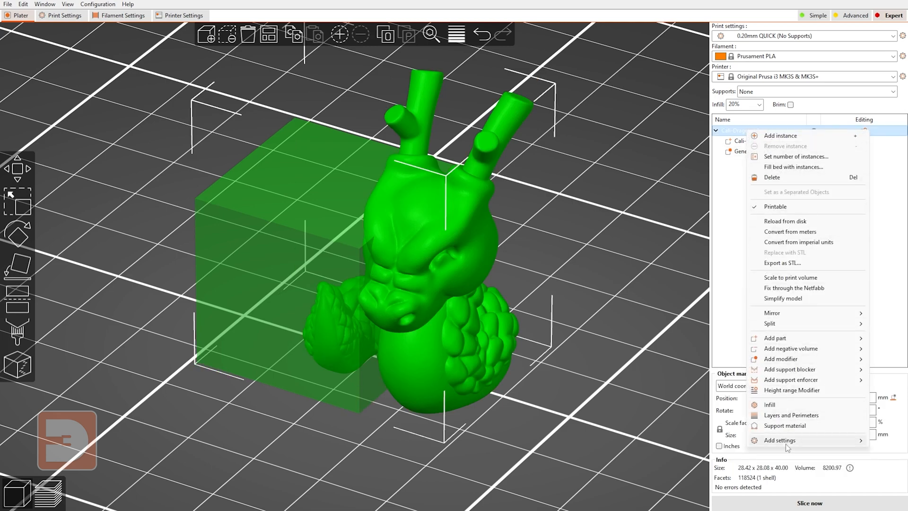